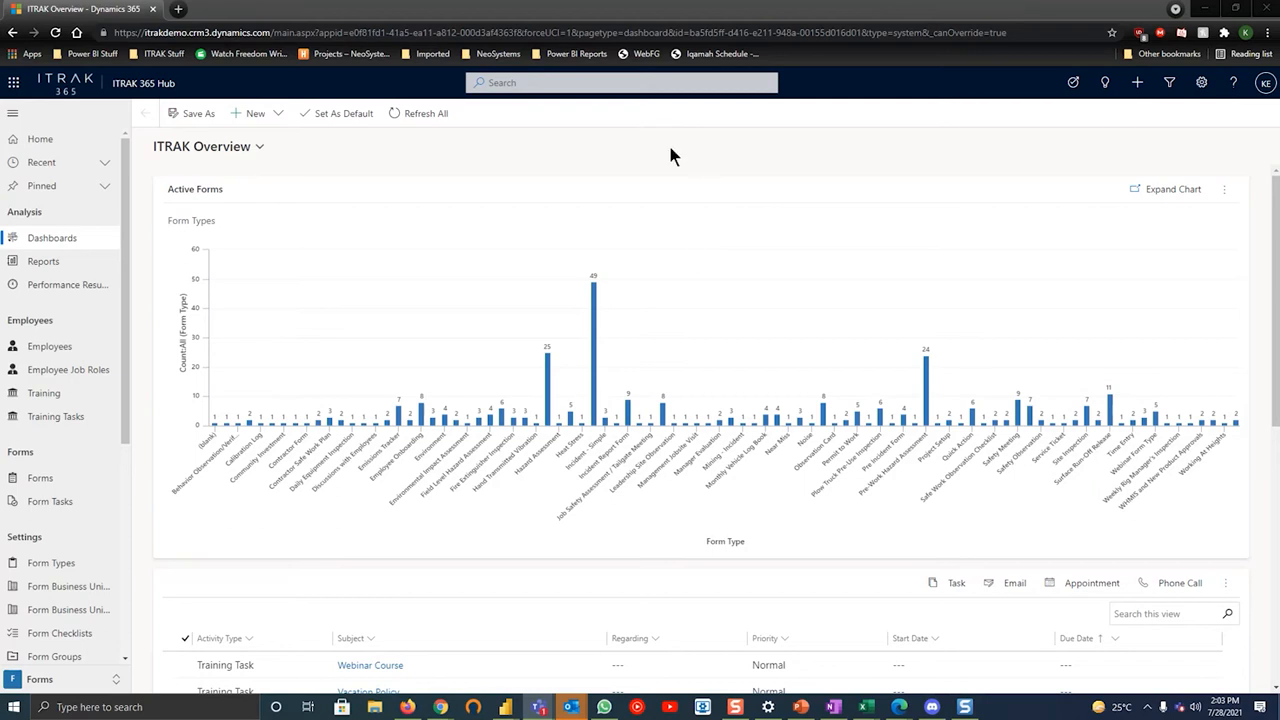
mouse_move(360, 430)
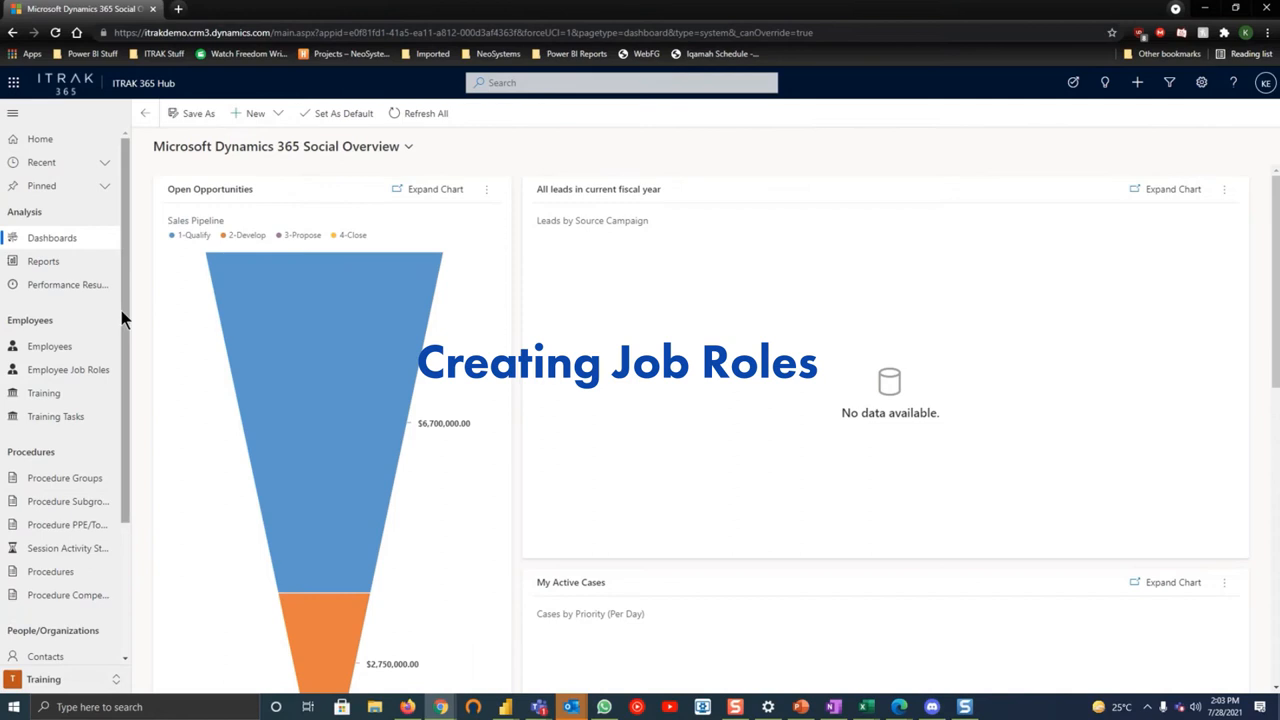
Scroll the sitemap down to reach the Settings section
scroll("down", 3)
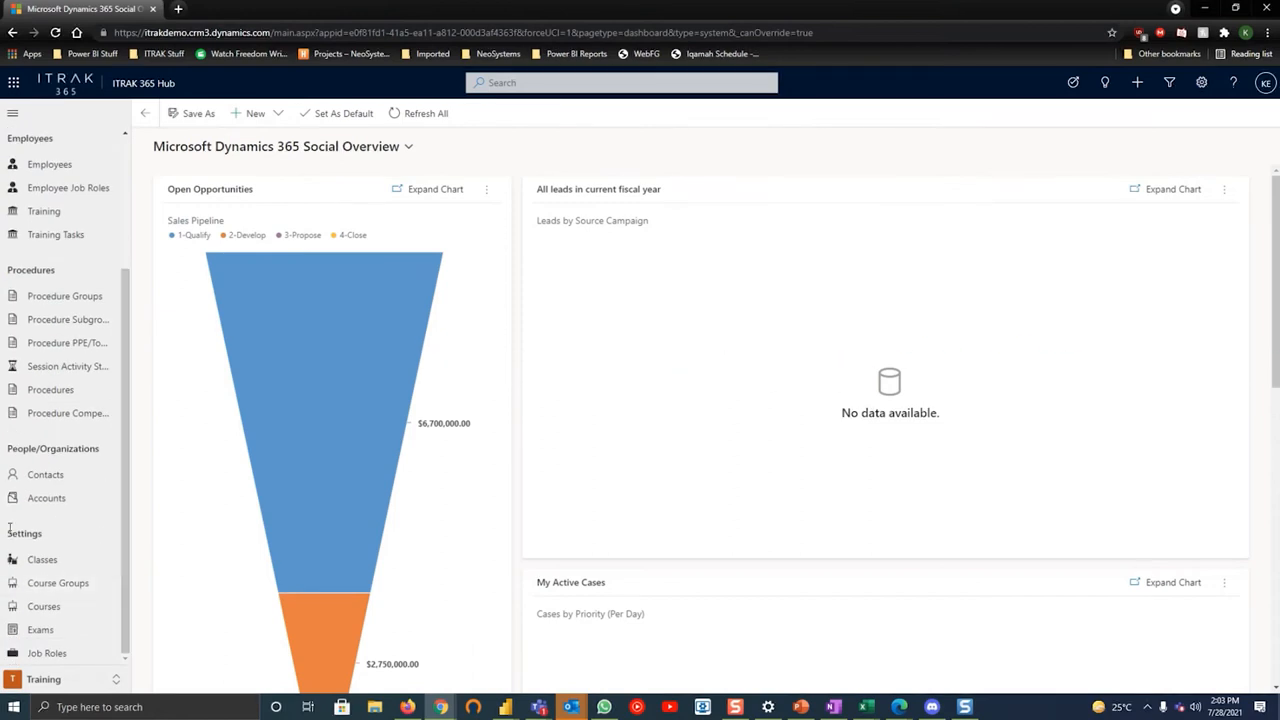
mouse_move(52, 542)
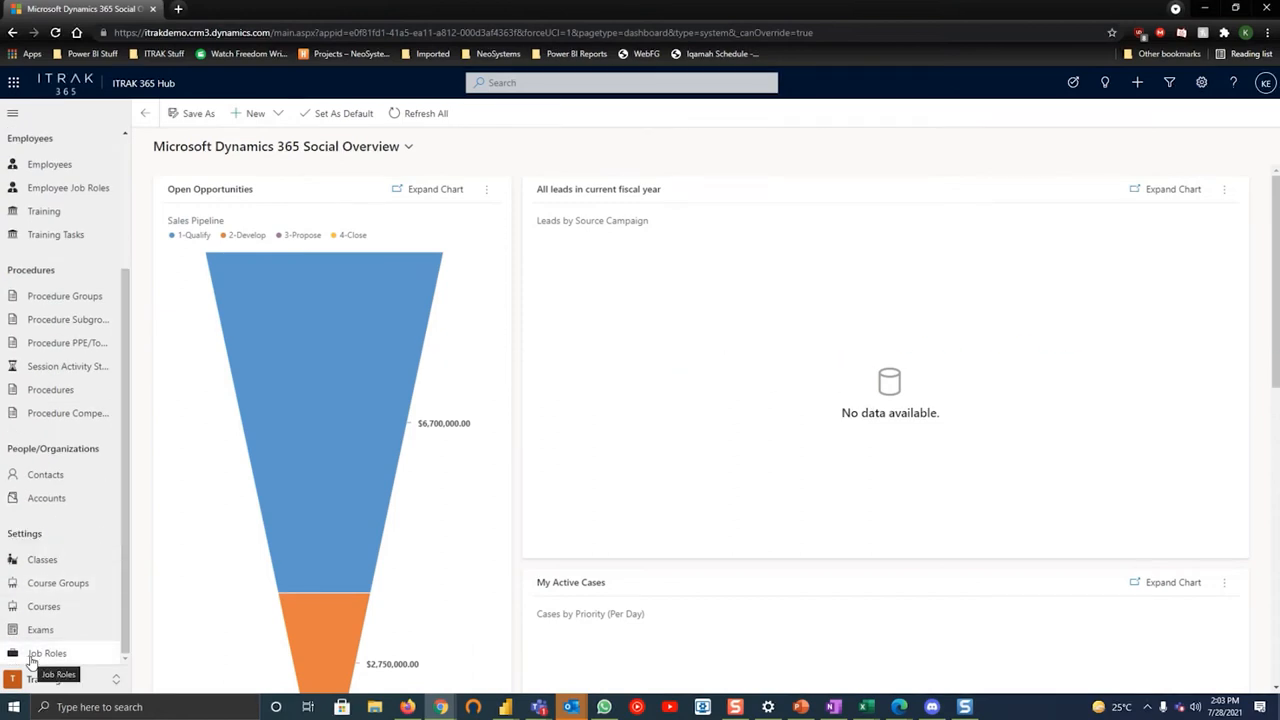
Start a new job role in Settings > Job Roles named 'Webinar Job Role'
left_click(48, 652)
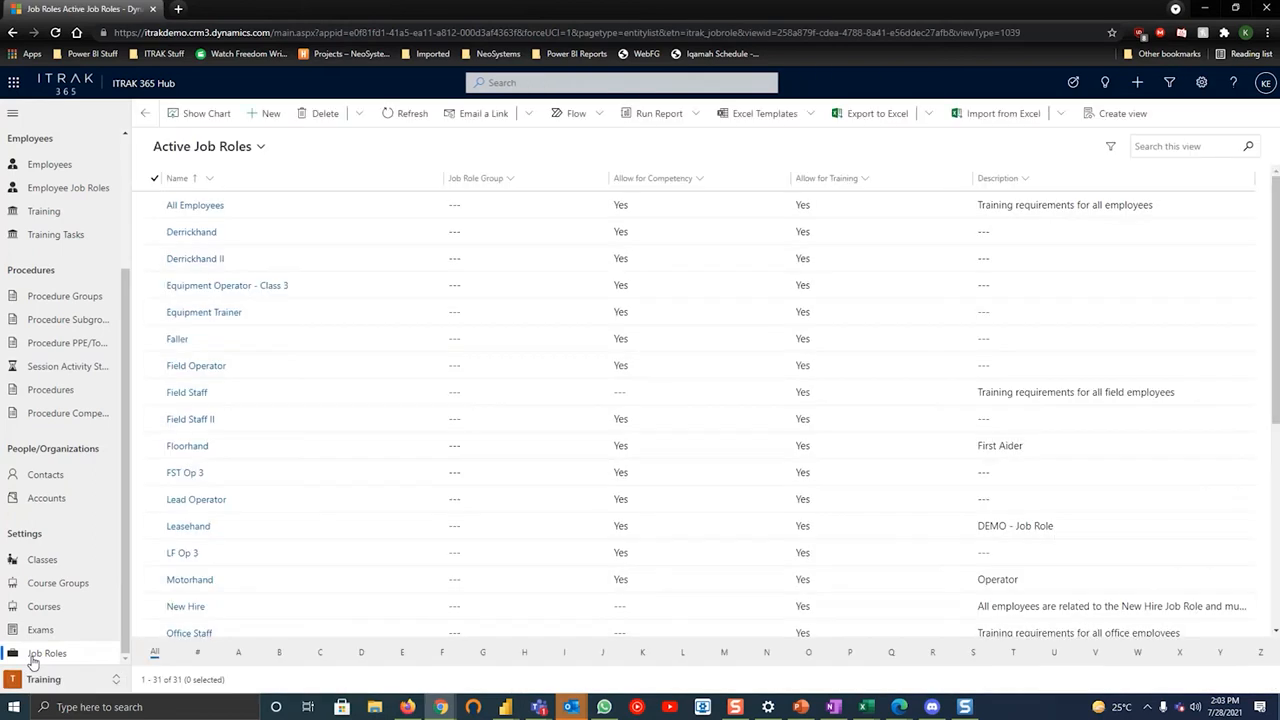
scroll("down", 3)
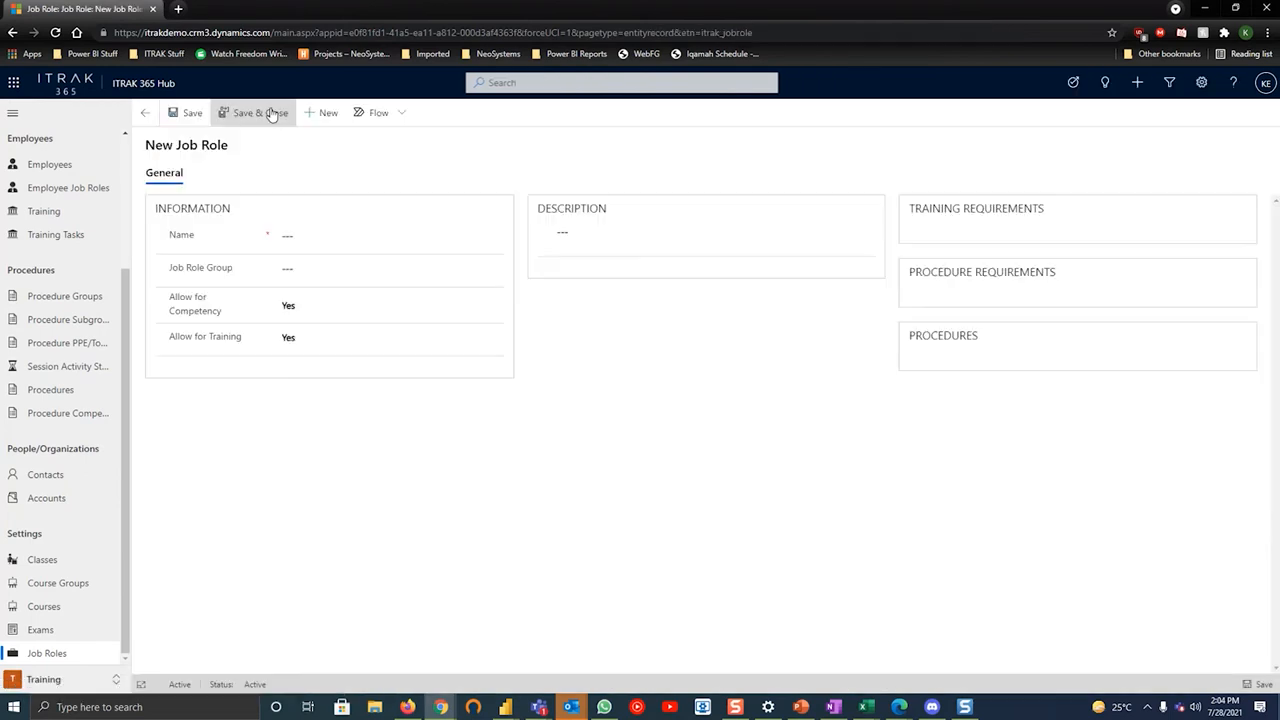
left_click(368, 234)
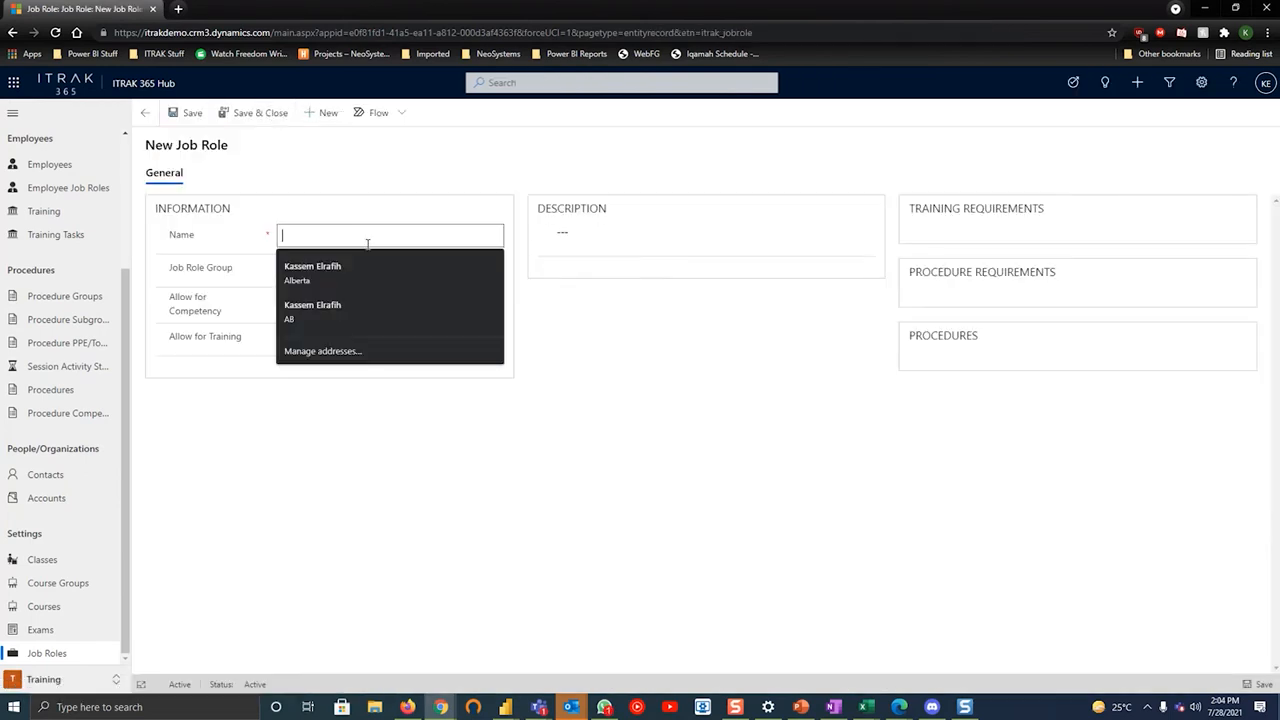
type("Webinar Job Role")
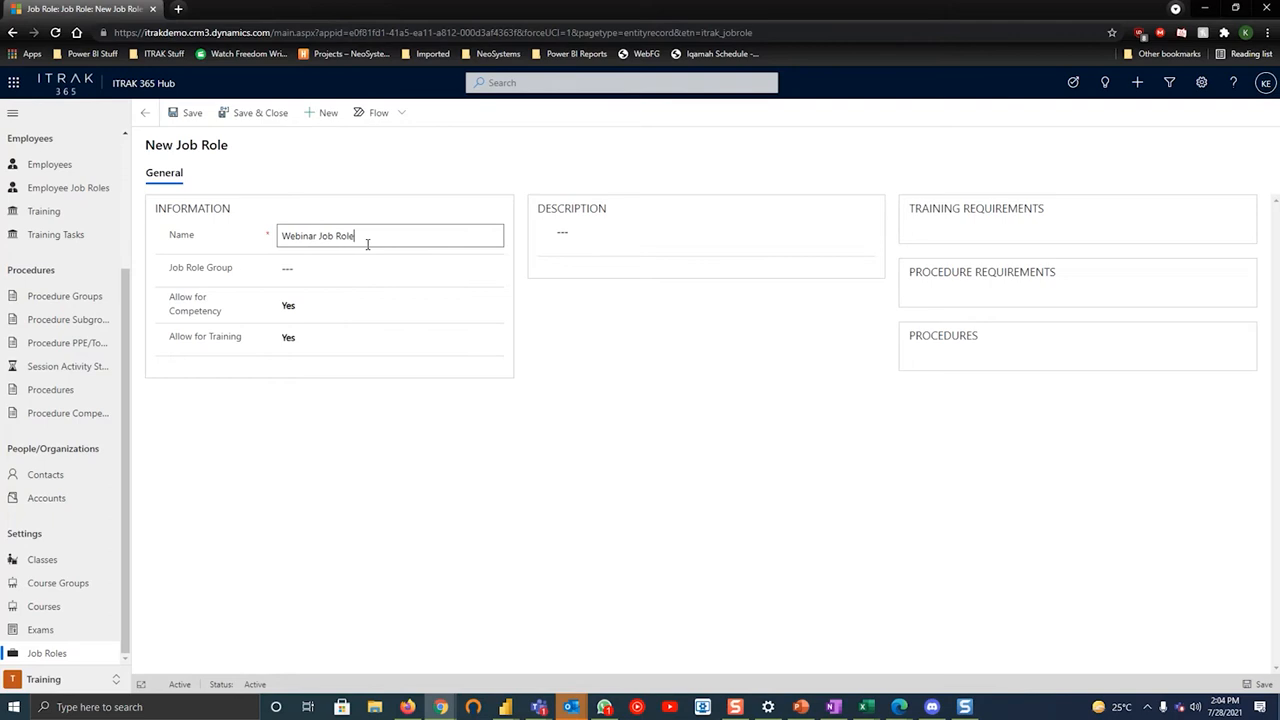
left_click(388, 304)
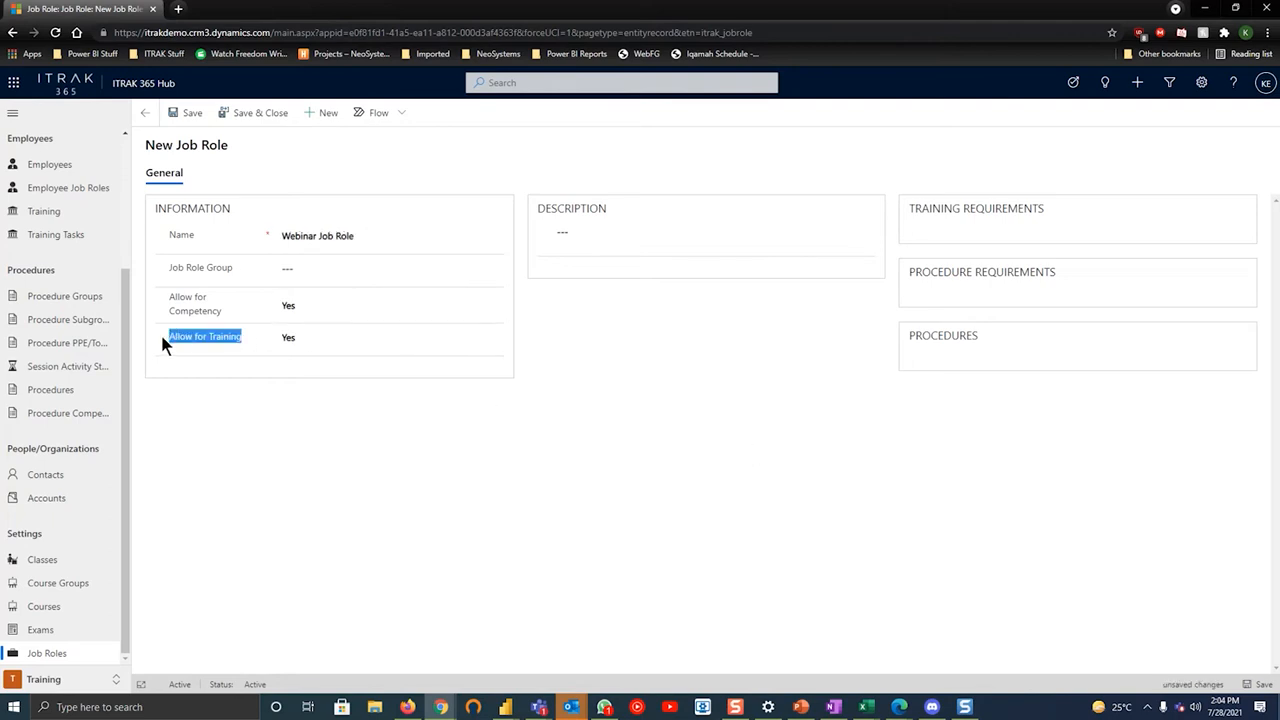
Leave the job role group unset and save and close the new job role
left_click(384, 268)
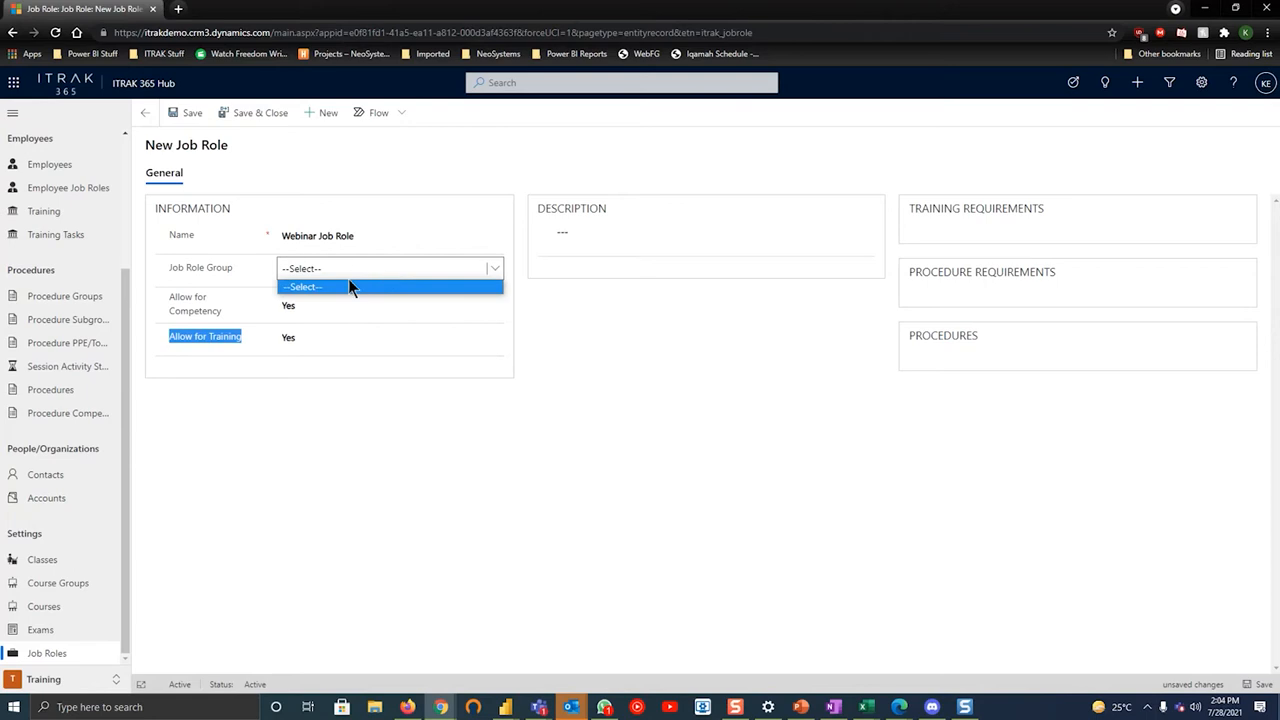
left_click(330, 288)
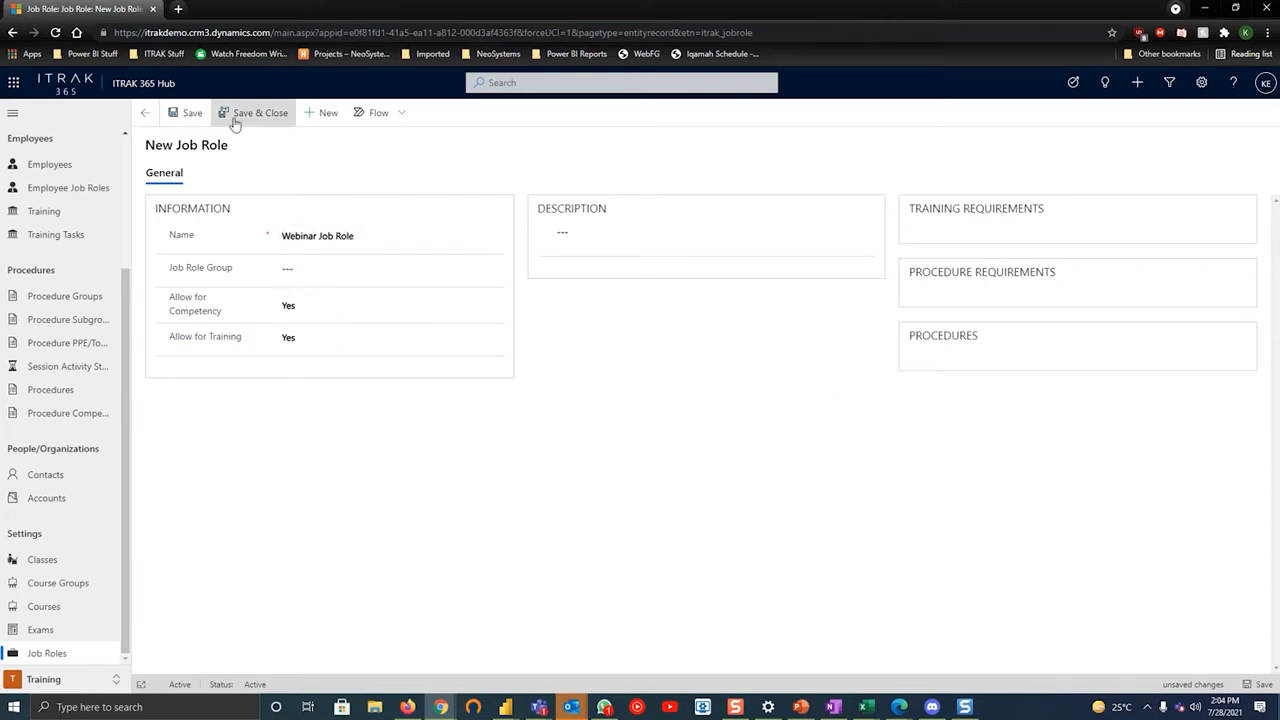
left_click(258, 112)
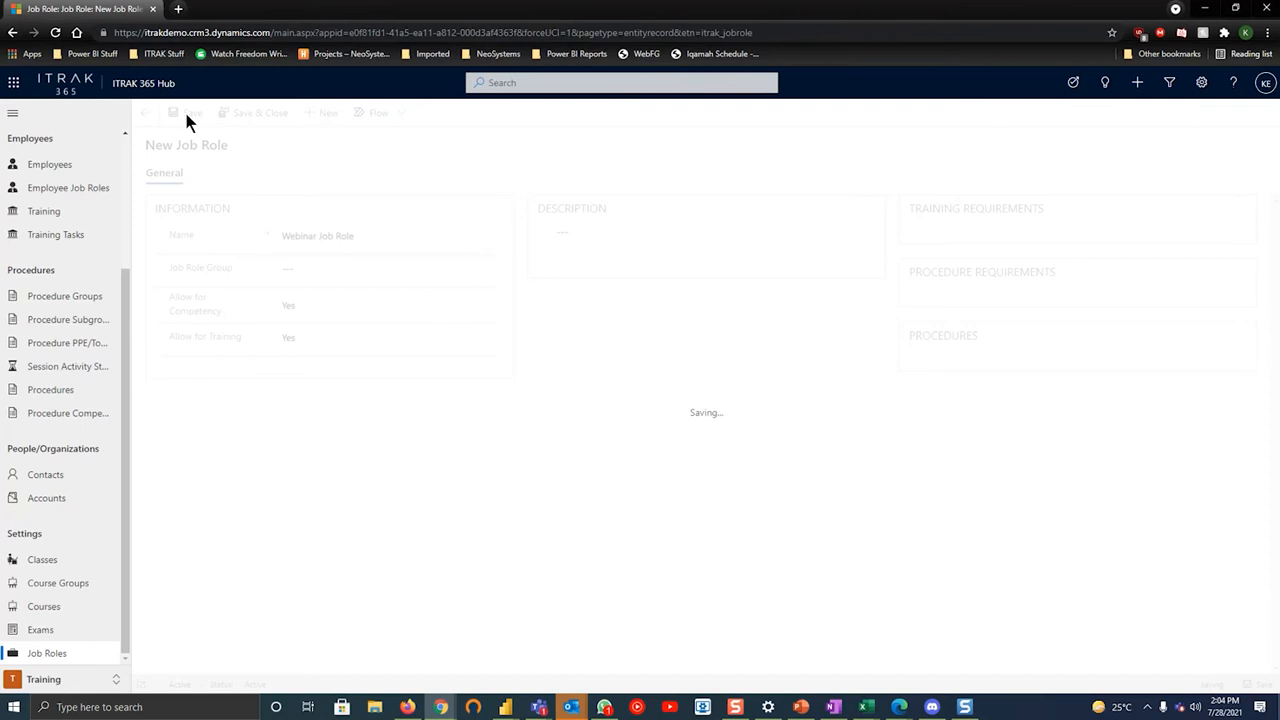
left_click(178, 112)
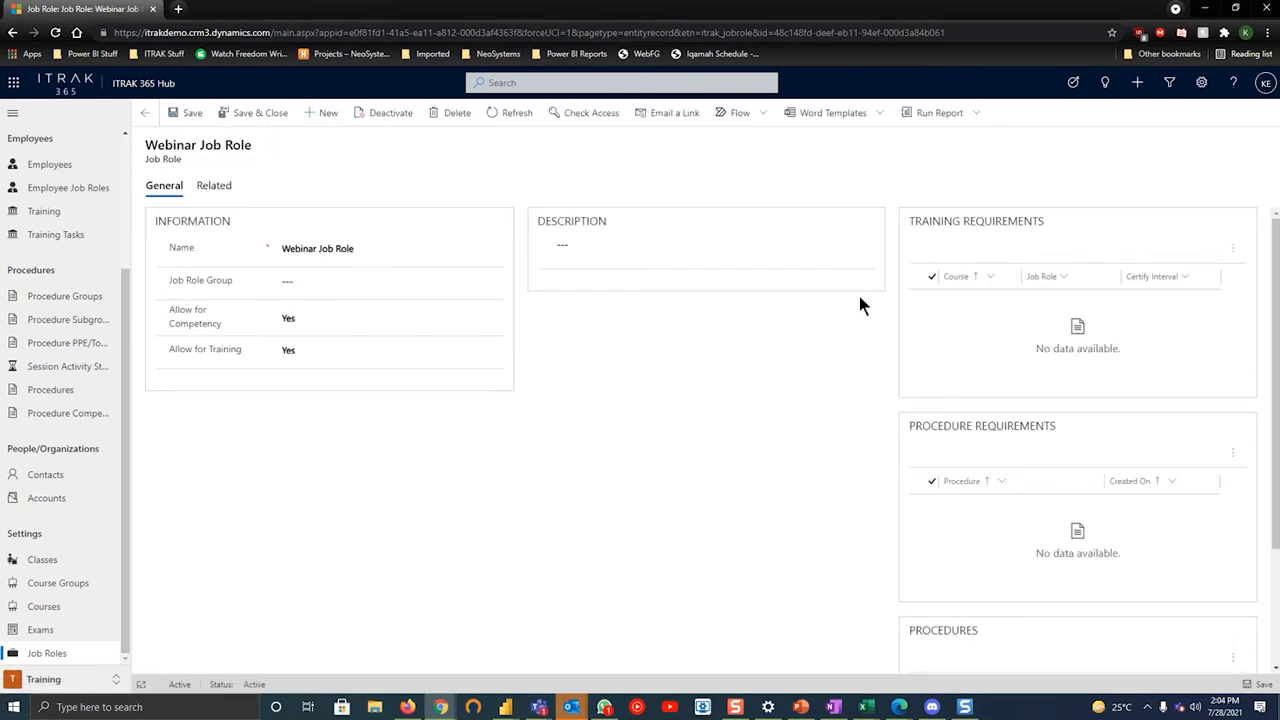
mouse_move(778, 208)
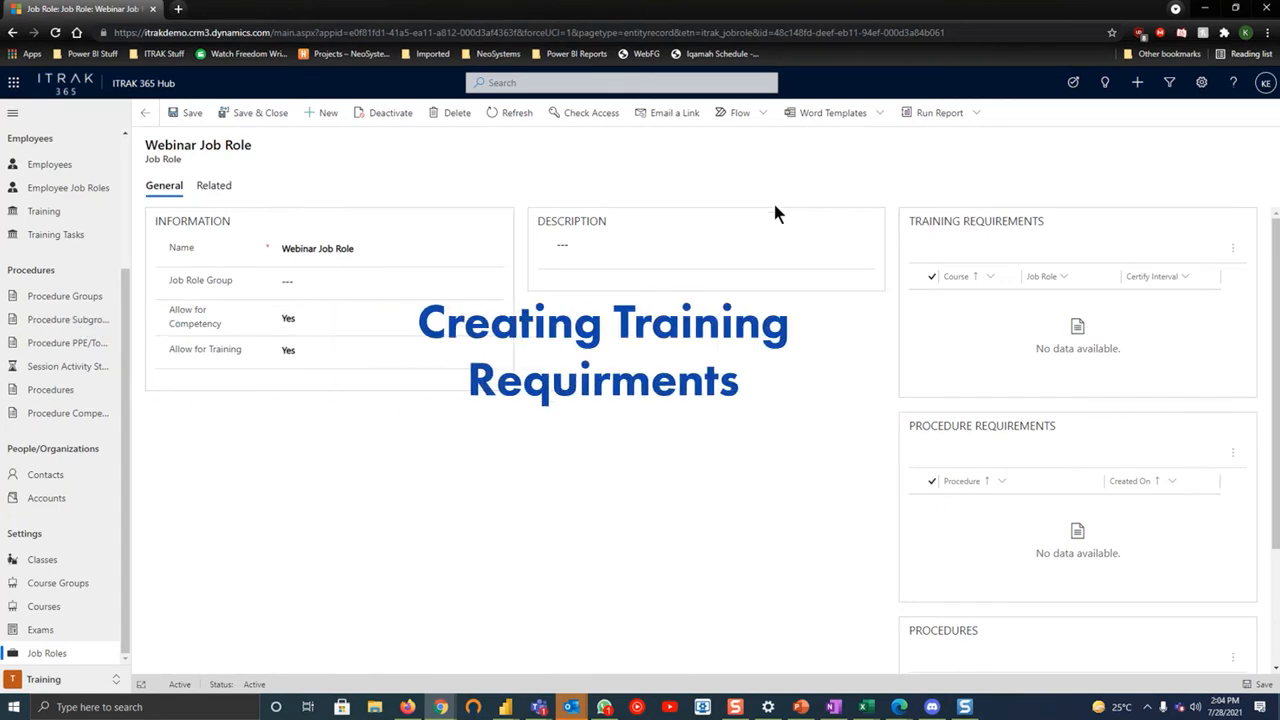
mouse_move(704, 292)
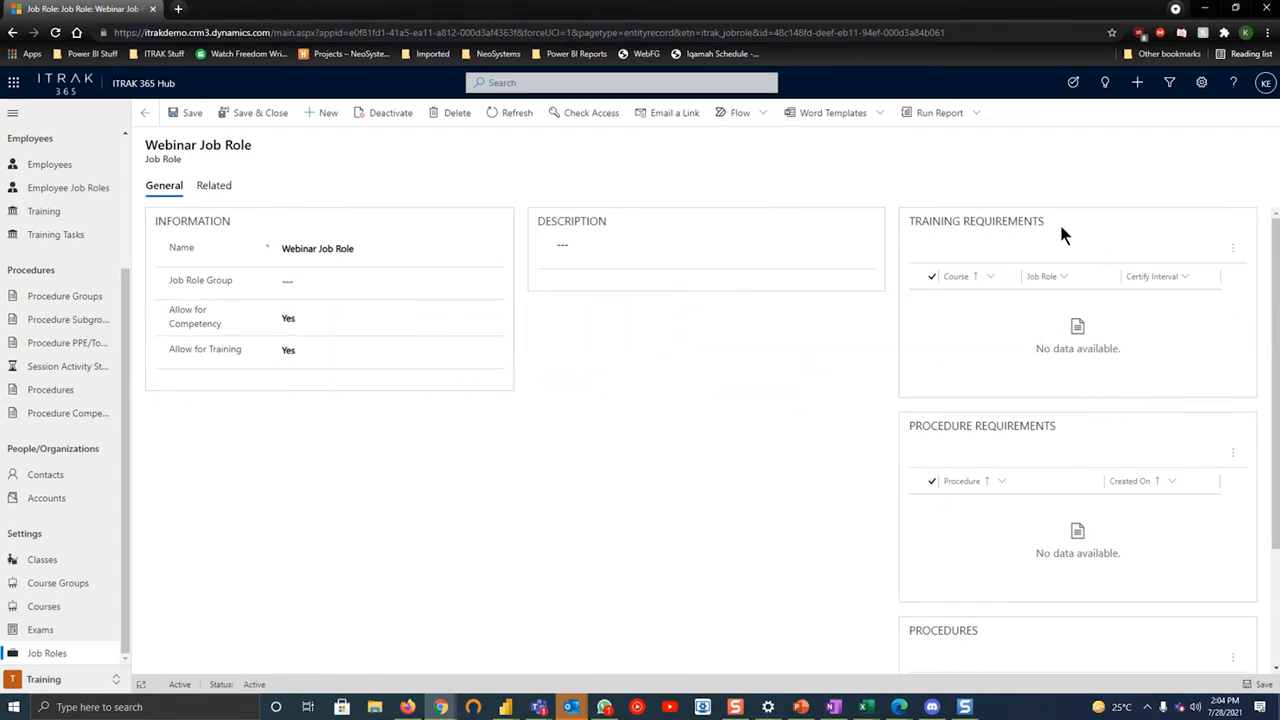
Show the command menu of the Webinar Job Role's Training Requirements subgrid
double_click(976, 220)
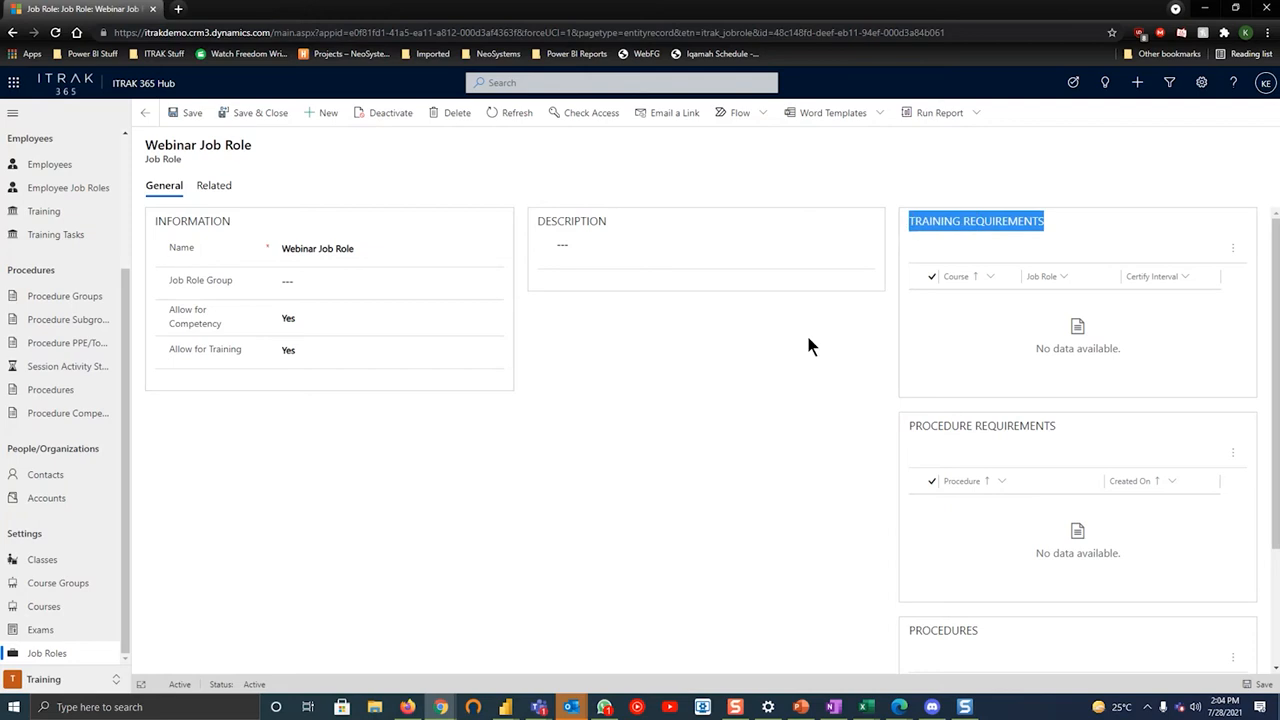
mouse_move(1232, 248)
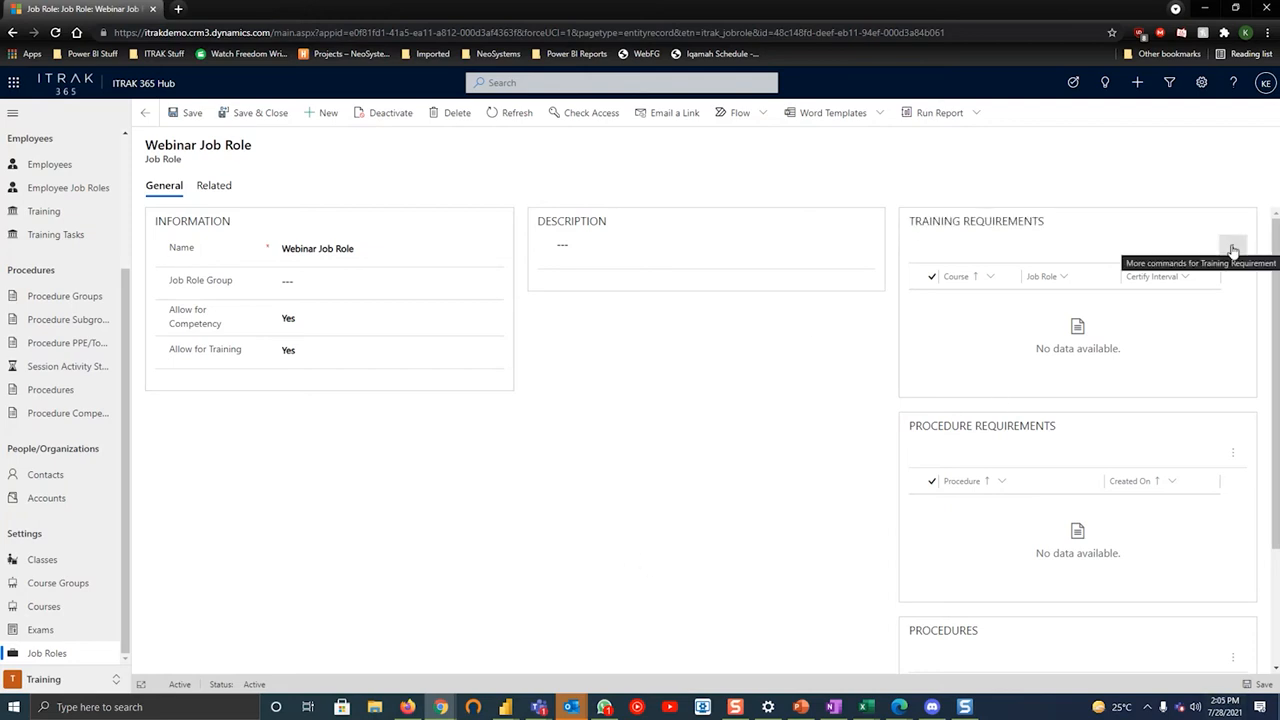
left_click(1232, 248)
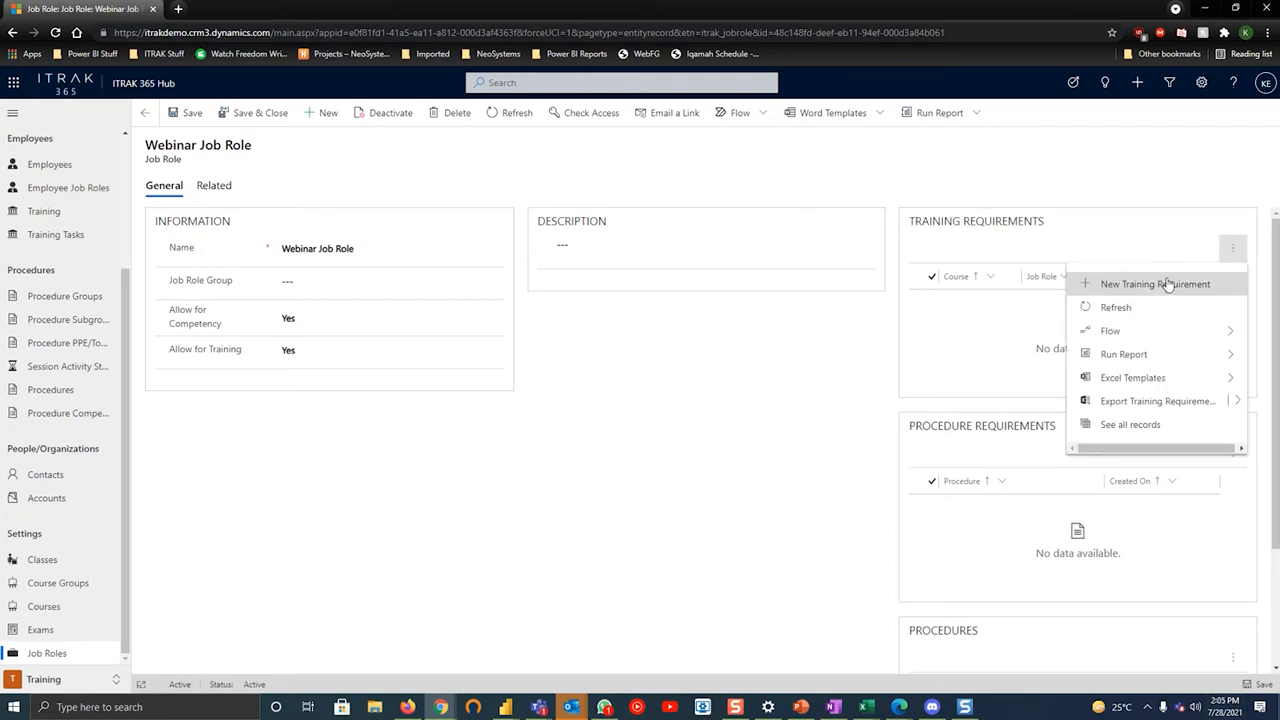
mouse_move(1154, 290)
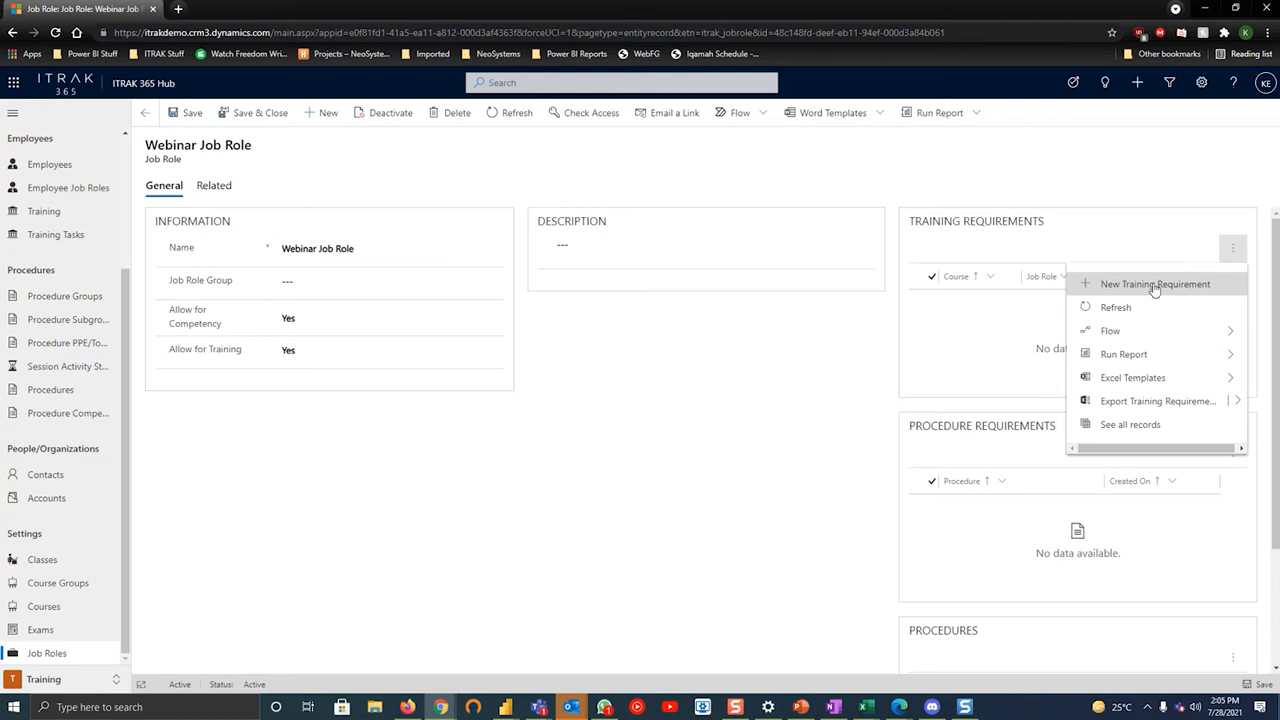
Start a new training requirement with Webinar Course as the course, certify interval empty
left_click(1156, 284)
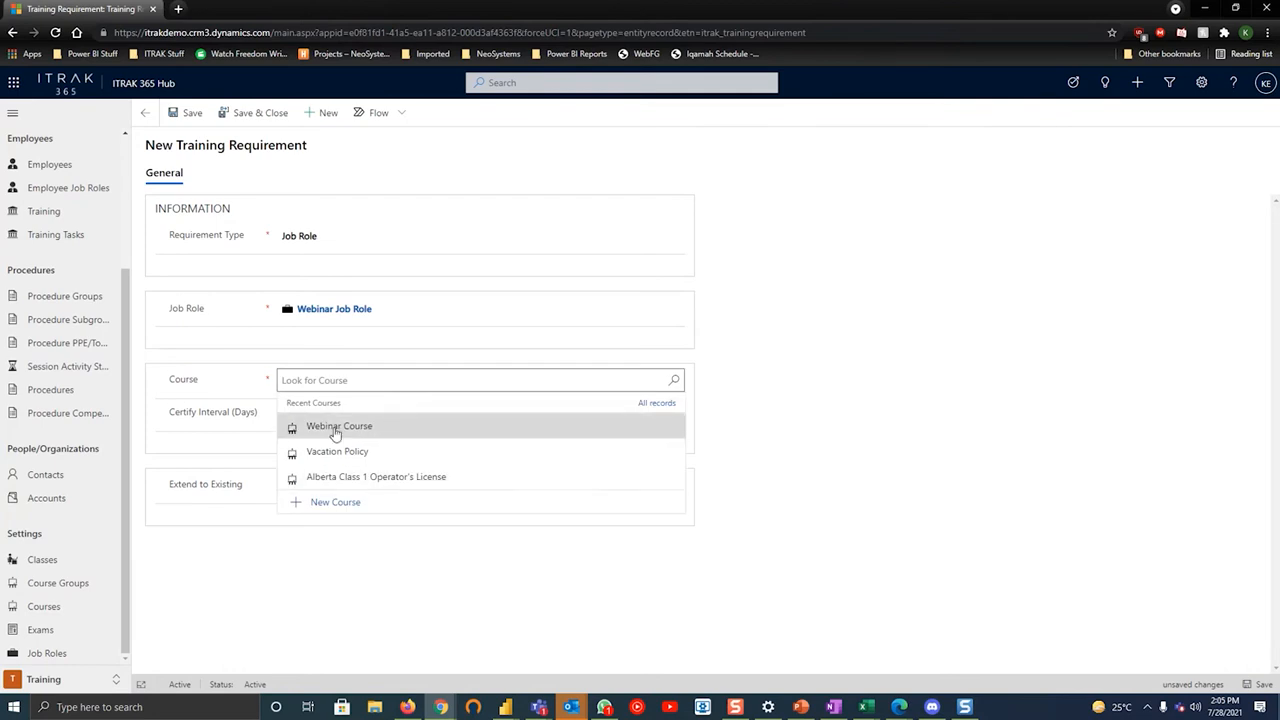
left_click(336, 426)
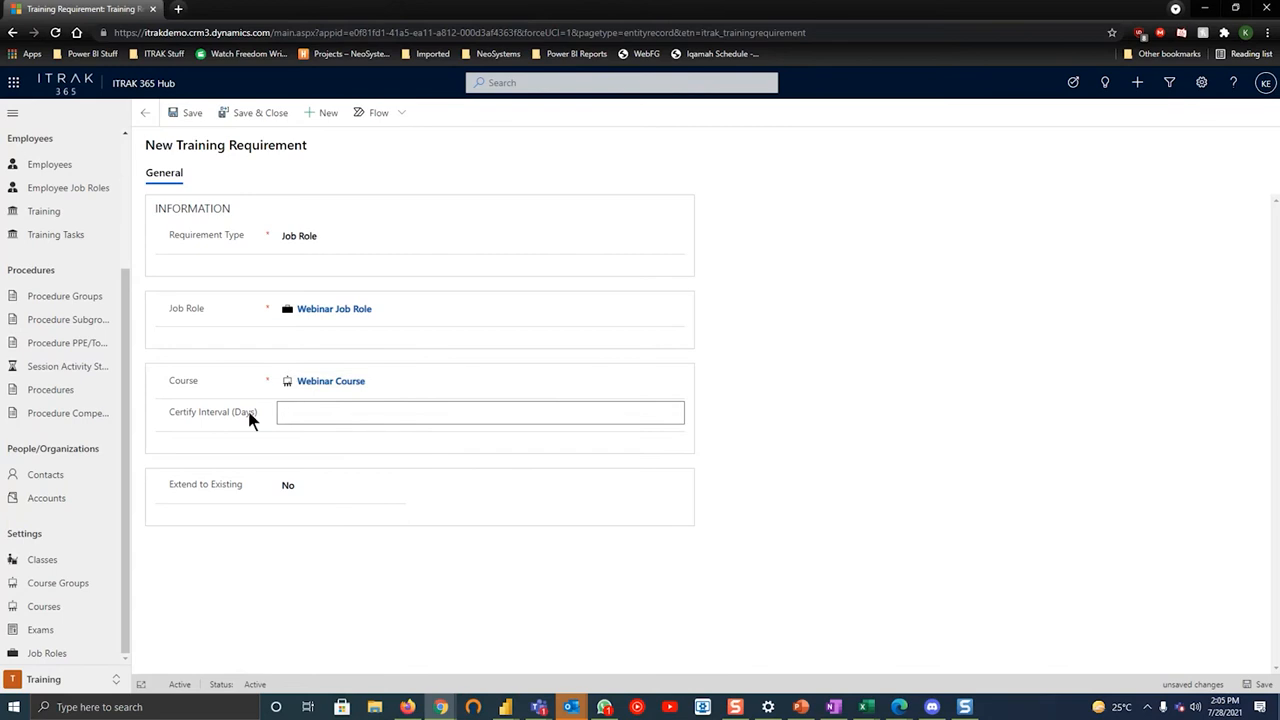
left_click(480, 412)
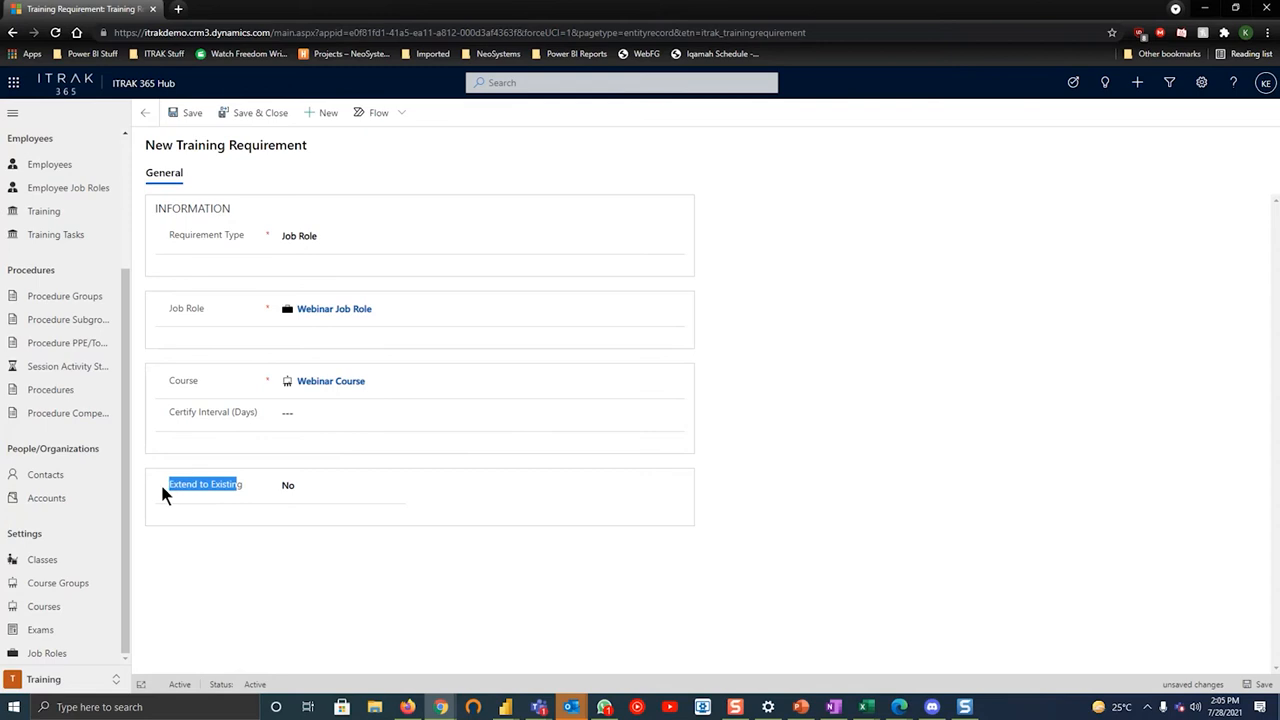
Set Extend to Existing to No and save and close the training requirement
left_click(340, 486)
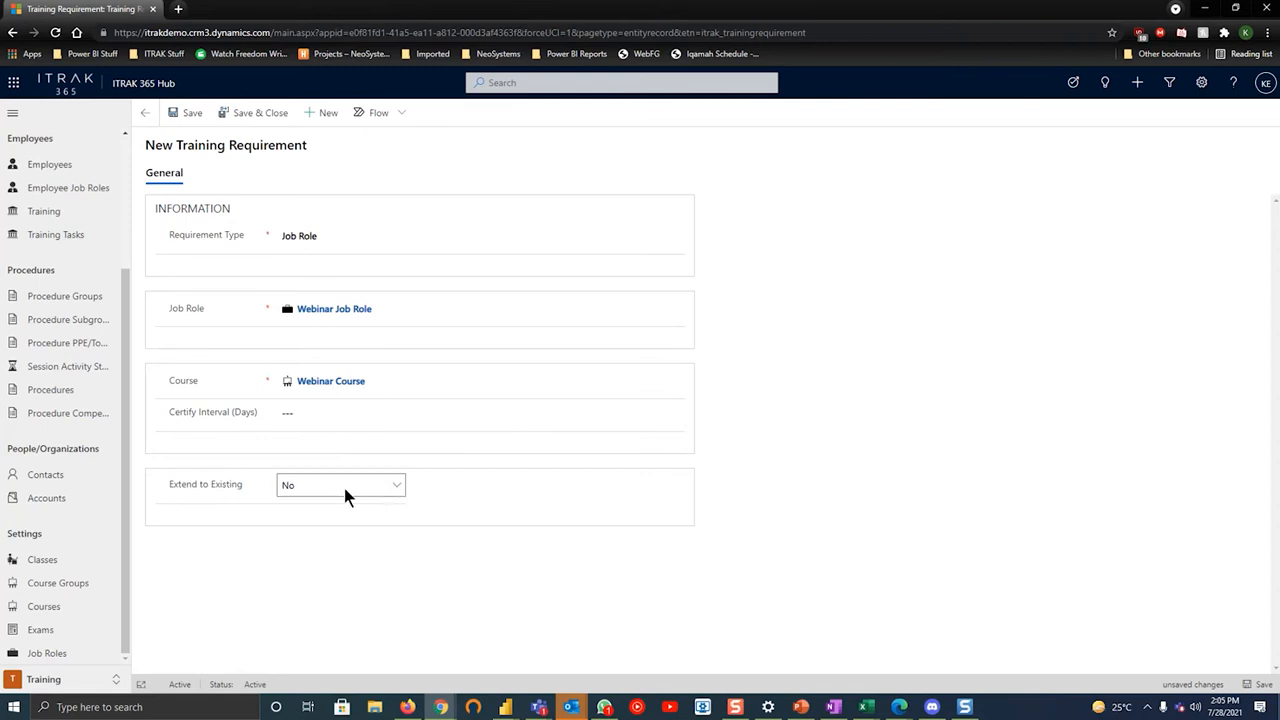
mouse_move(368, 496)
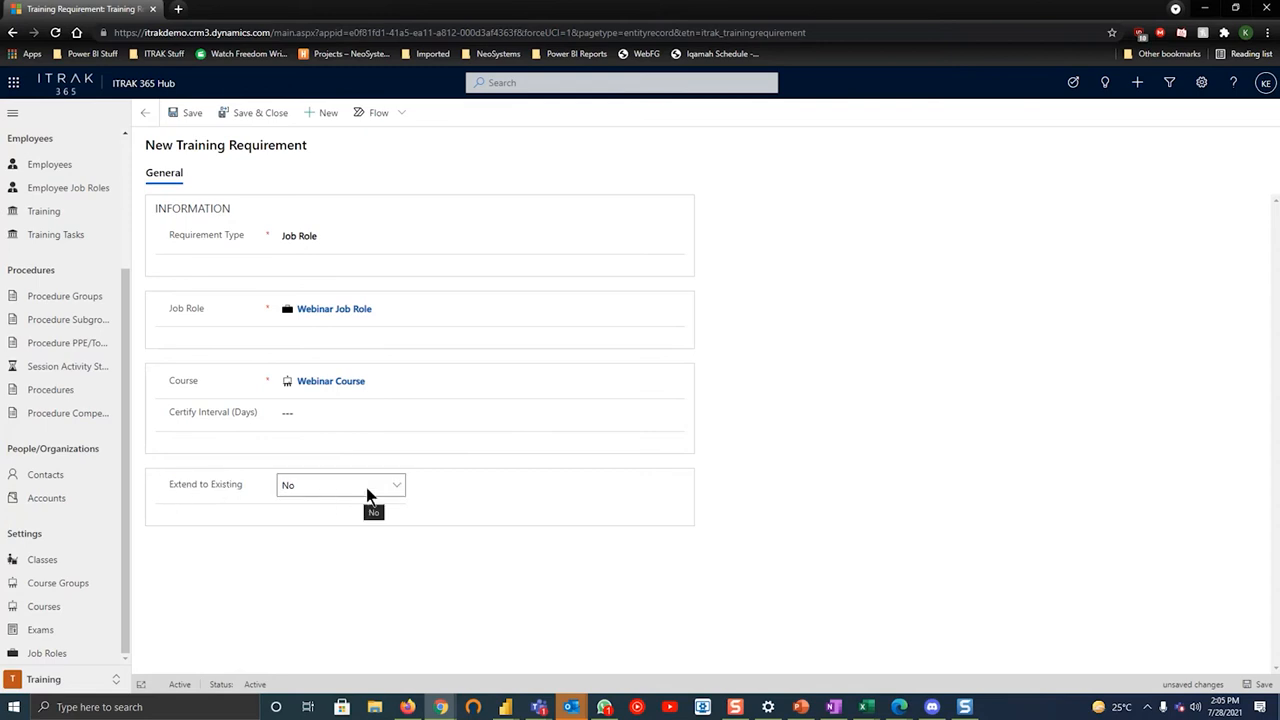
mouse_move(358, 496)
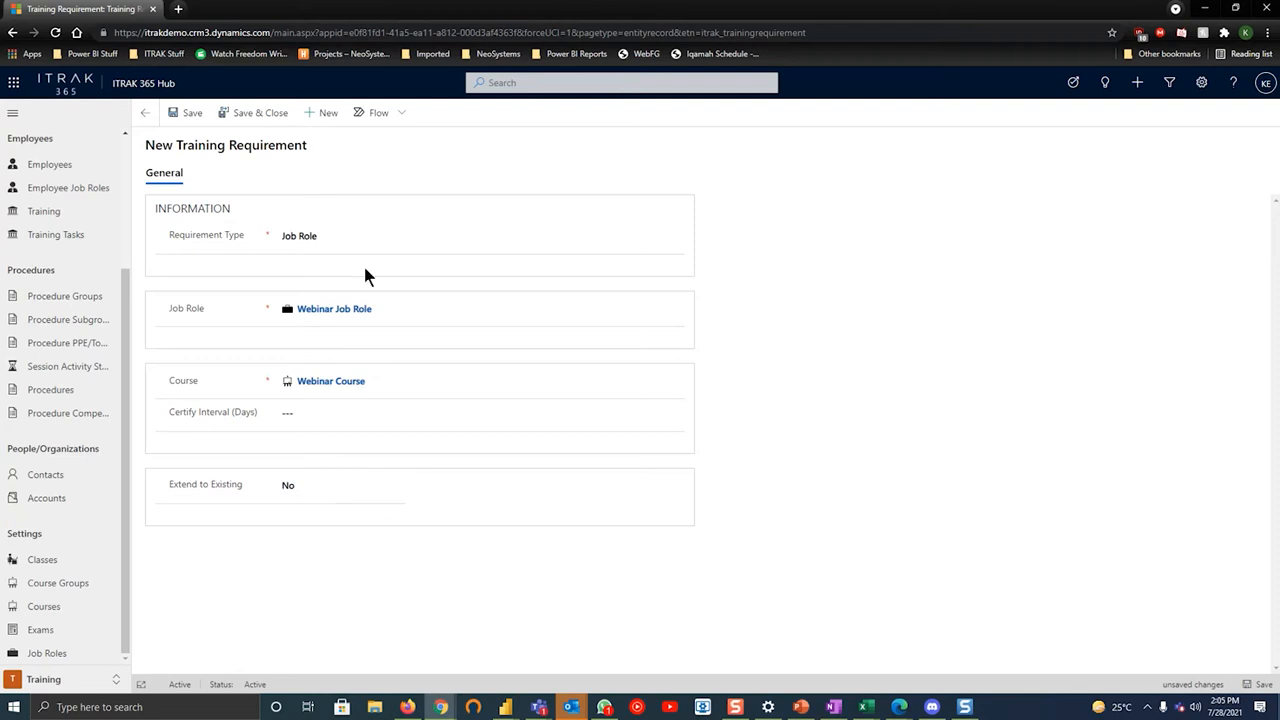
mouse_move(568, 436)
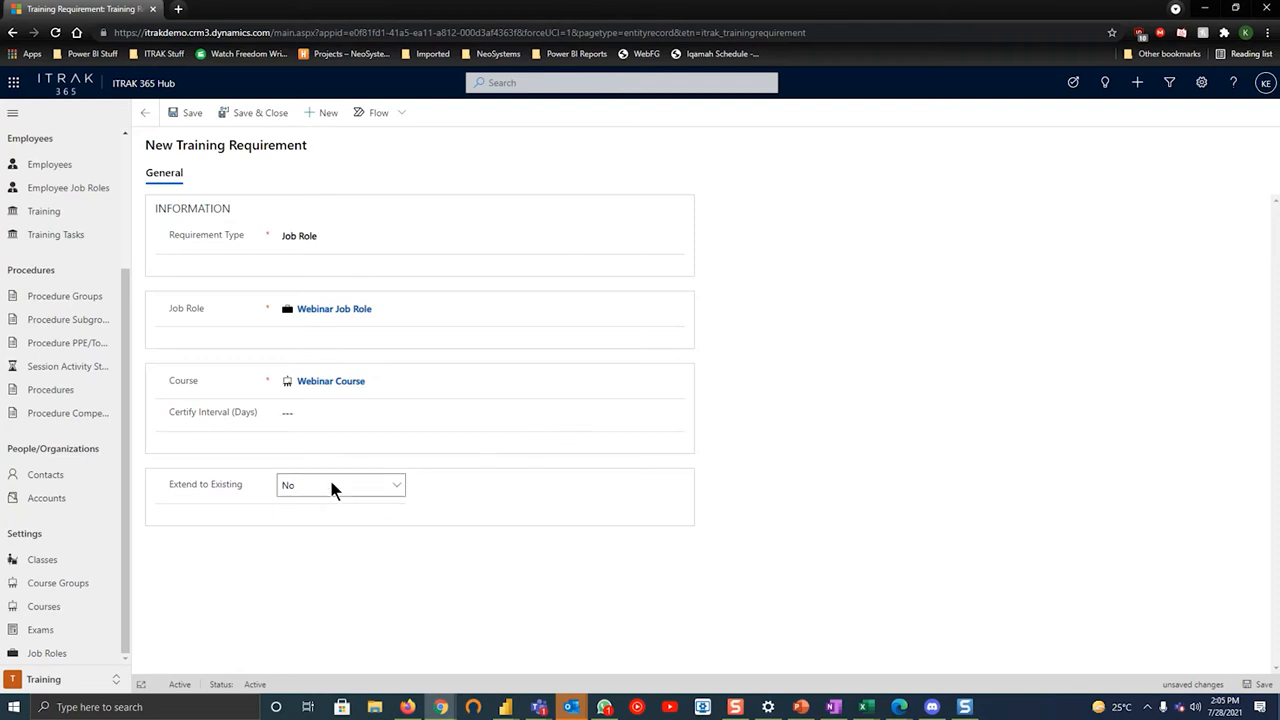
left_click(340, 486)
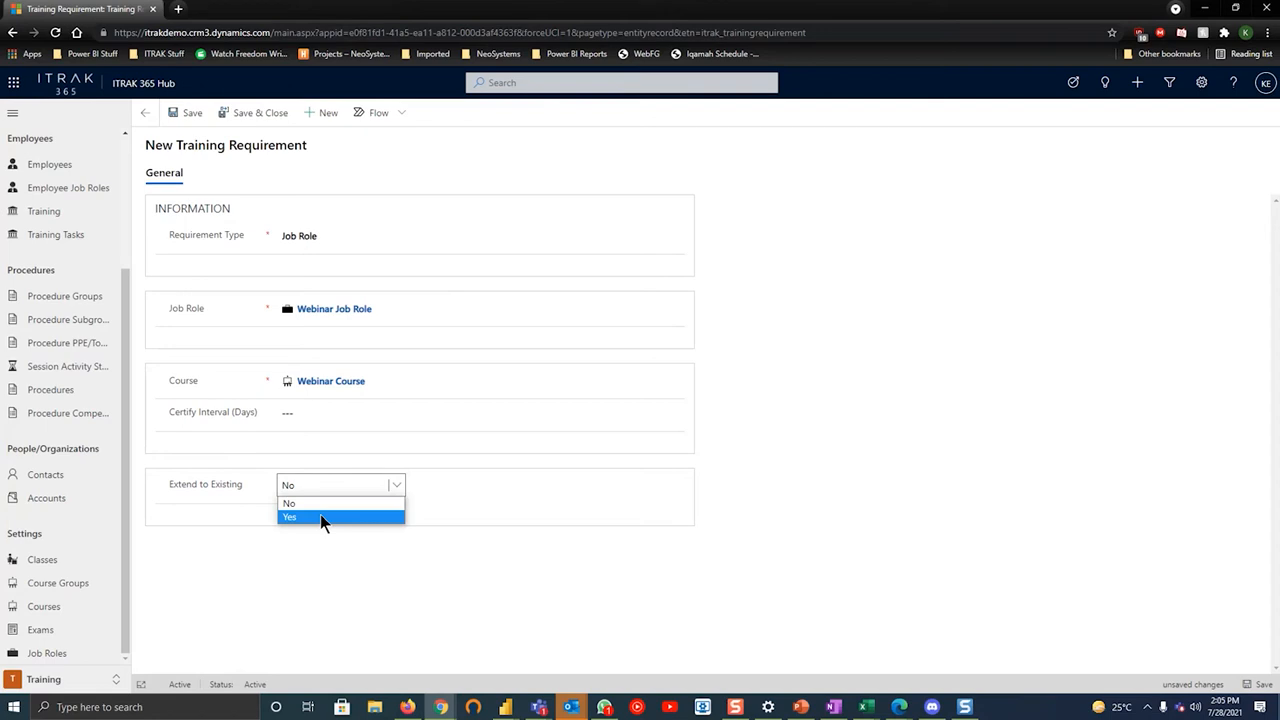
mouse_move(300, 504)
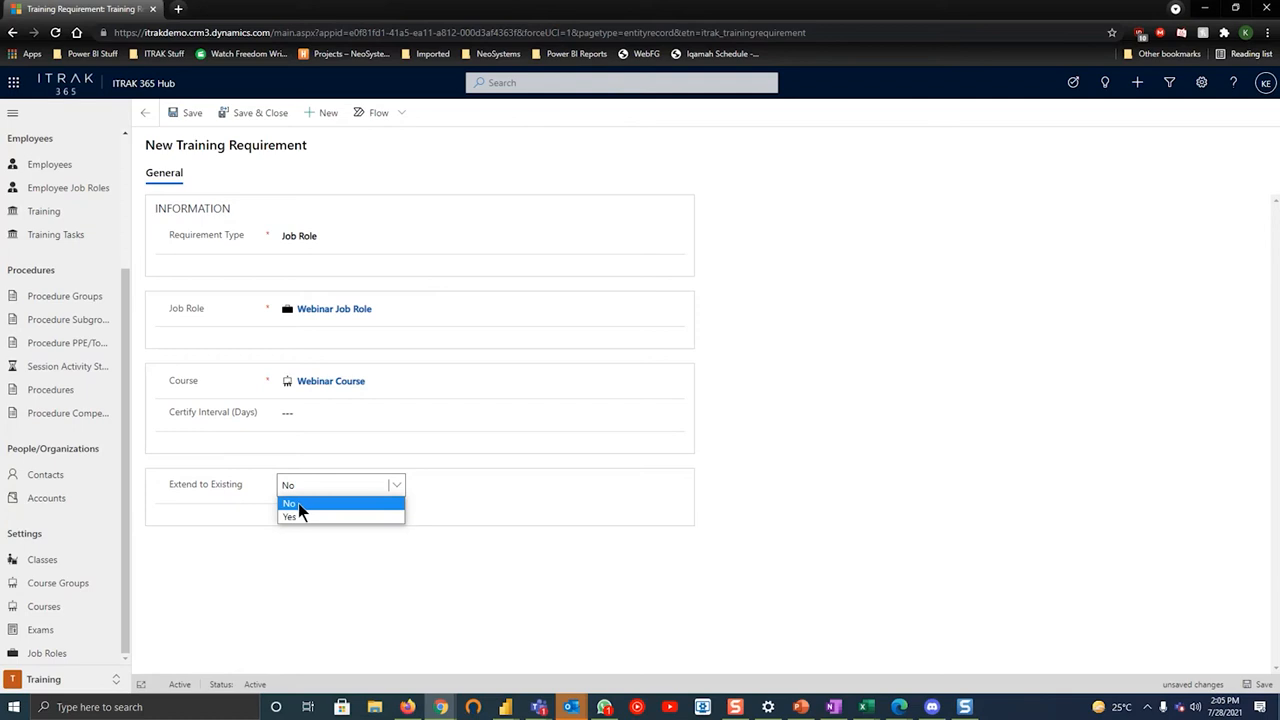
mouse_move(318, 510)
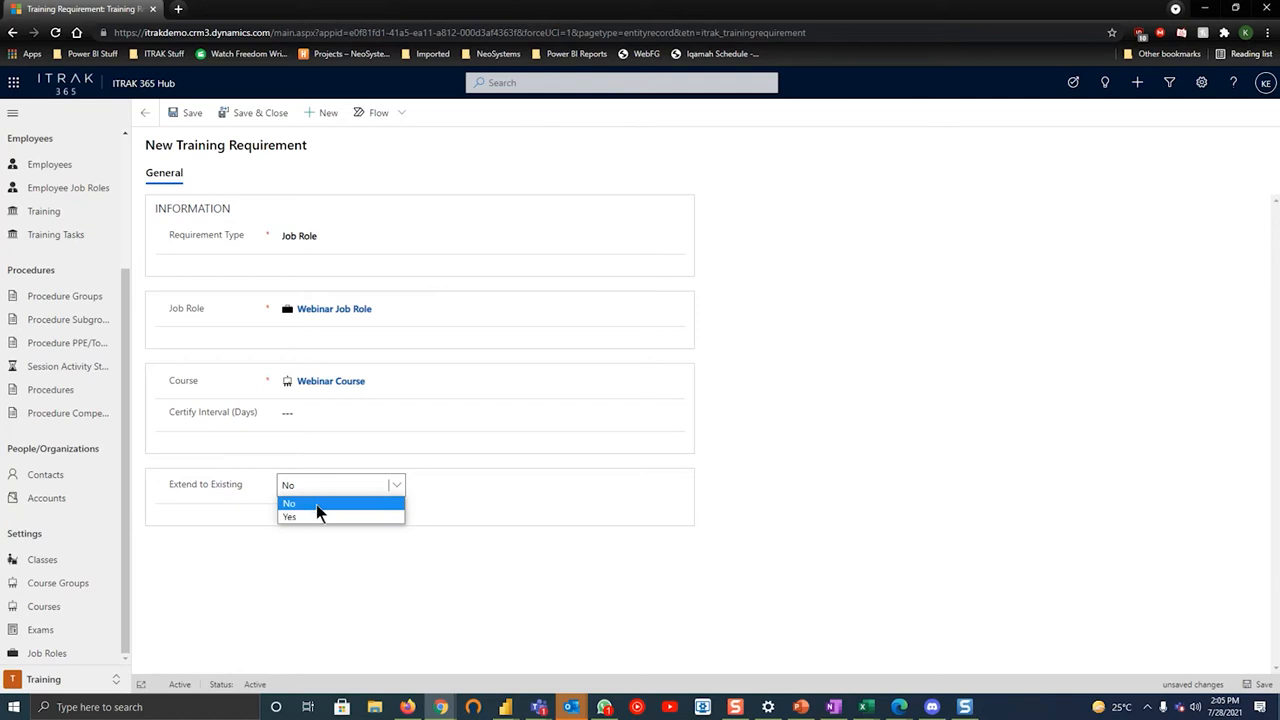
left_click(290, 504)
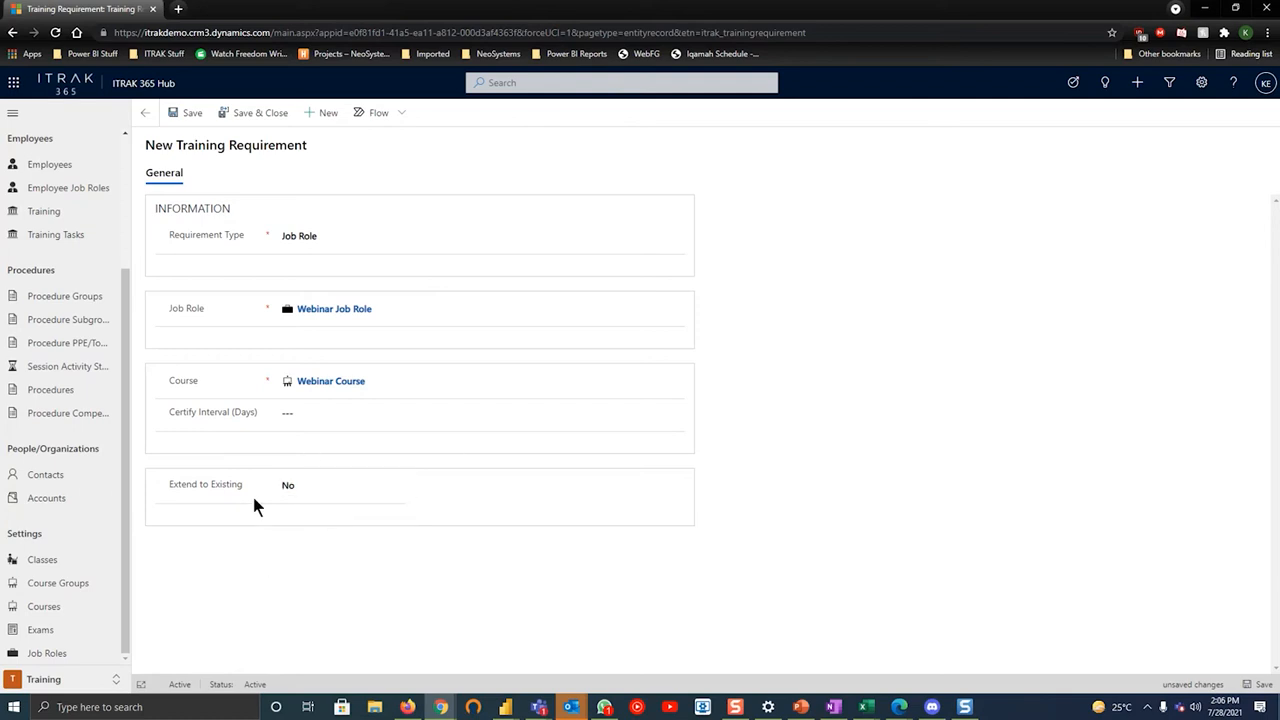
mouse_move(420, 478)
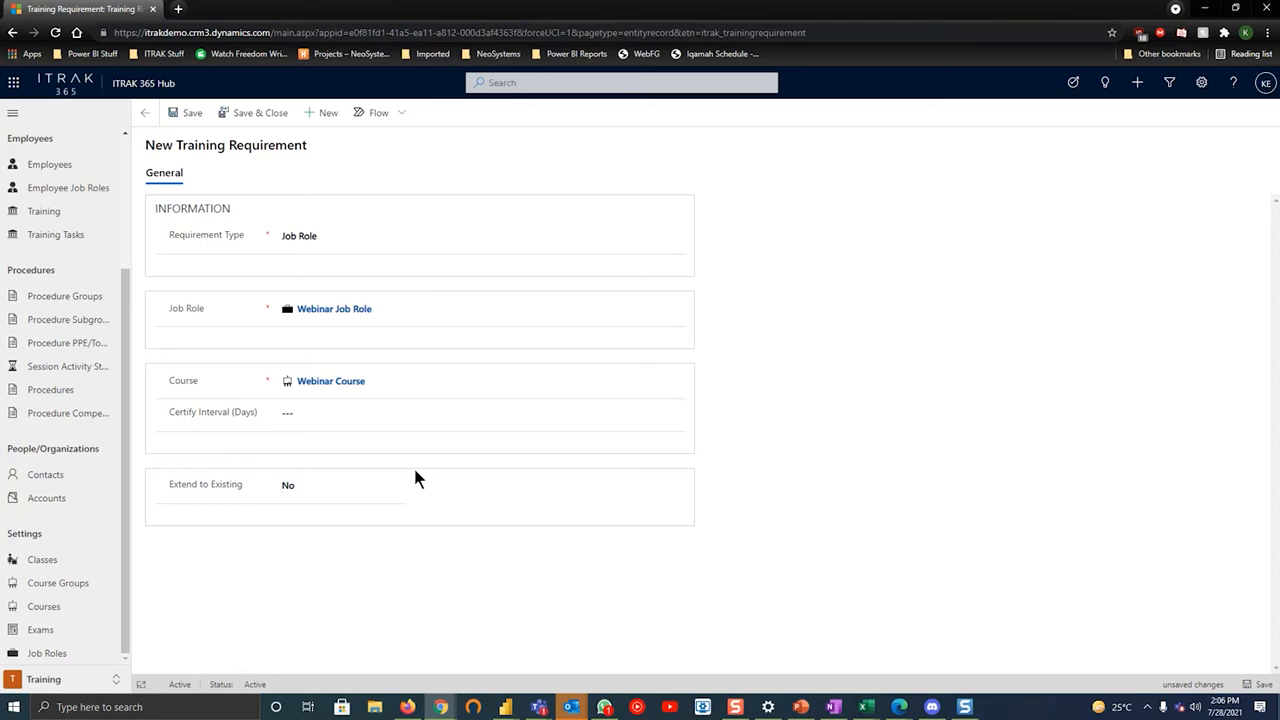
mouse_move(240, 560)
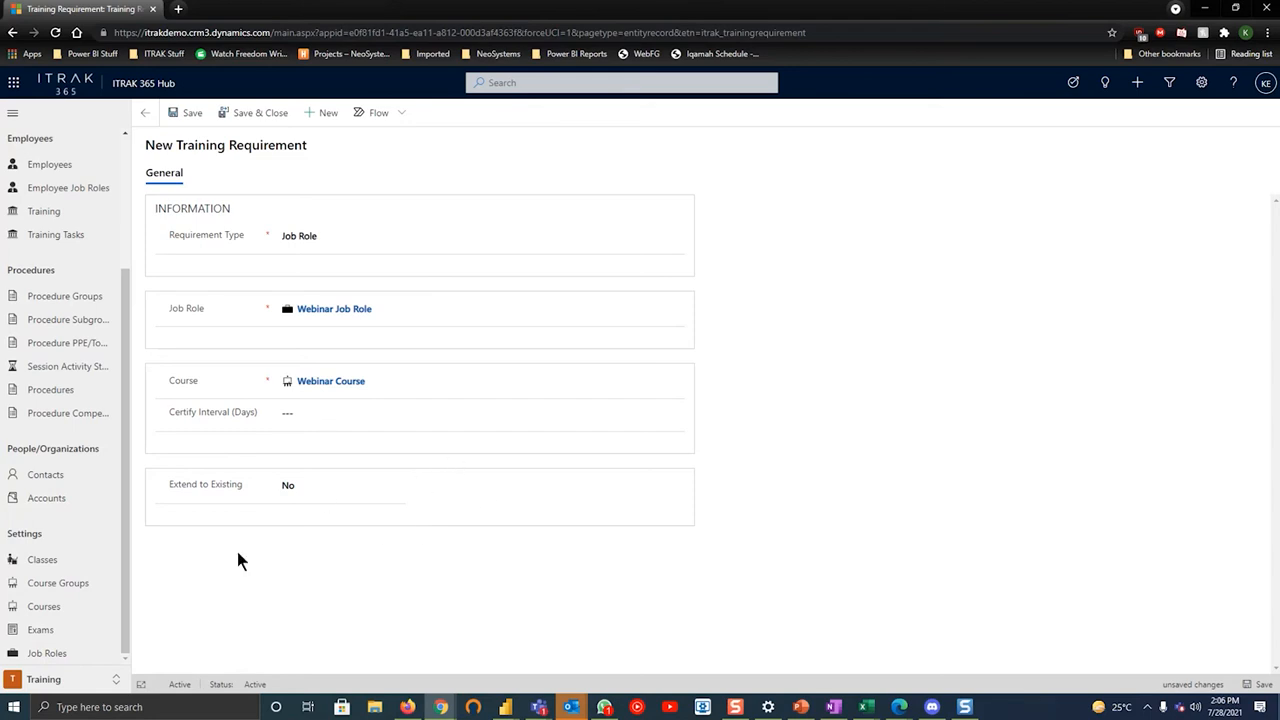
mouse_move(396, 588)
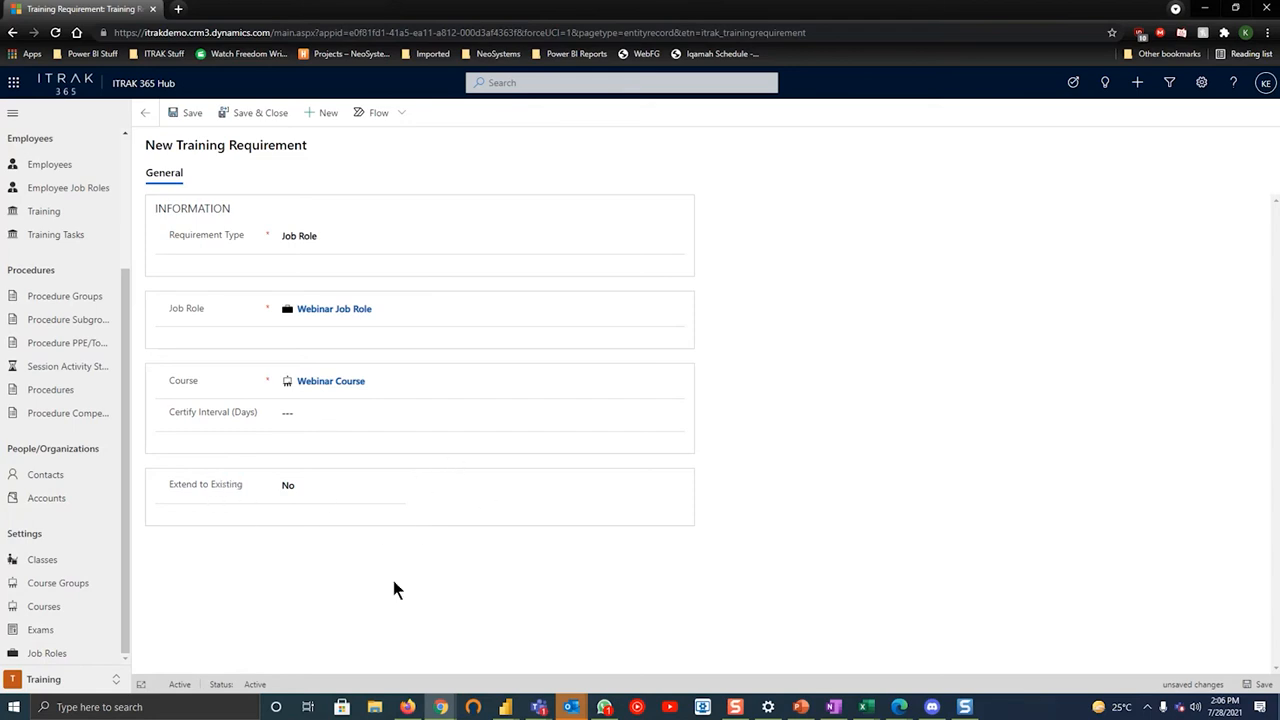
left_click(186, 112)
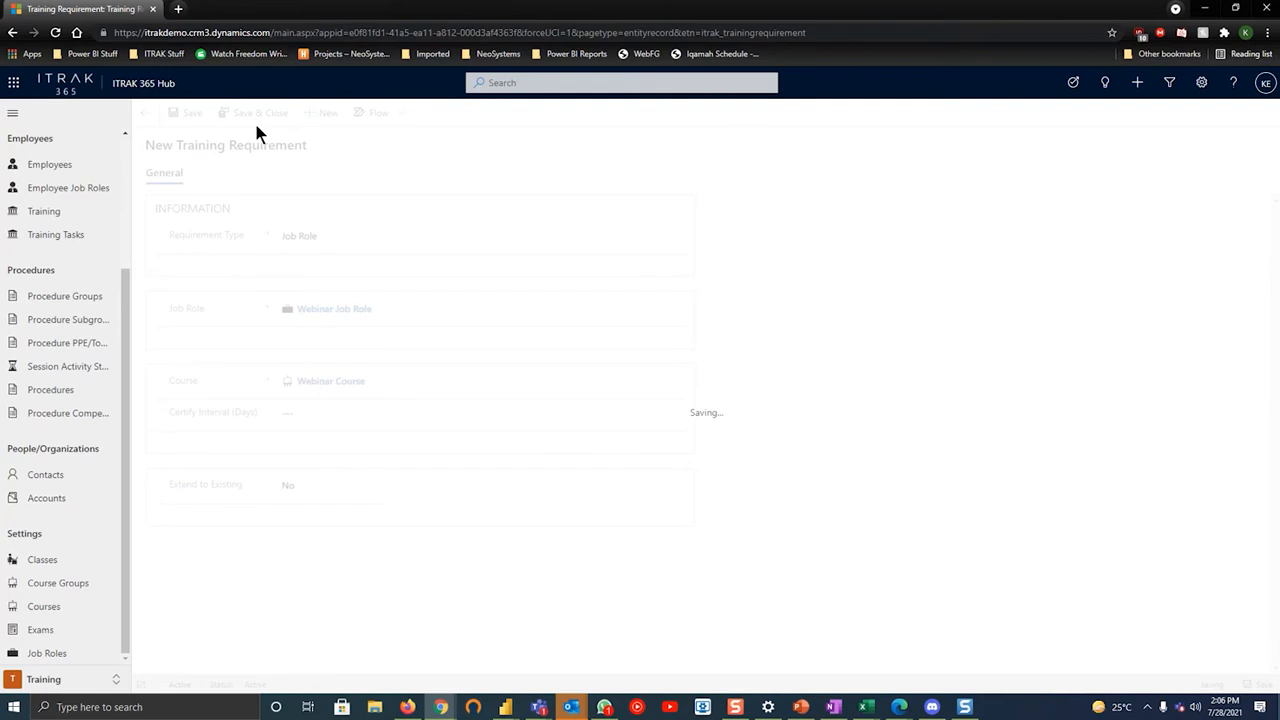
Show the Employee Job Roles related to the Webinar Job Role, currently empty
left_click(332, 308)
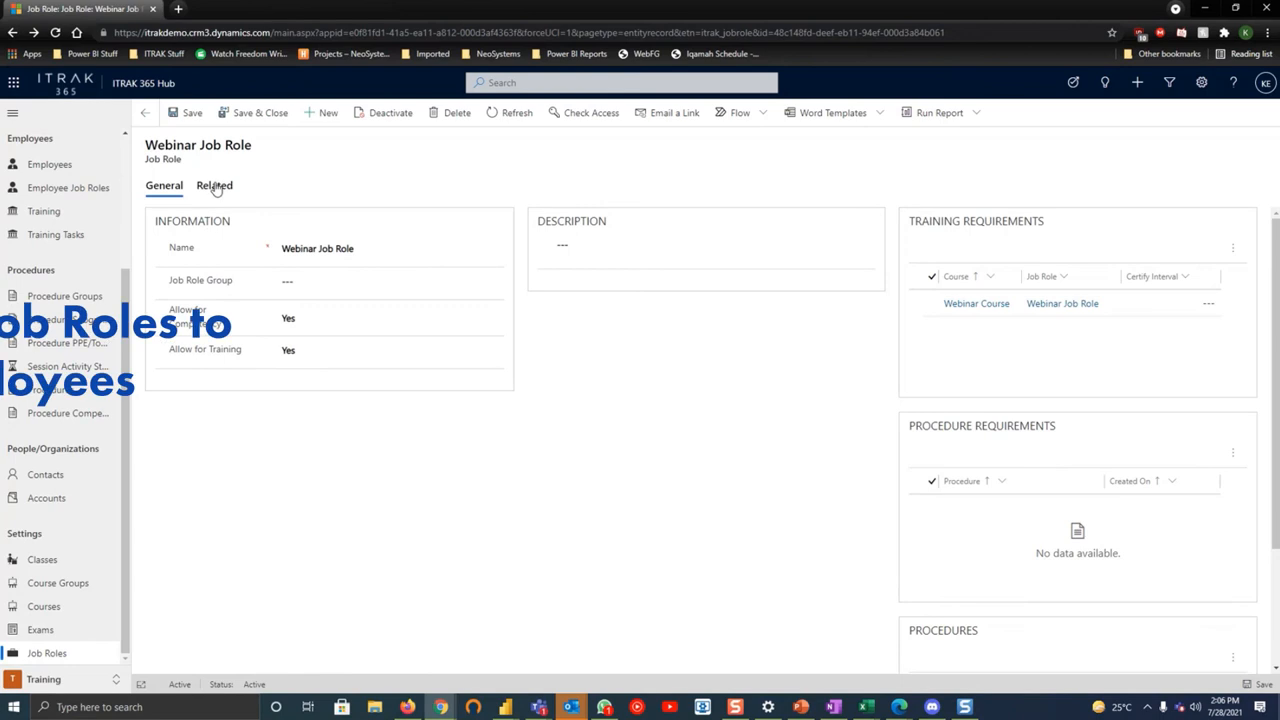
left_click(214, 184)
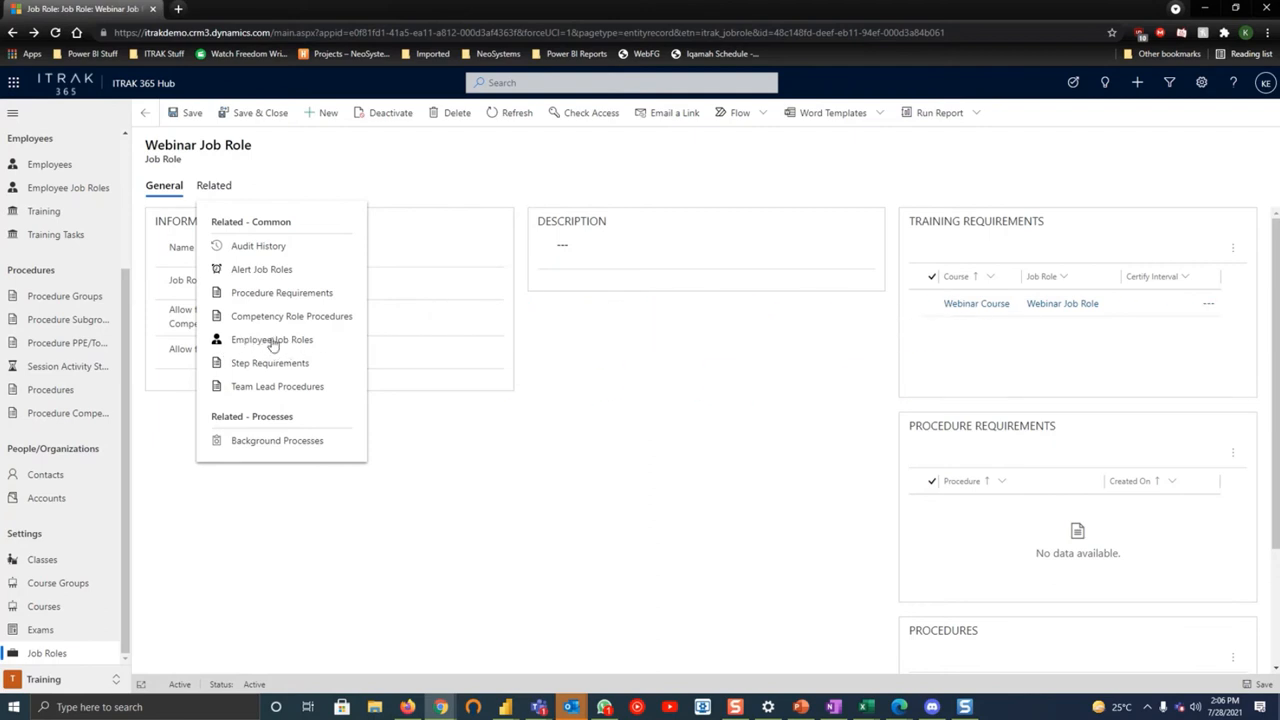
left_click(272, 340)
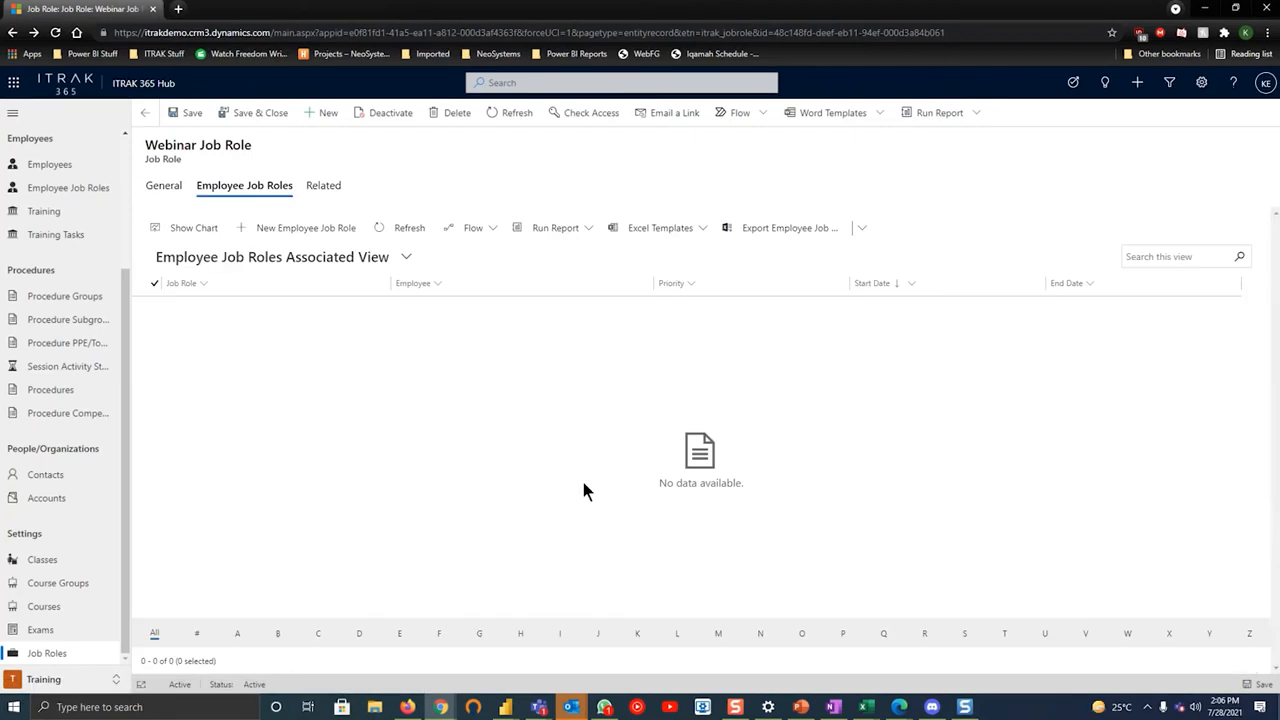
mouse_move(336, 232)
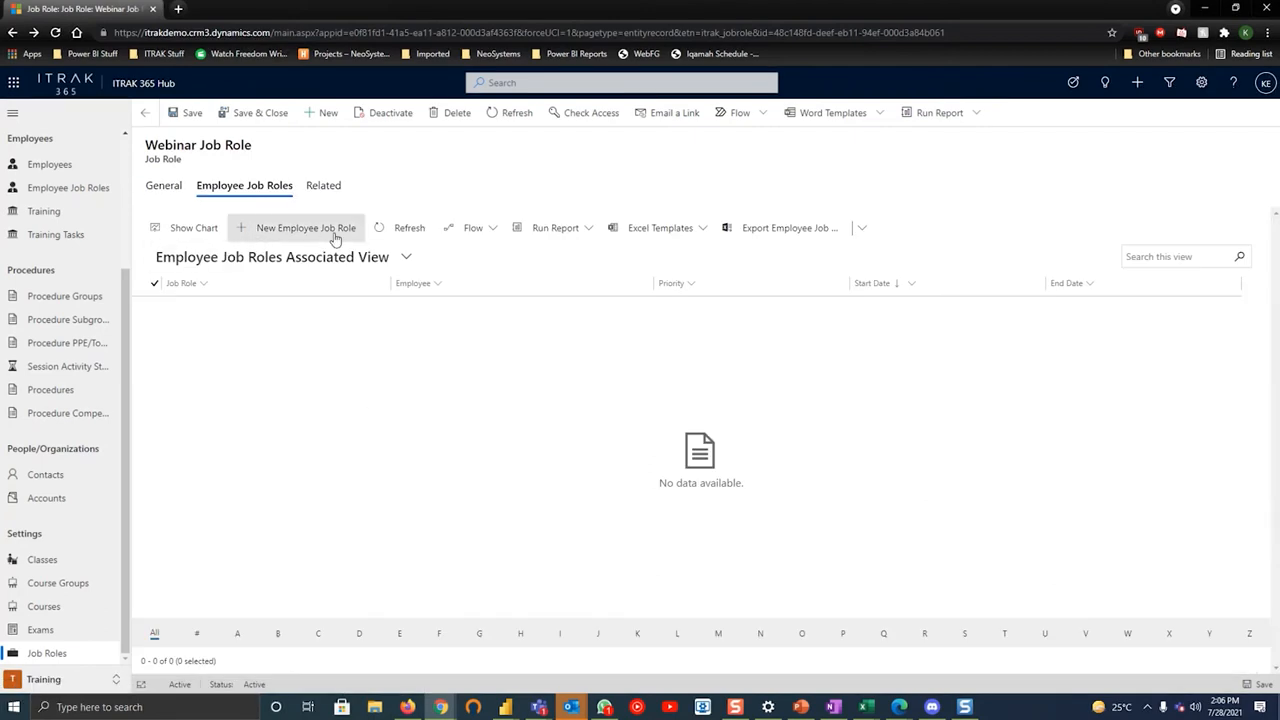
Assign the employee to Webinar Job Role starting 28-Jul-21 with no end date, and save
left_click(304, 228)
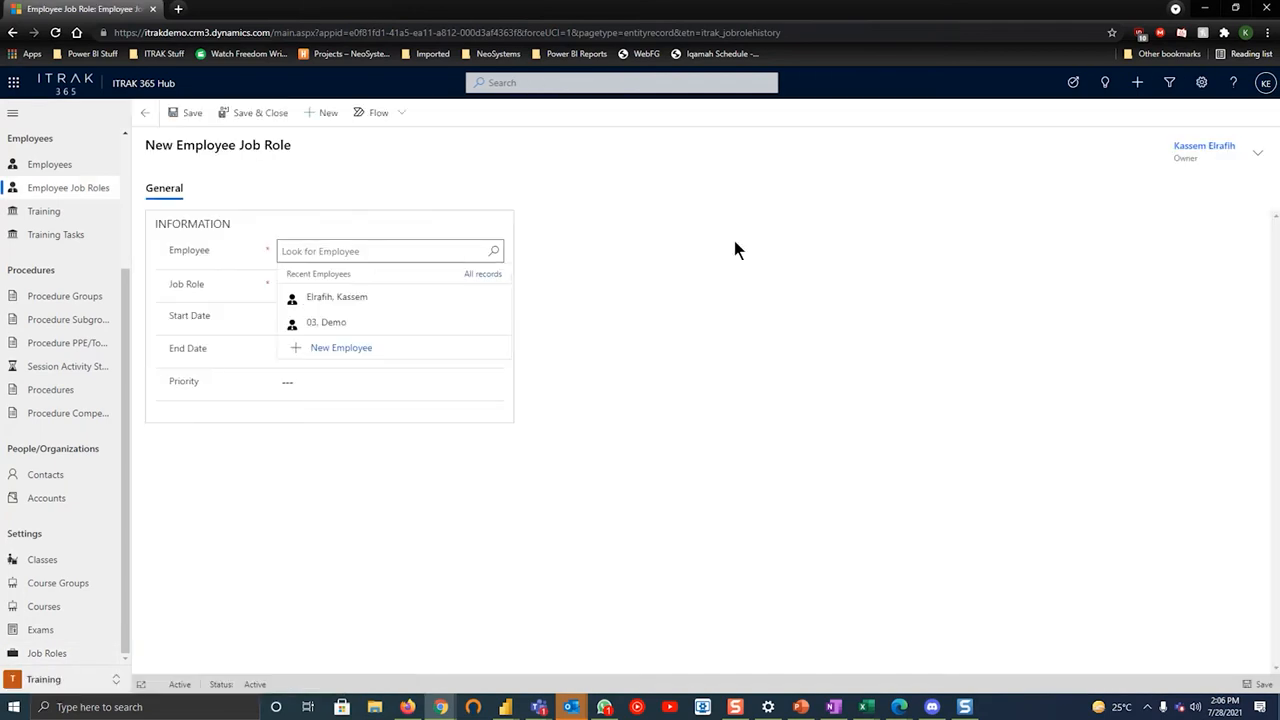
left_click(336, 296)
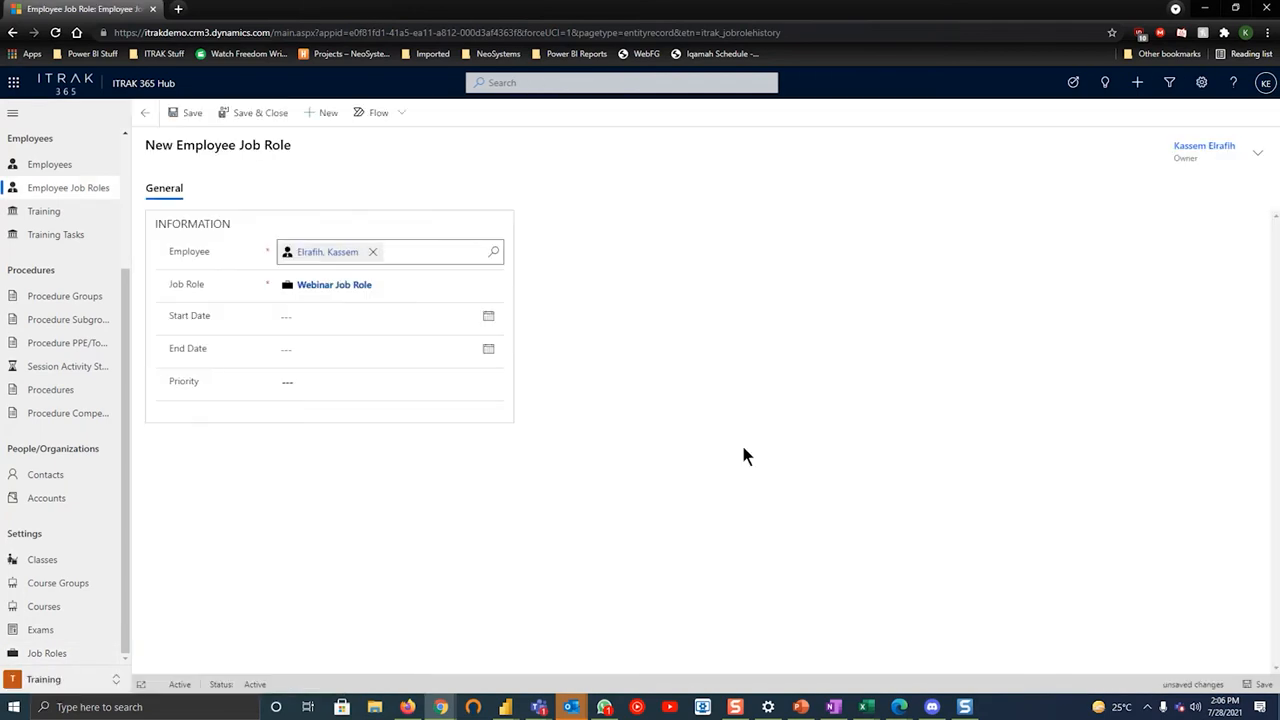
left_click(388, 380)
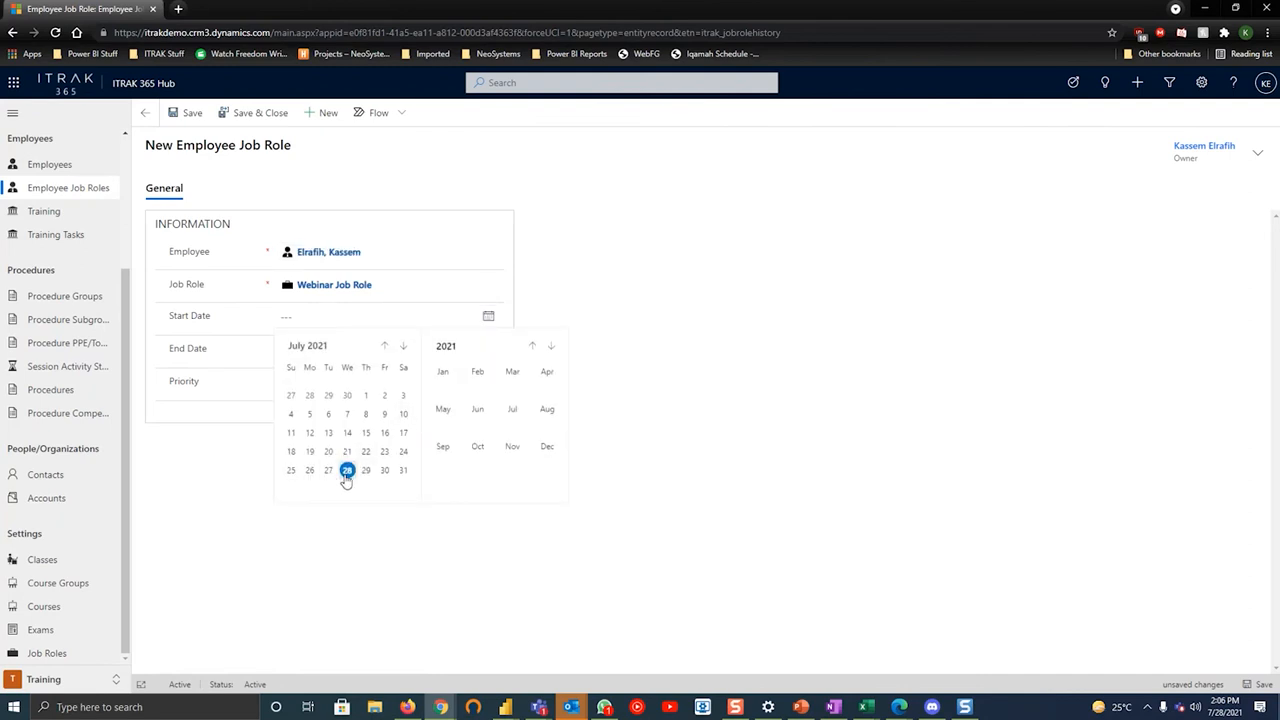
left_click(348, 468)
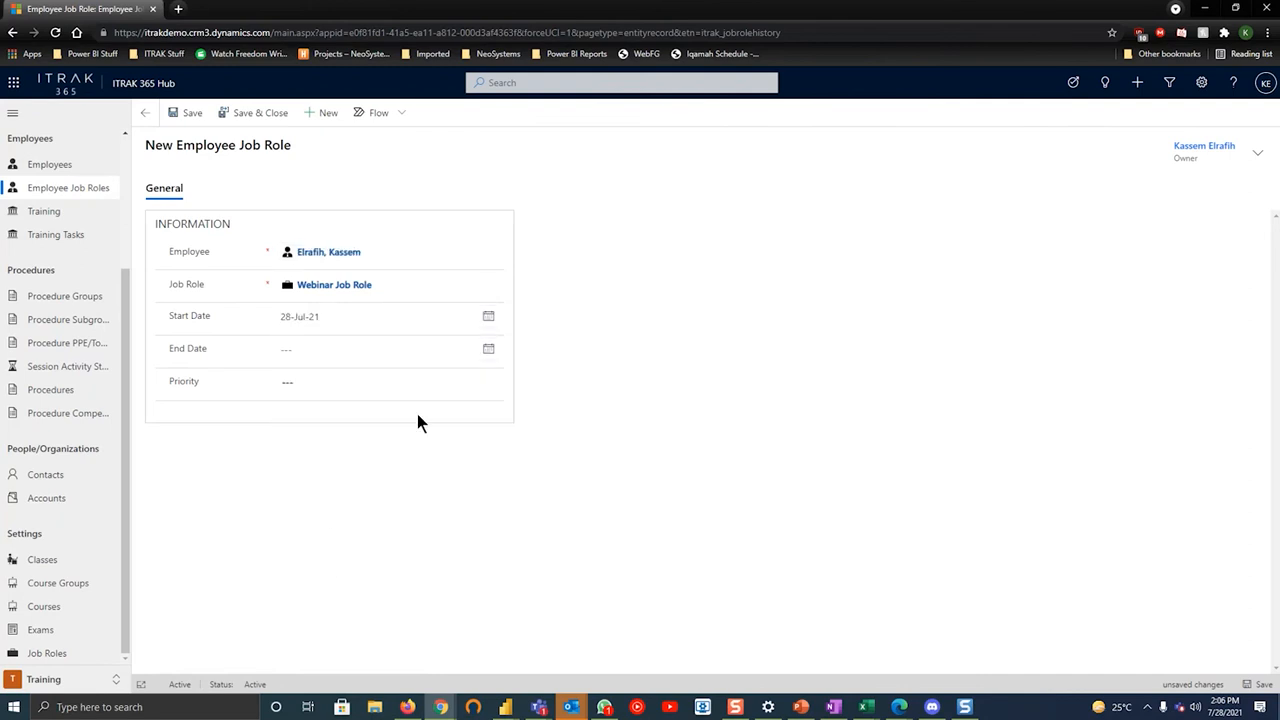
left_click(488, 348)
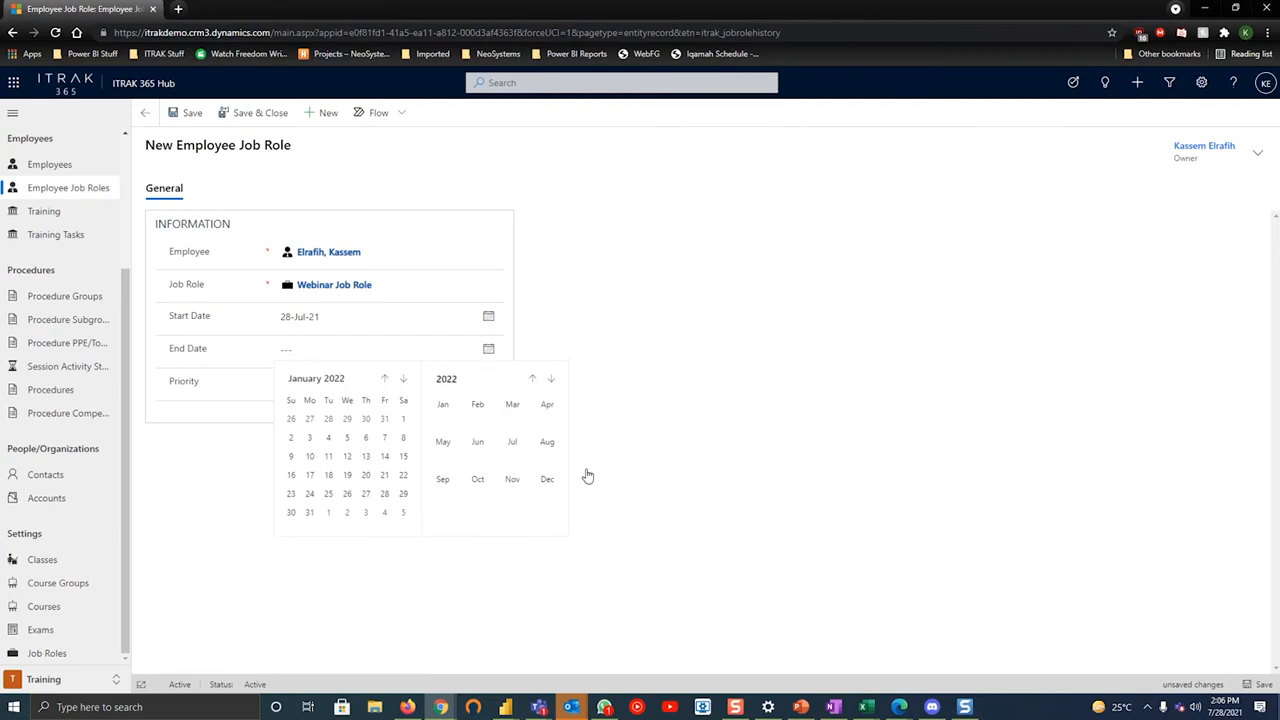
left_click(616, 352)
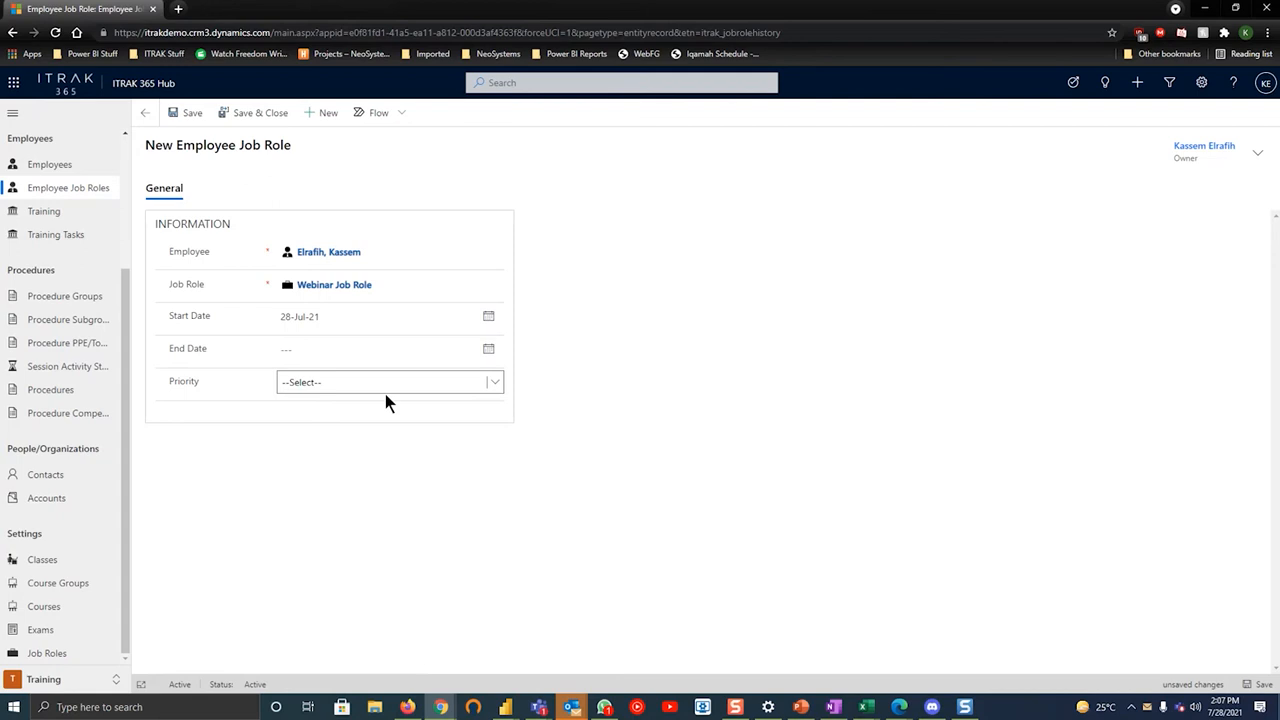
mouse_move(262, 124)
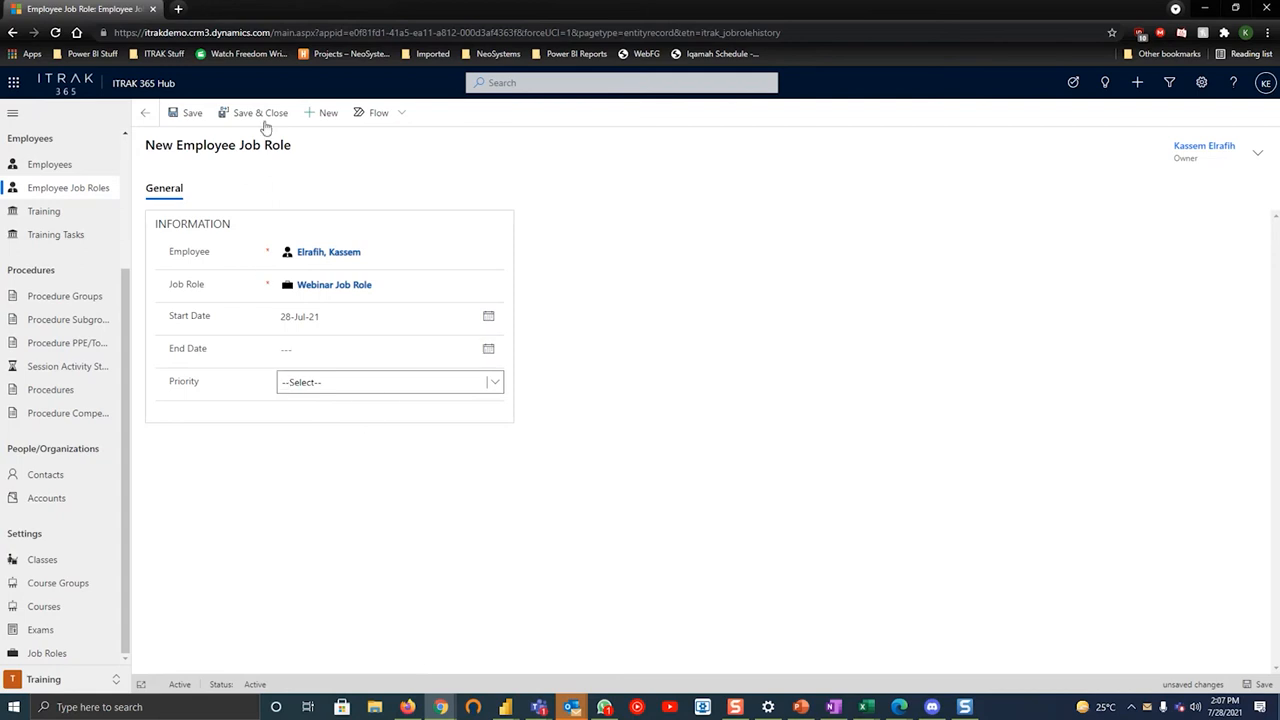
left_click(256, 112)
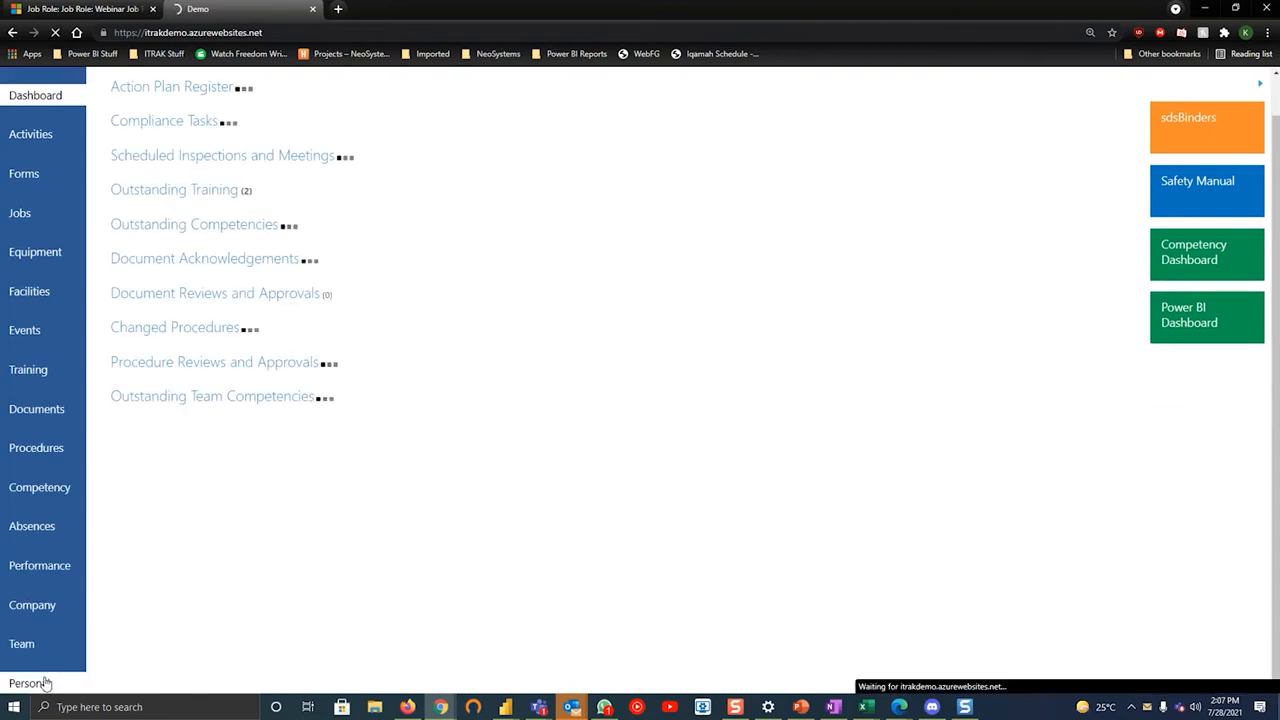
In the portal's Personal activities, open the employee's single Webinar Course training task
left_click(28, 678)
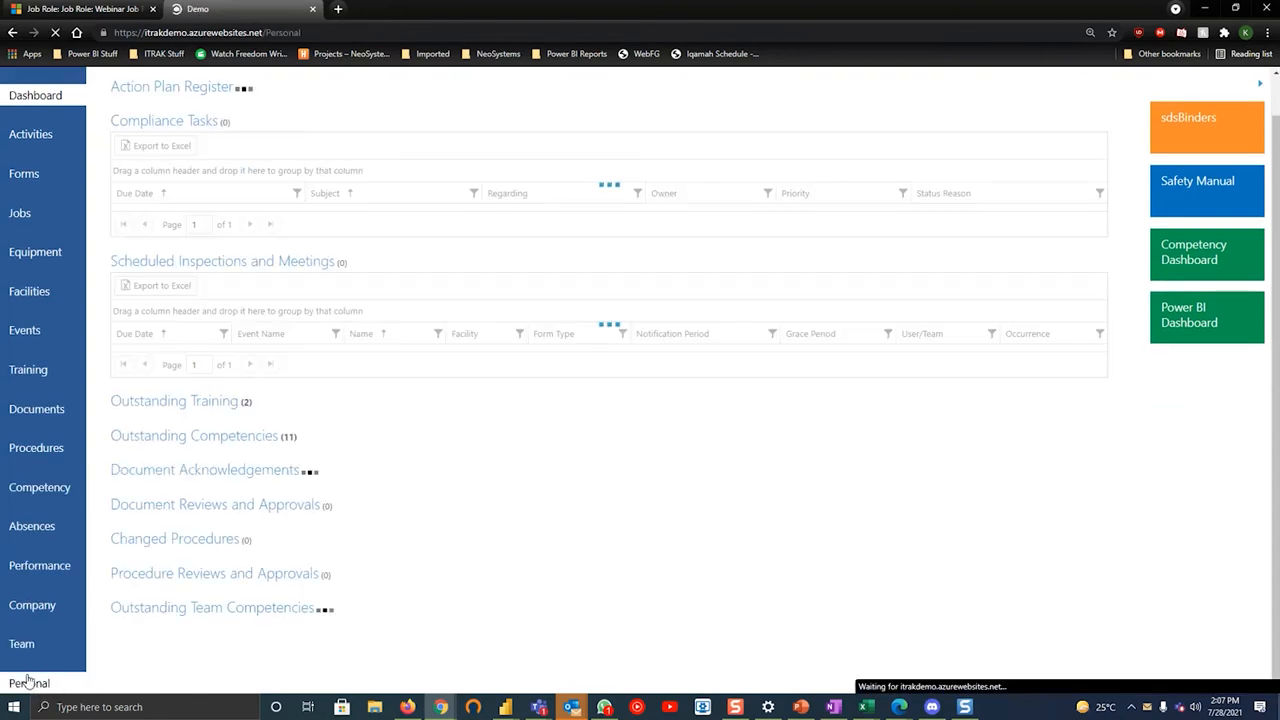
left_click(28, 678)
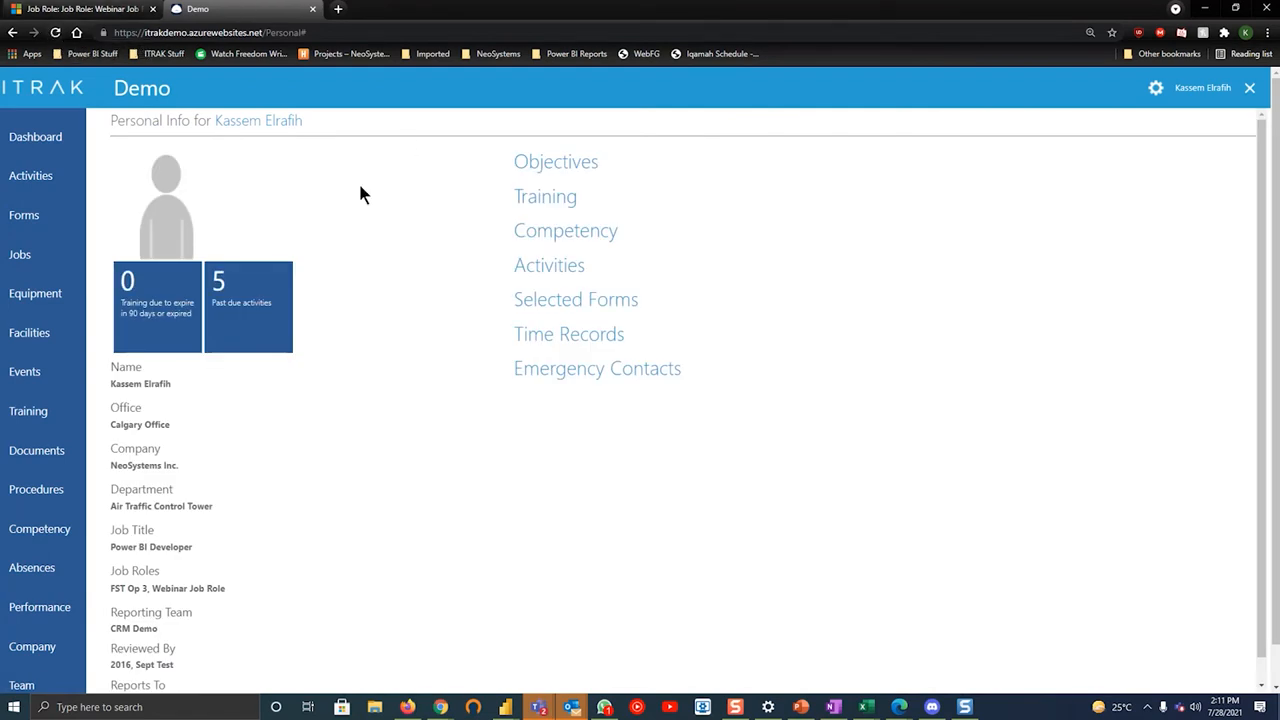
left_click(548, 264)
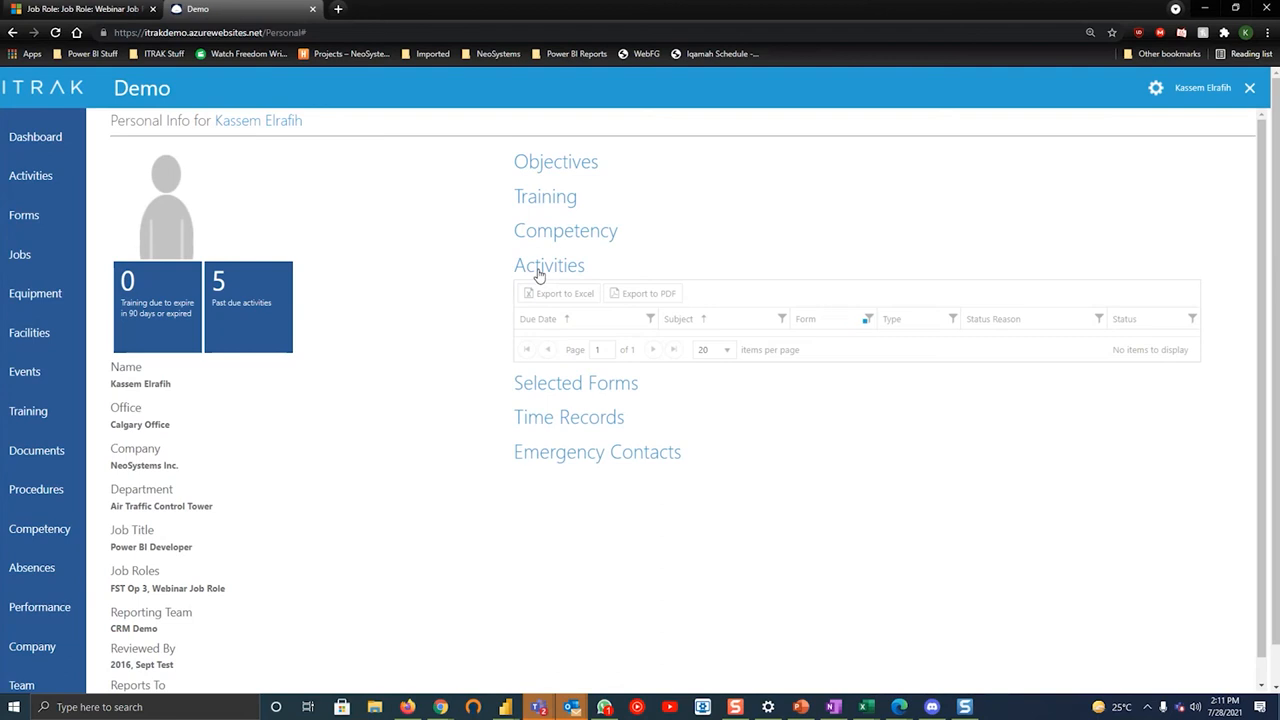
mouse_move(656, 328)
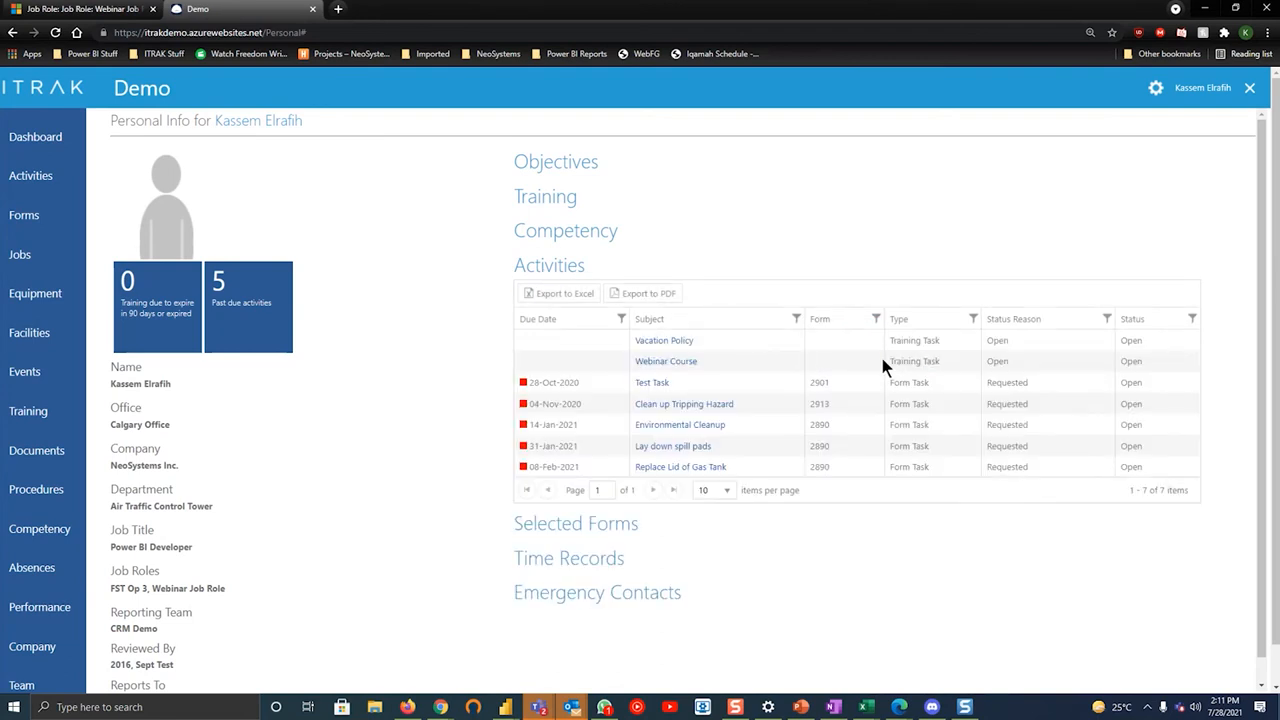
mouse_move(980, 374)
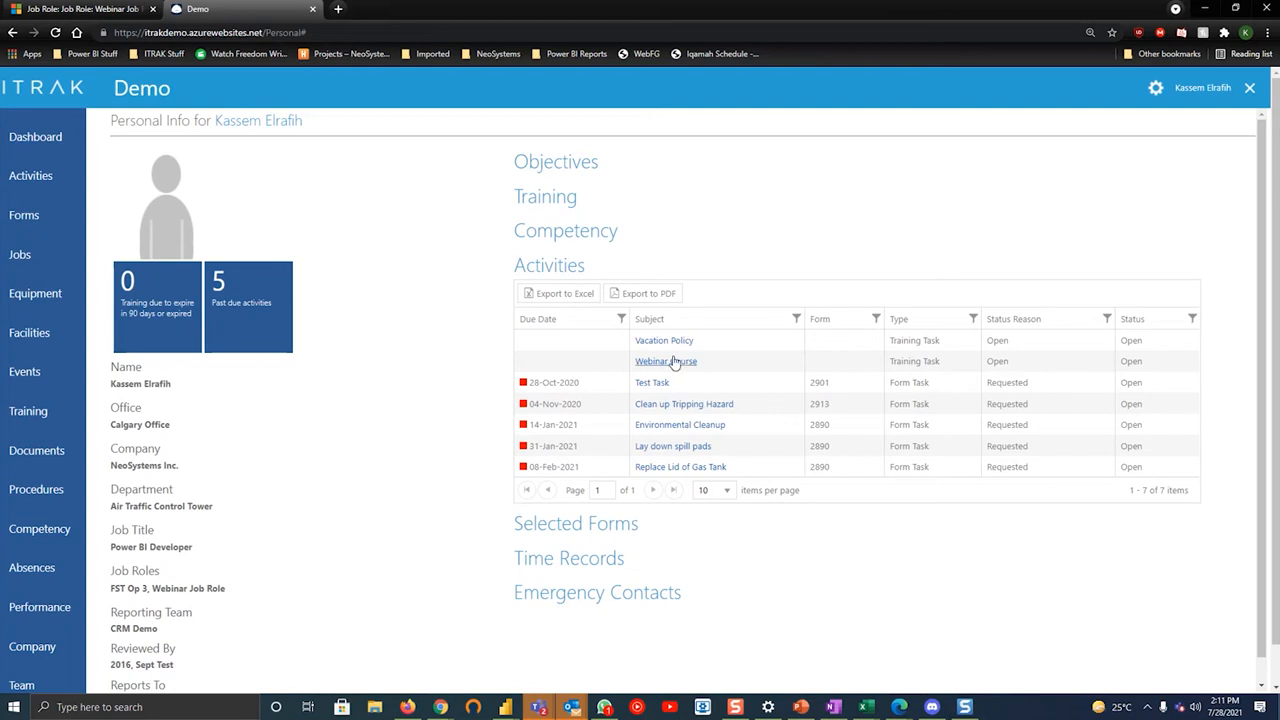
left_click(664, 360)
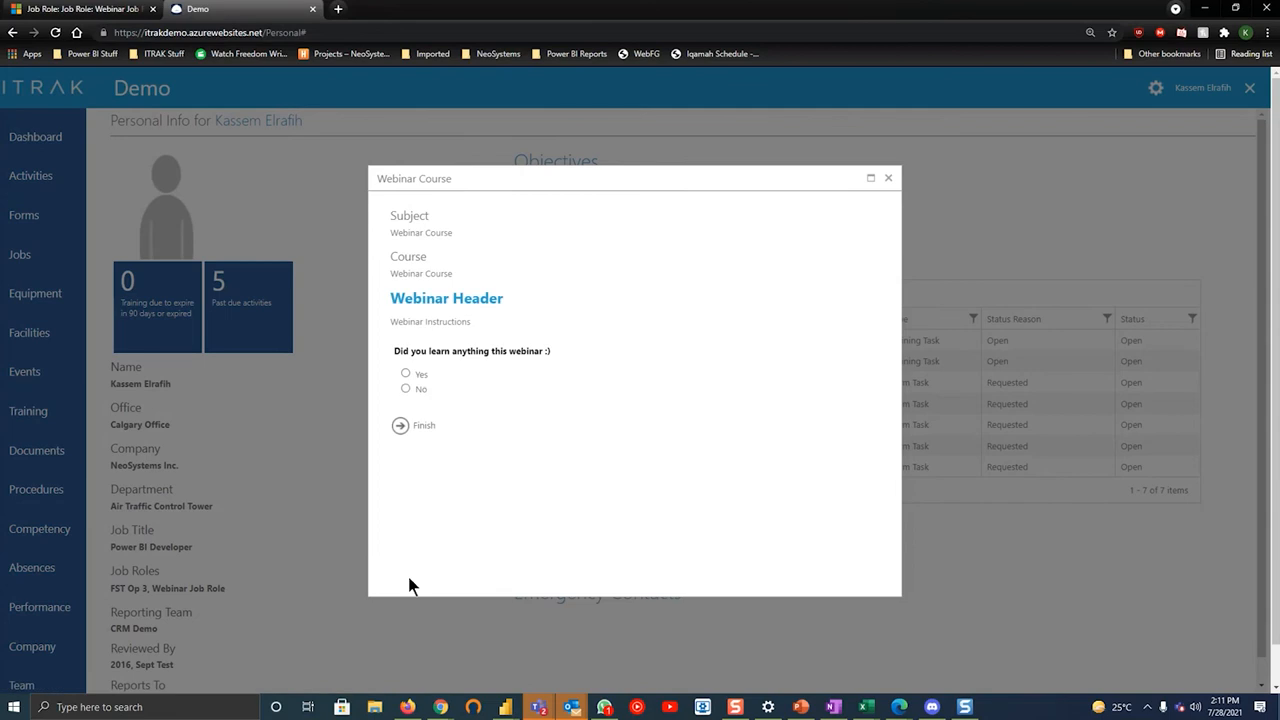
mouse_move(486, 410)
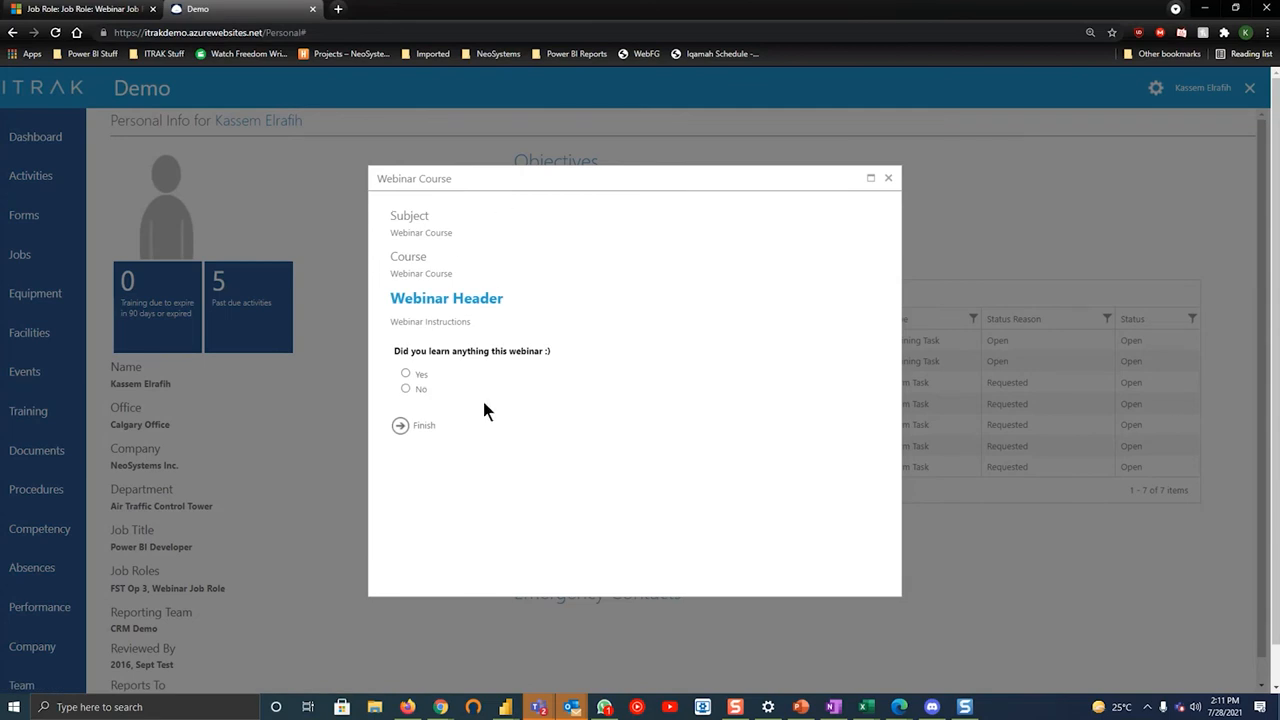
mouse_move(80, 16)
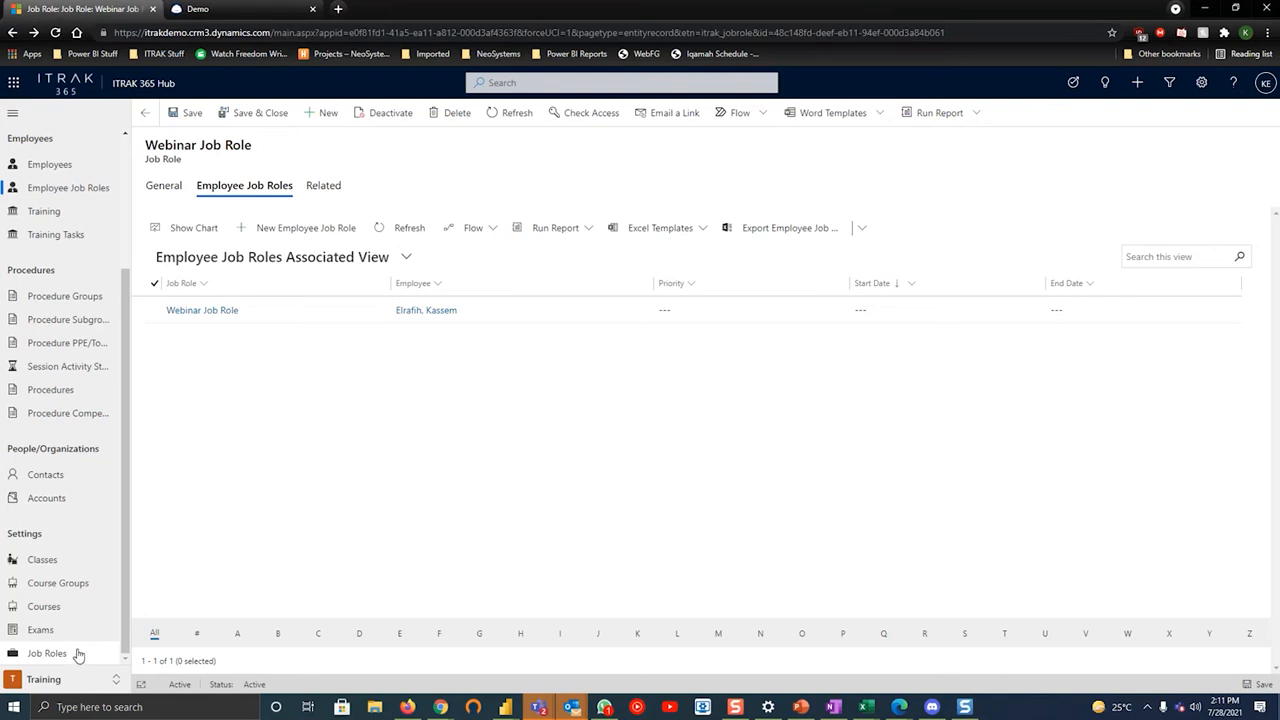
From the job role's details, open the Webinar Course record
left_click(164, 184)
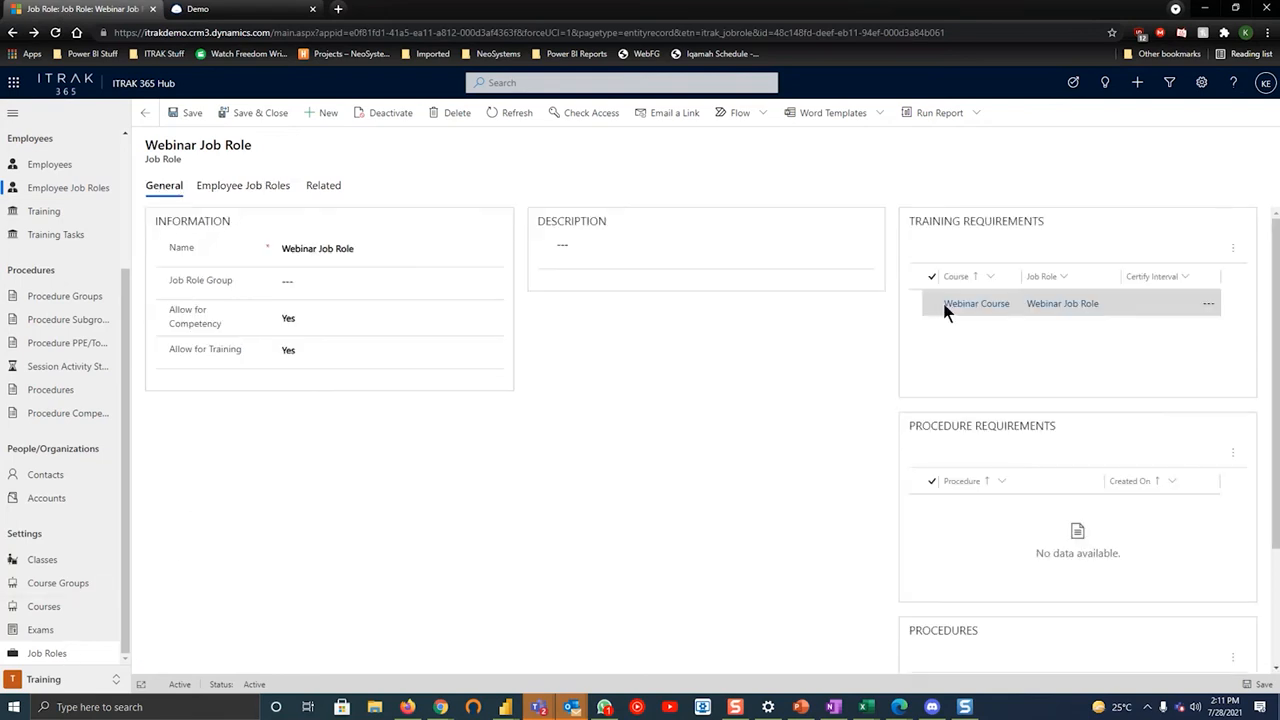
left_click(976, 304)
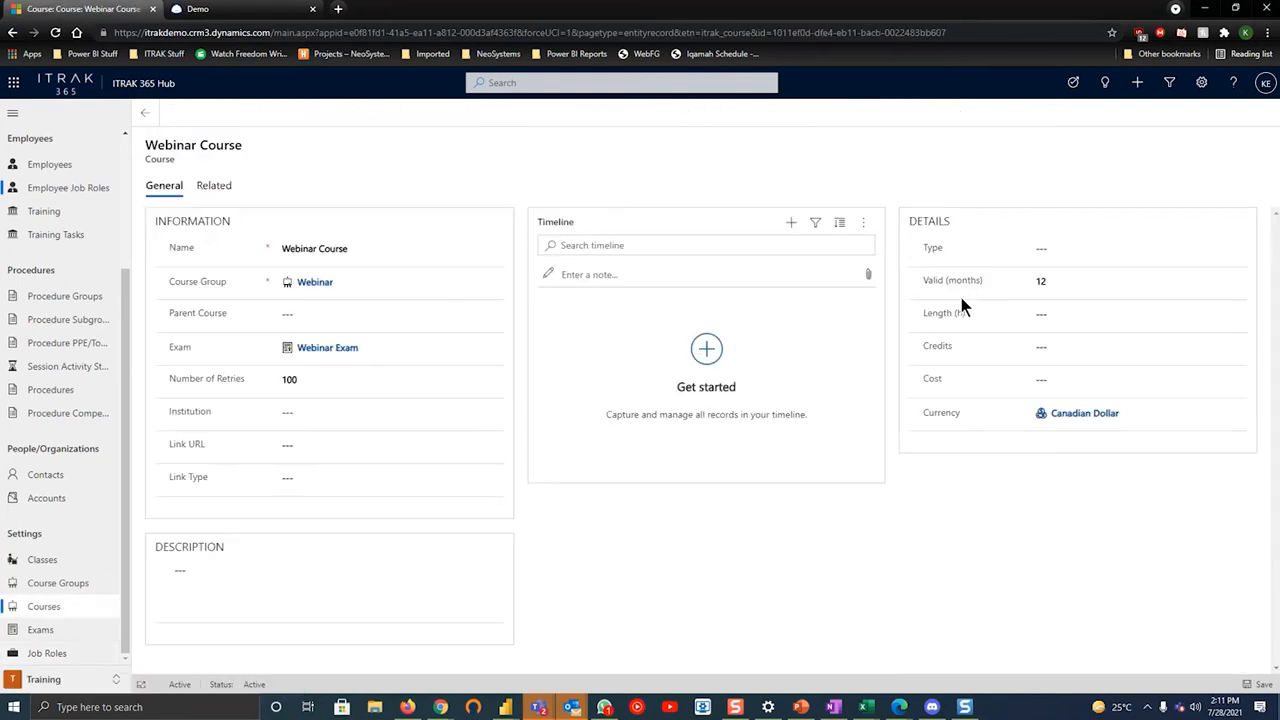
left_click(388, 444)
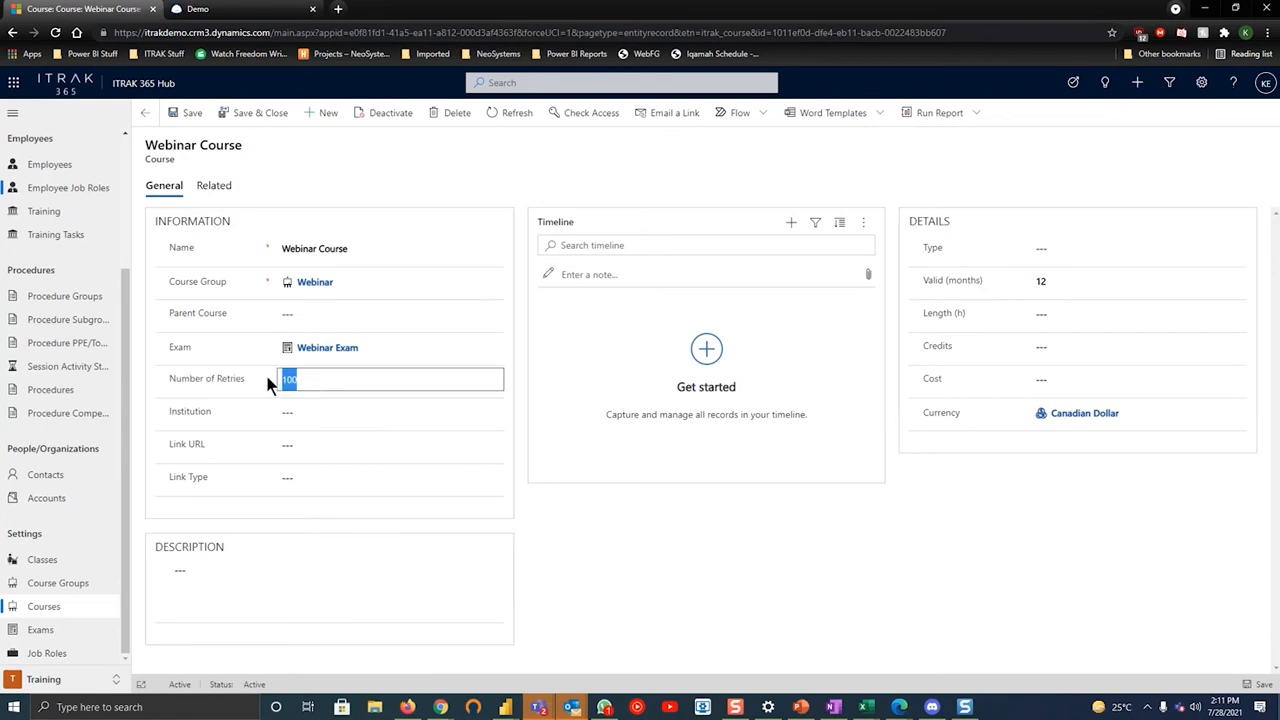
mouse_move(232, 386)
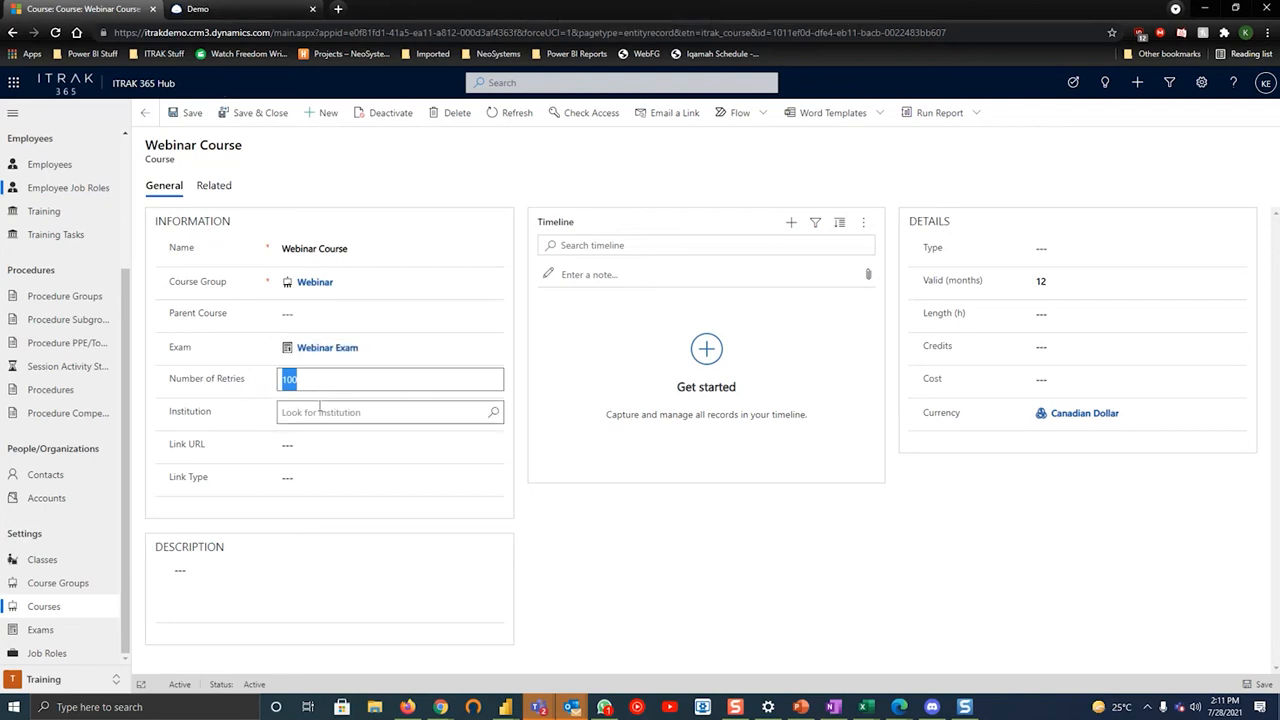
left_click(602, 520)
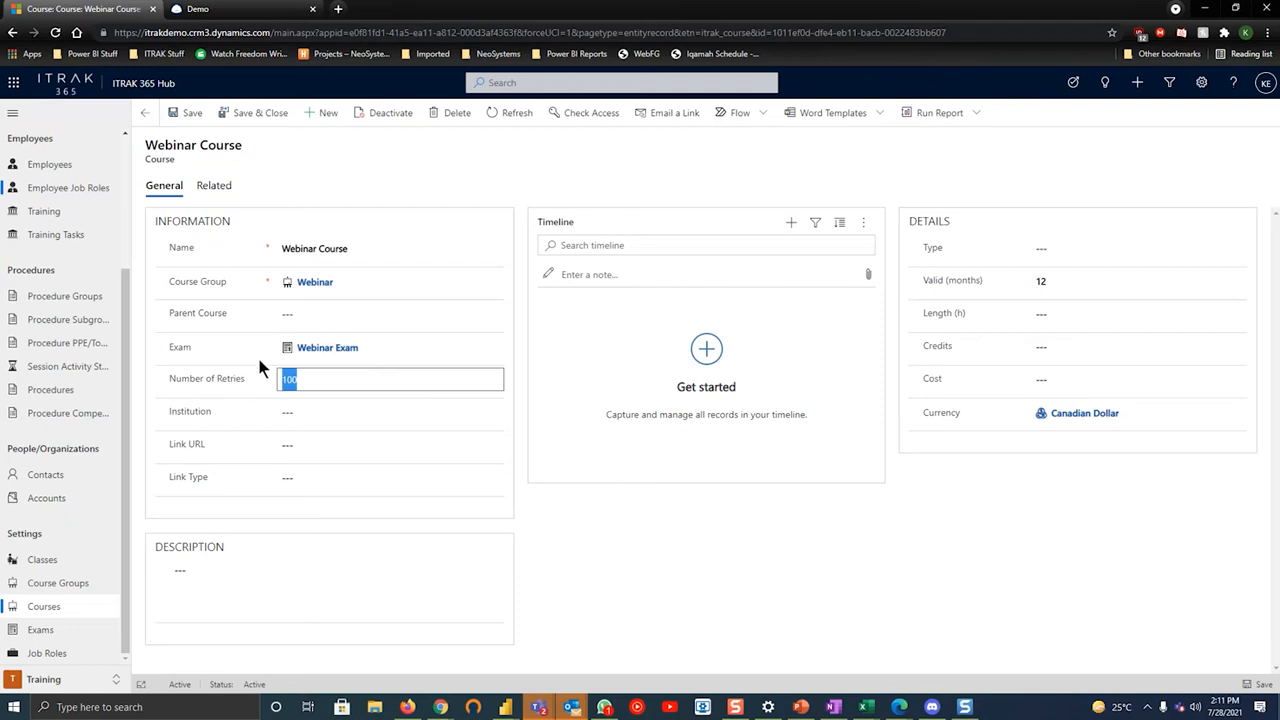
mouse_move(258, 384)
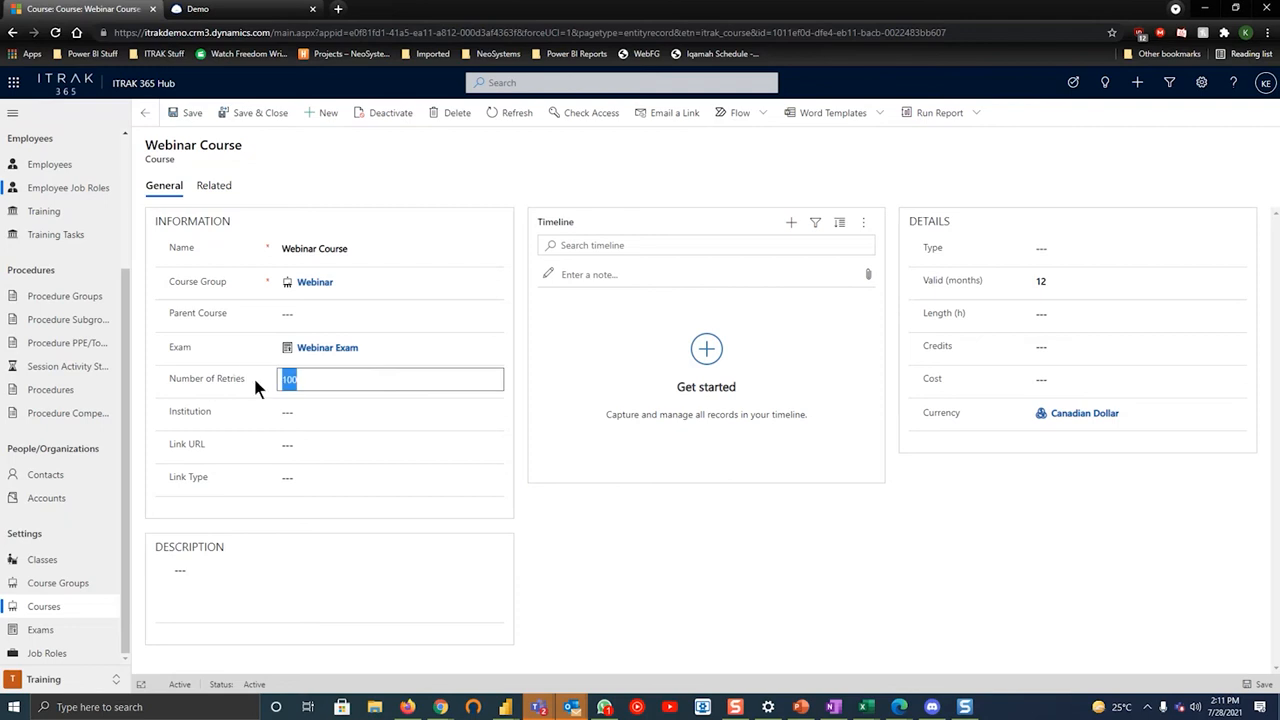
Drill through the linked Webinar Exam and Webinar Section to the webinar question
left_click(328, 348)
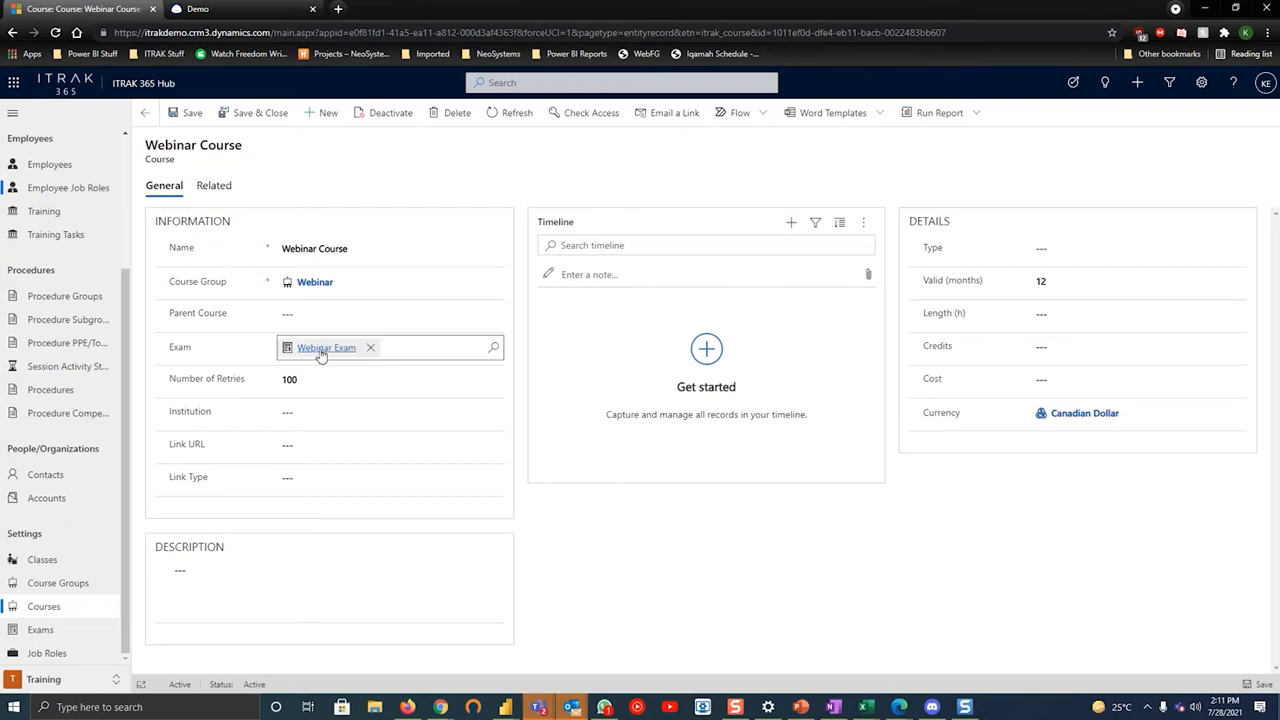
left_click(326, 348)
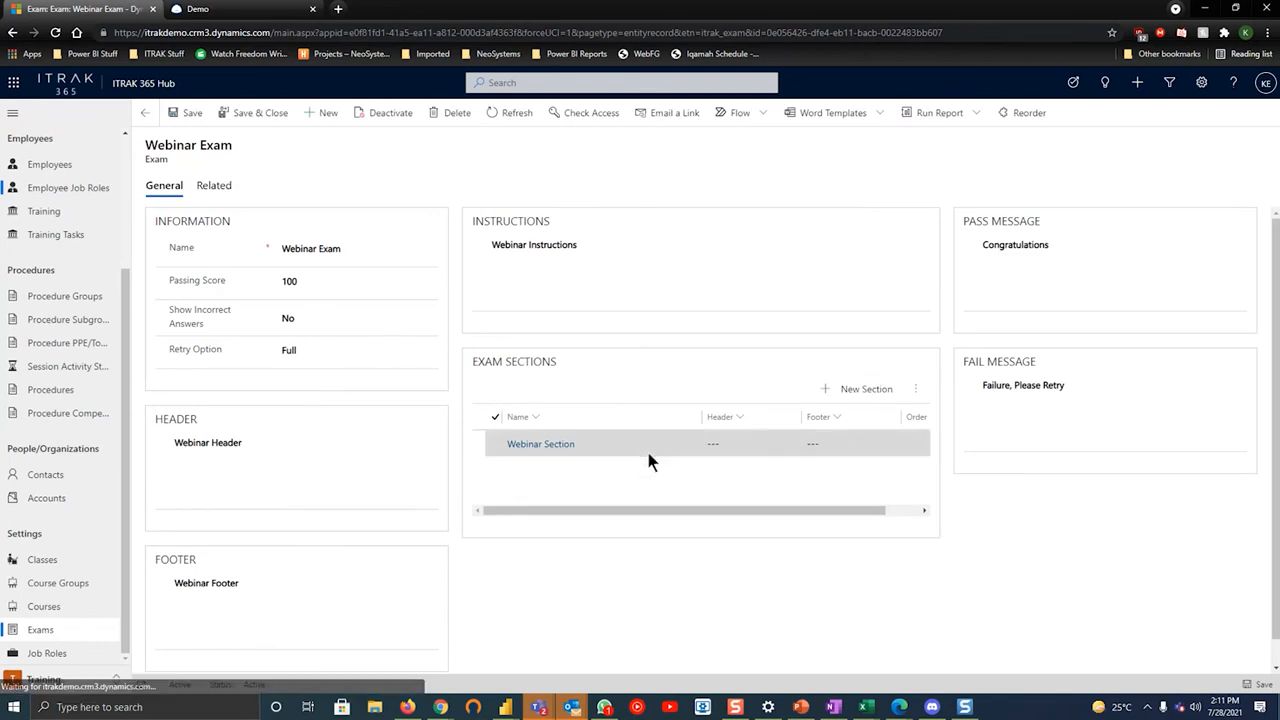
mouse_move(560, 448)
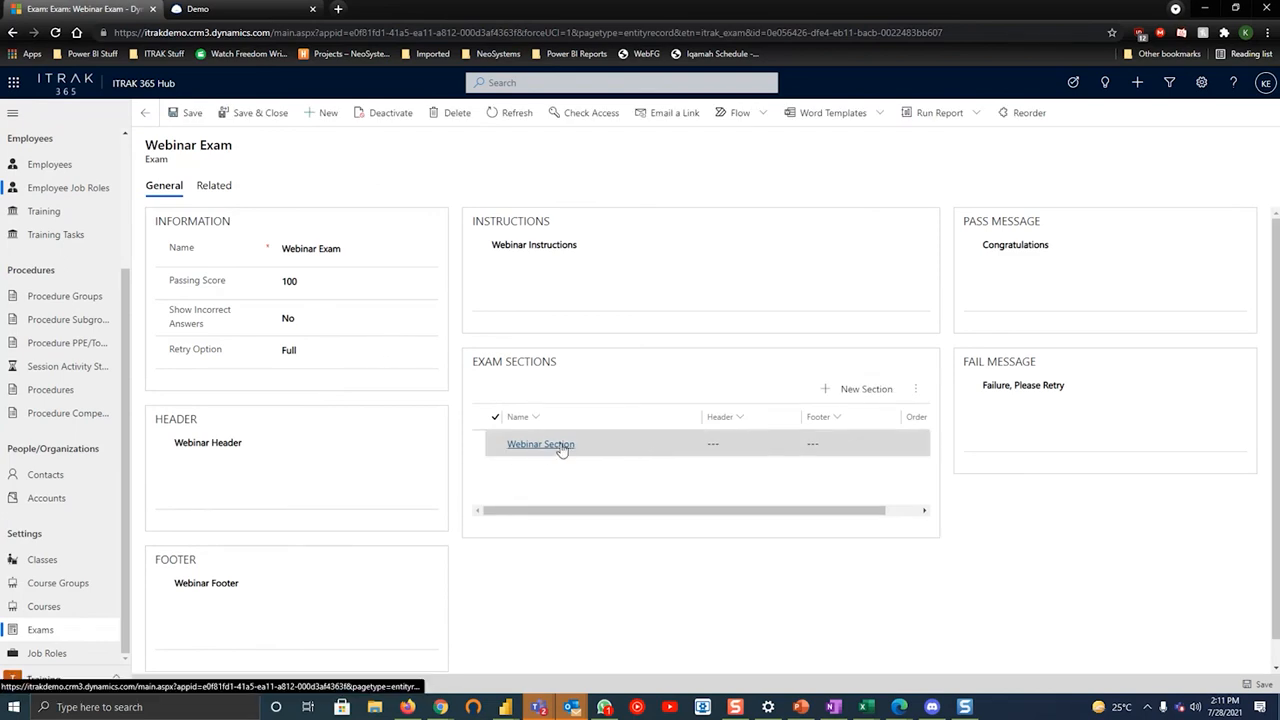
left_click(540, 444)
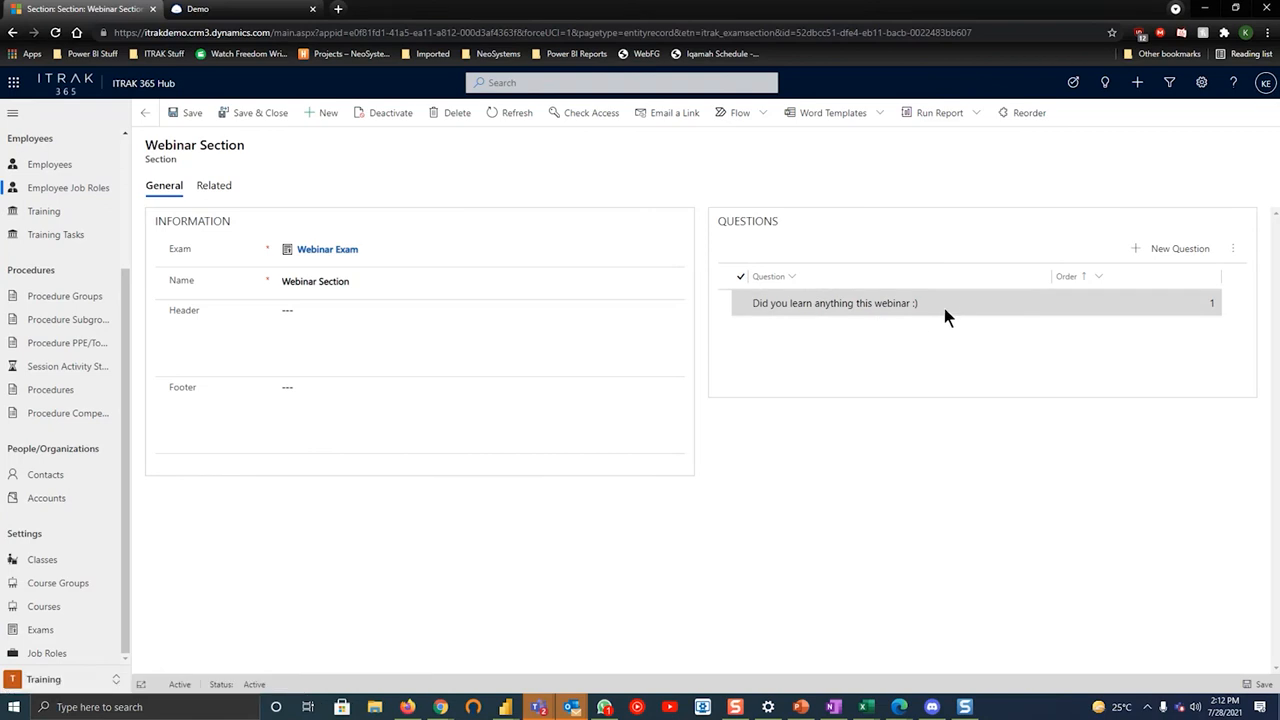
left_click(830, 304)
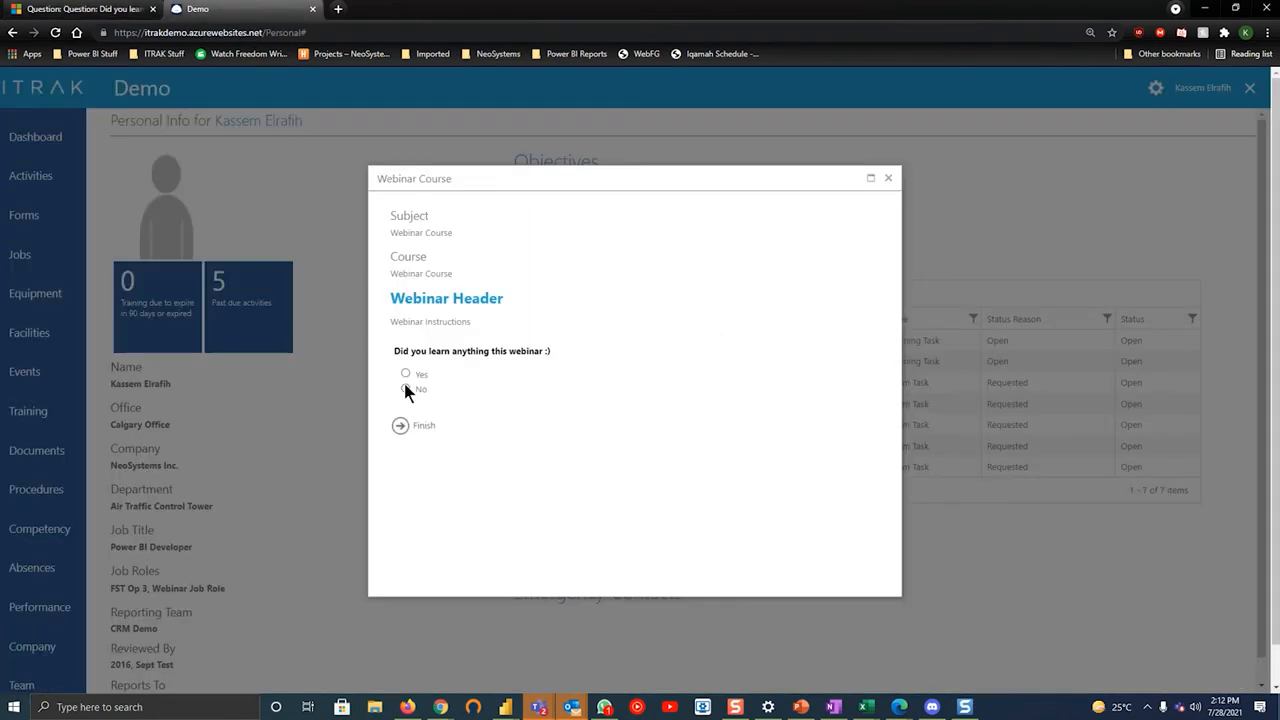
Answer No to the webinar question and finish the exam
left_click(404, 388)
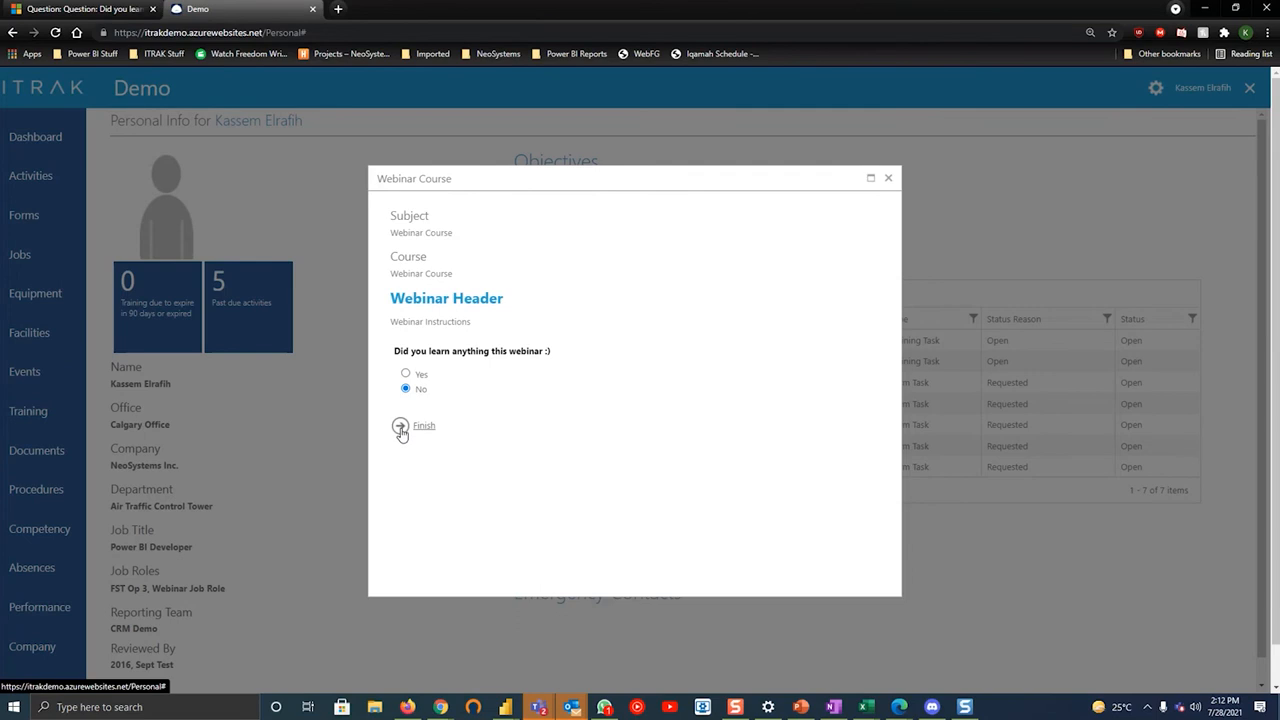
left_click(400, 424)
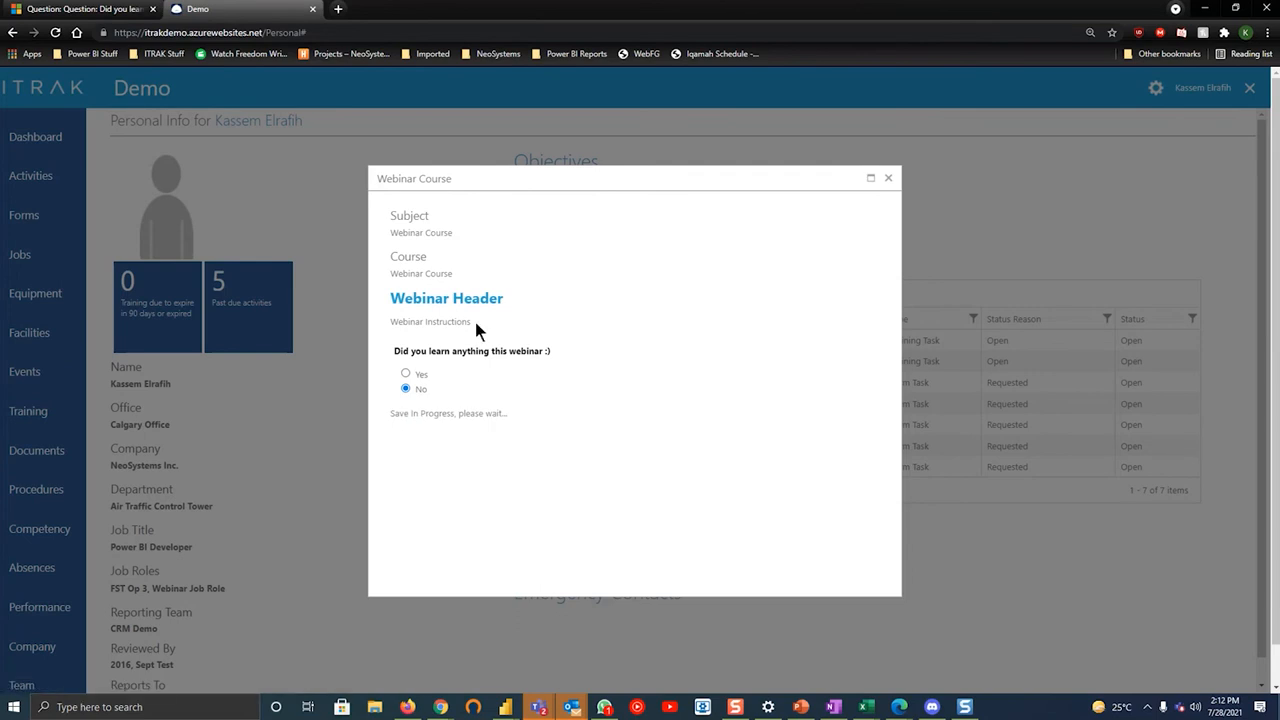
mouse_move(508, 396)
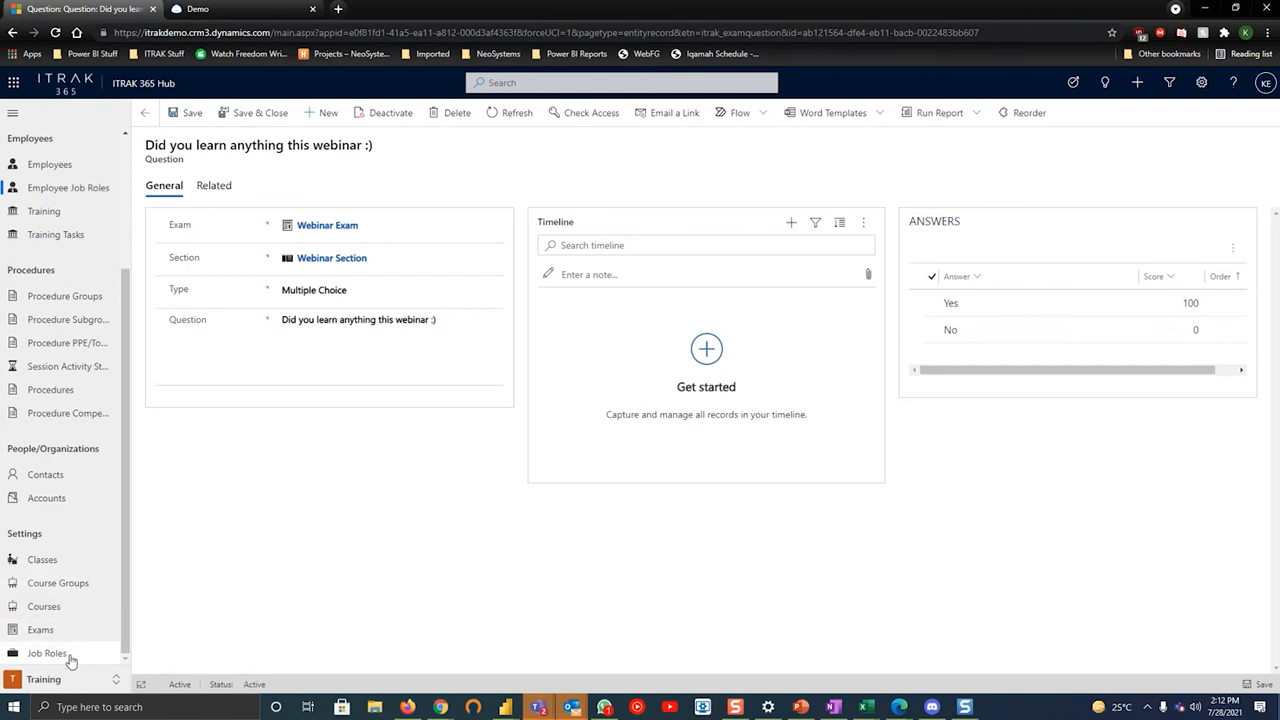
Set the Webinar Course's Number of Retries to 3 and save it
left_click(332, 258)
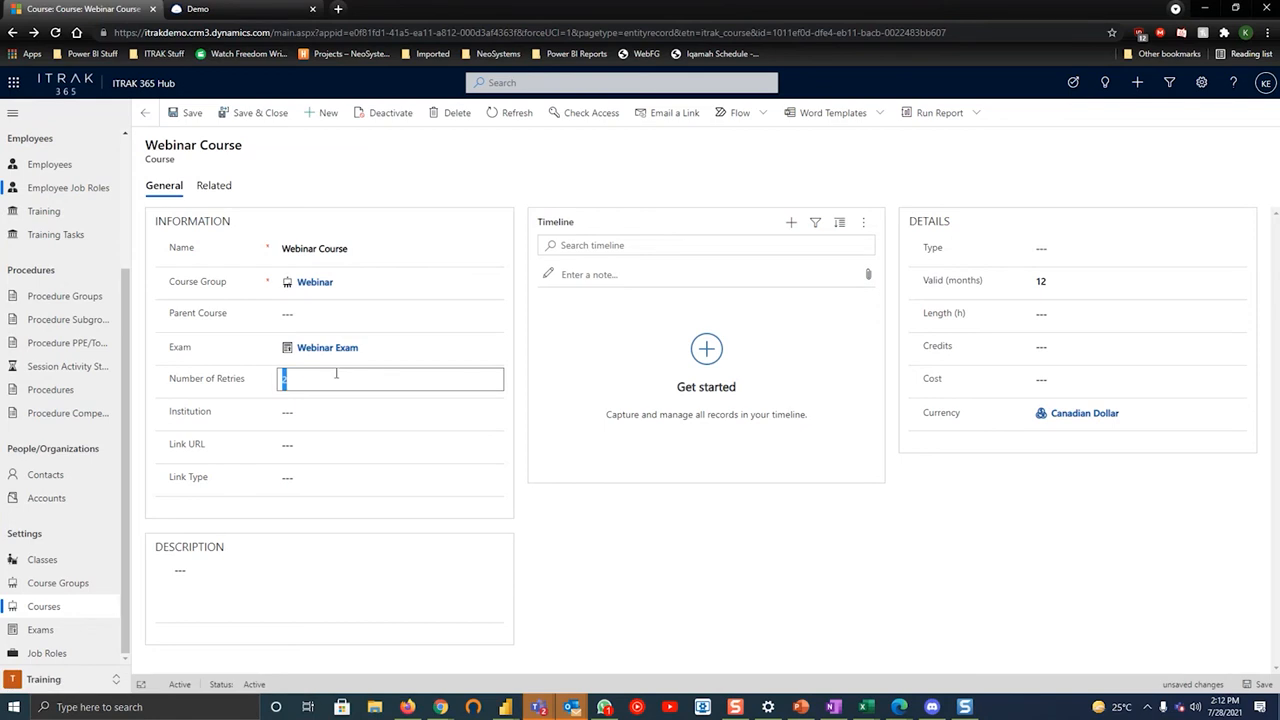
type("3")
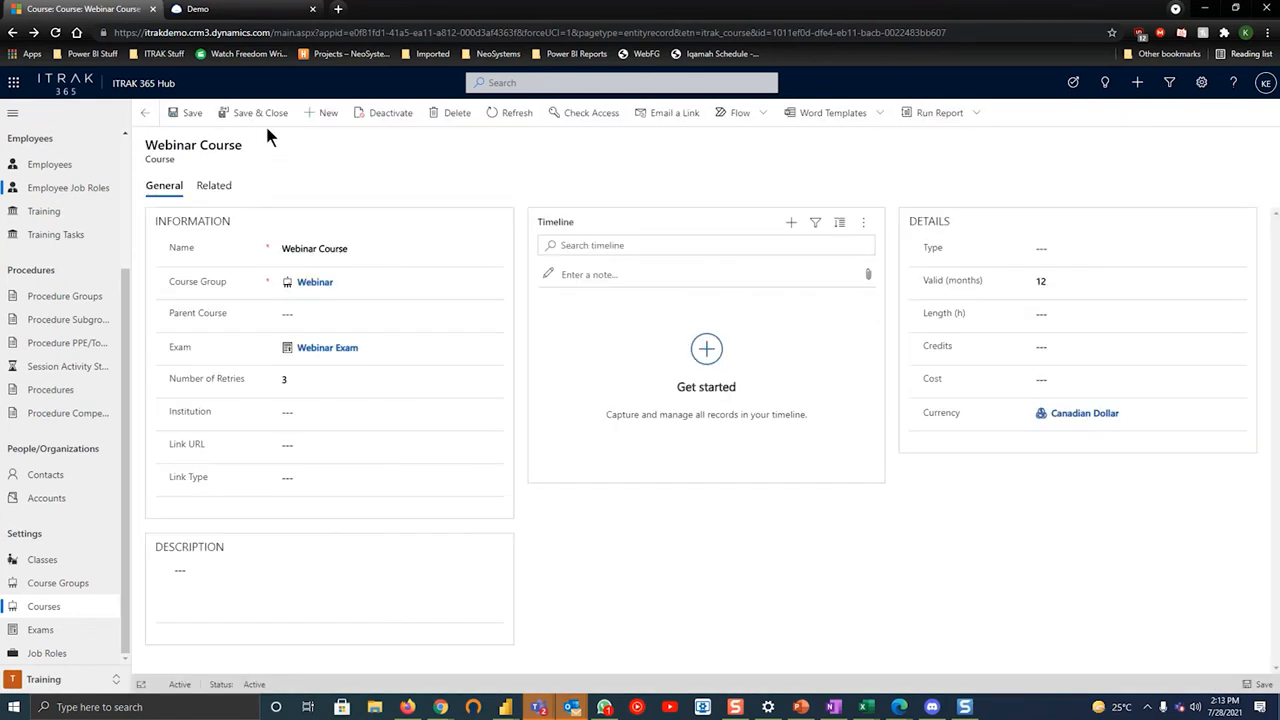
left_click(216, 8)
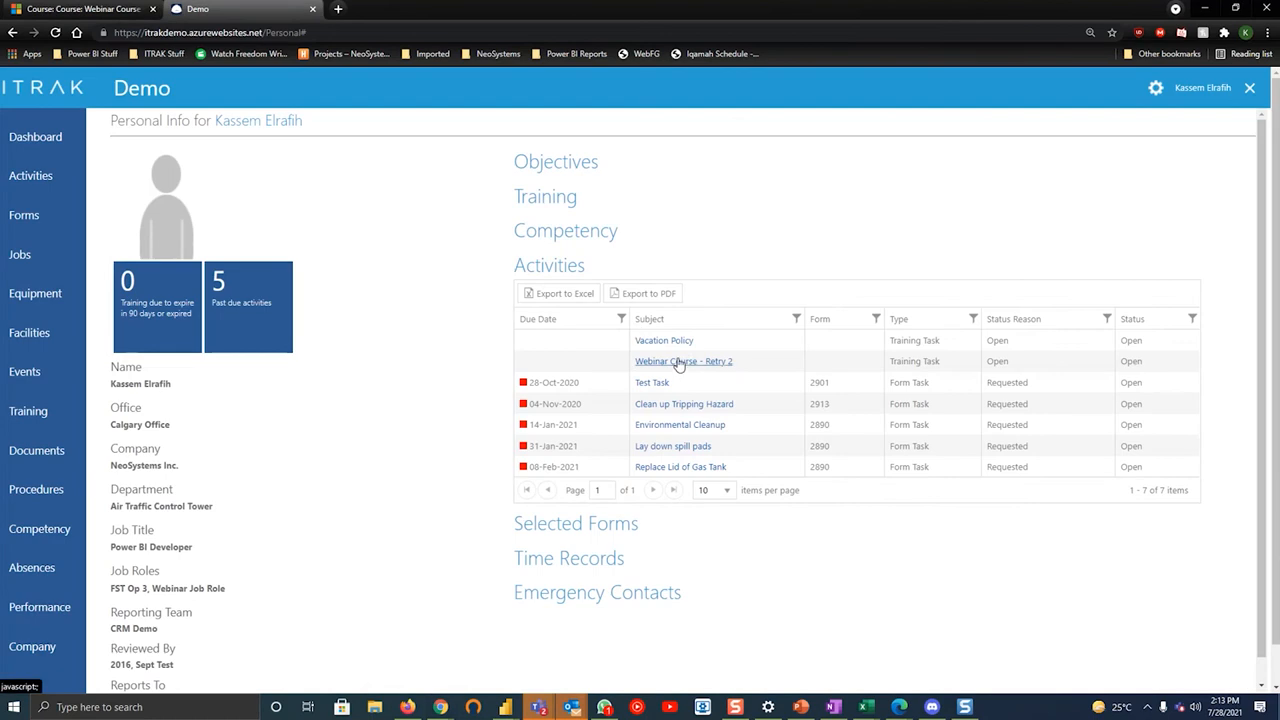
Attempt the Webinar Course - Retry 2 exam and fail it, closing the result
left_click(684, 360)
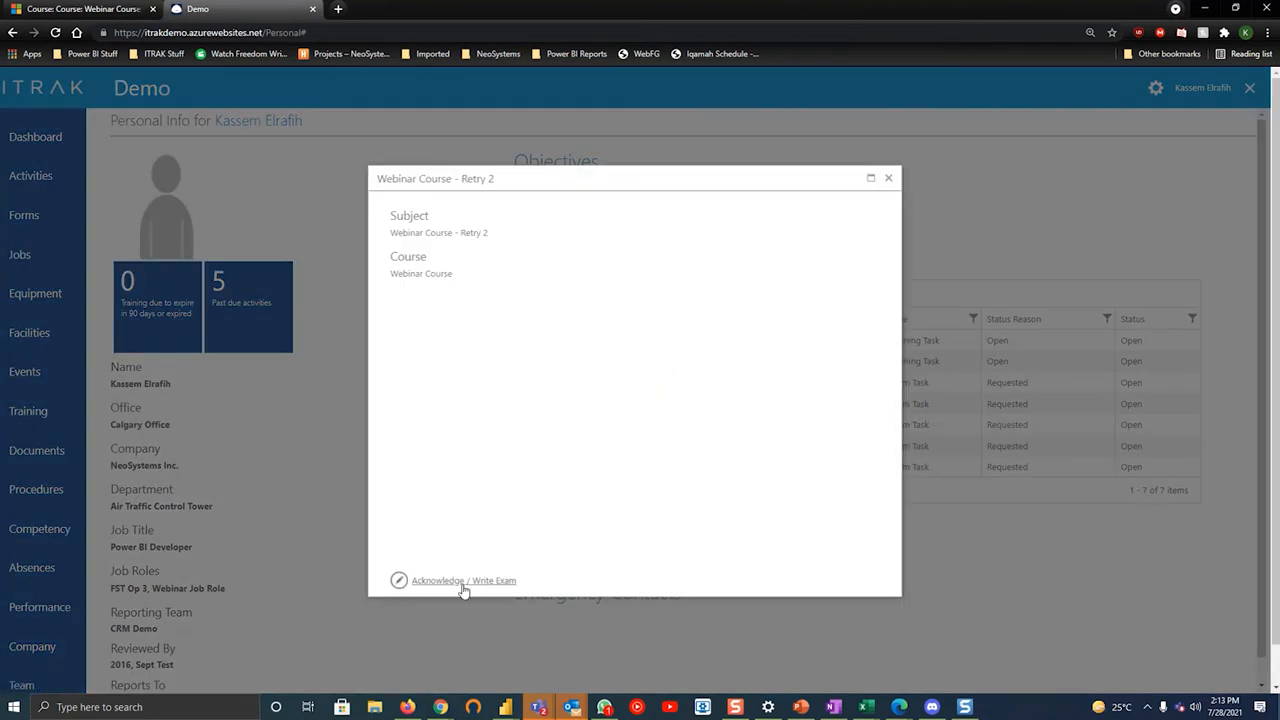
left_click(464, 580)
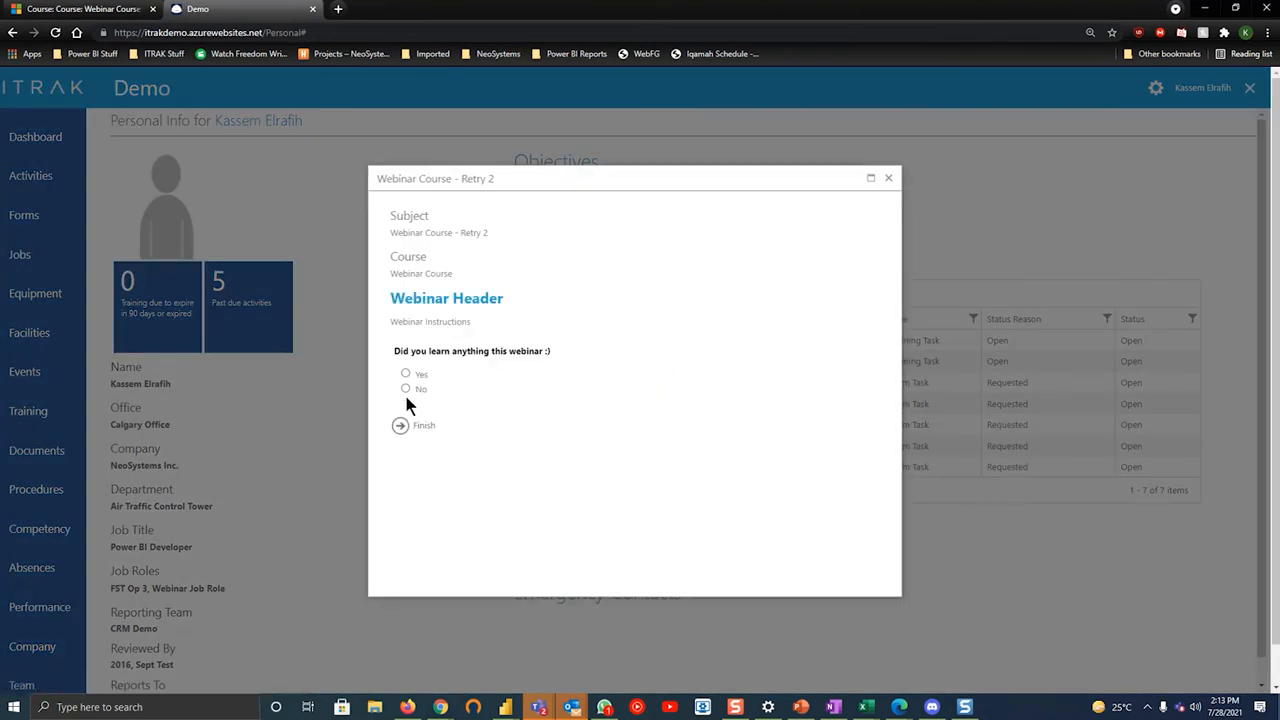
left_click(406, 388)
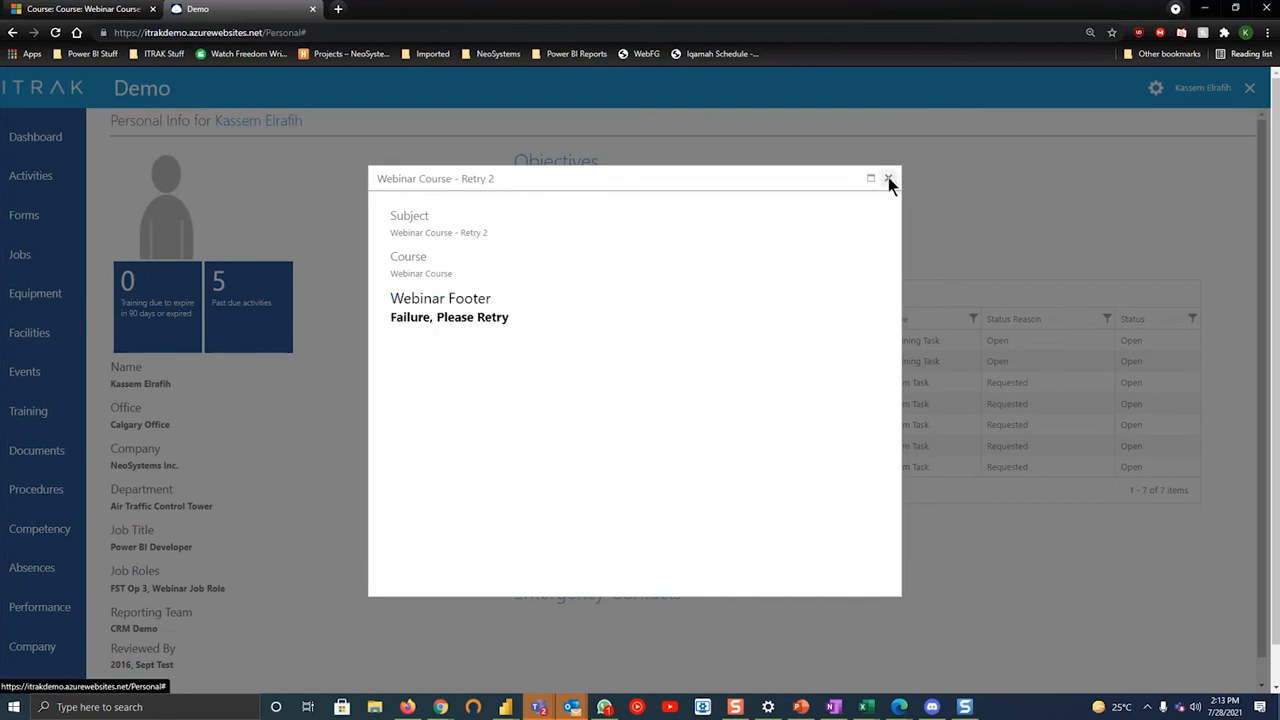
left_click(888, 176)
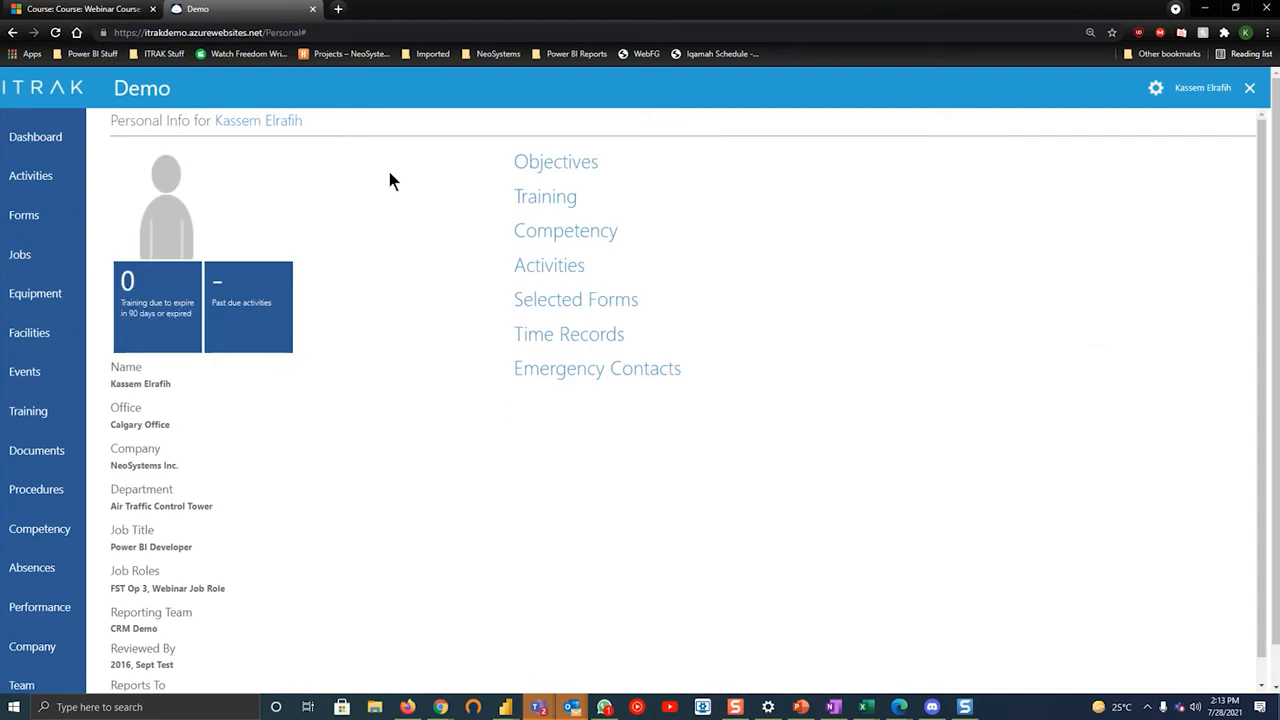
Attempt the Webinar Course - Retry 3 exam from Activities and fail it as well
left_click(548, 264)
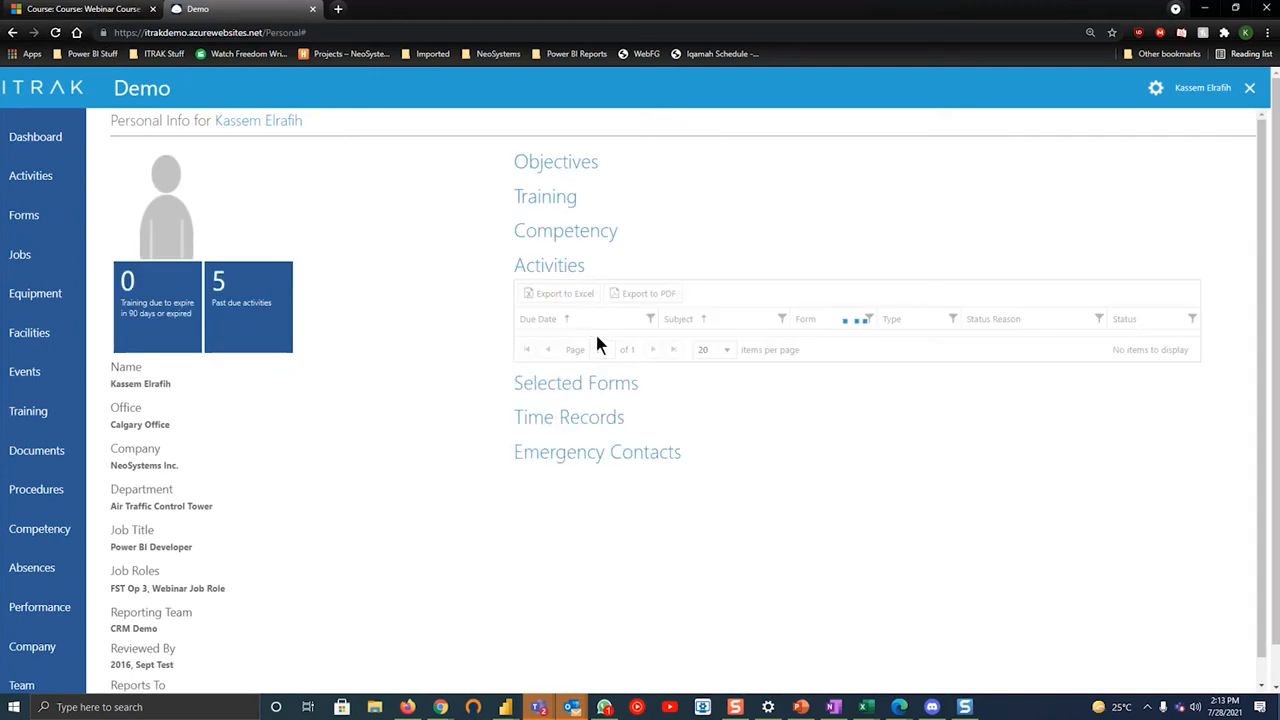
left_click(548, 264)
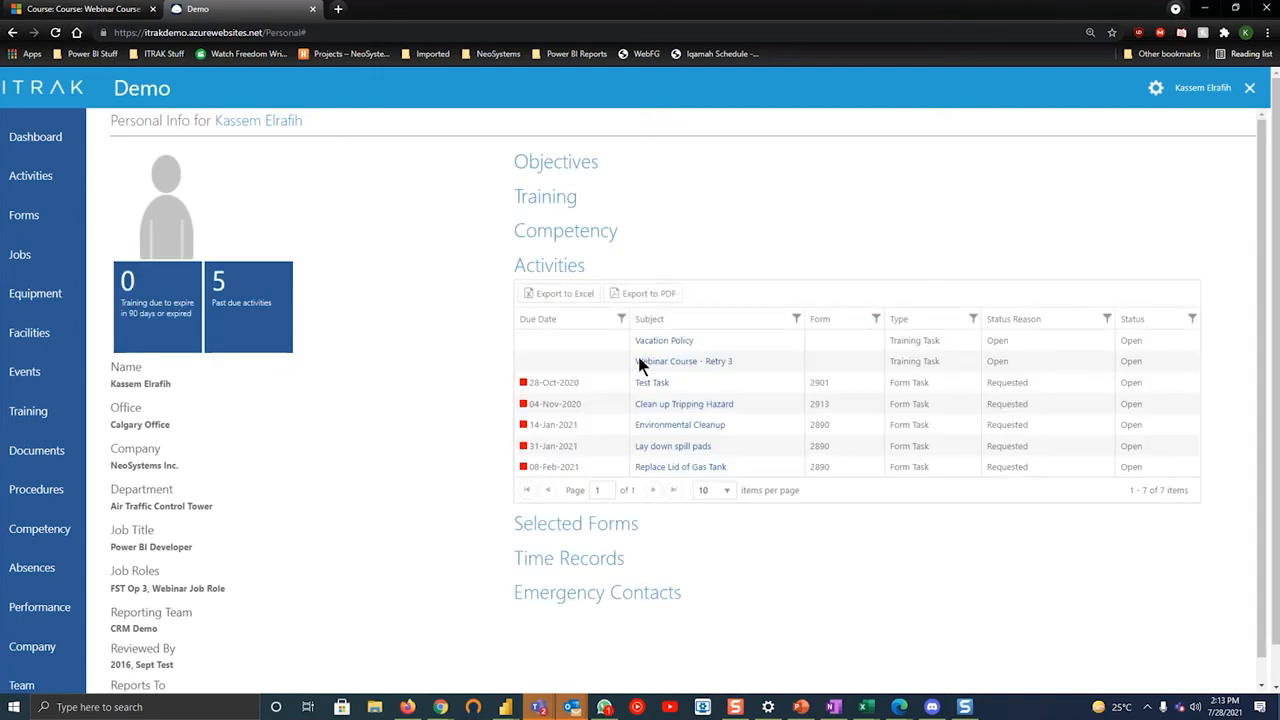
left_click(684, 360)
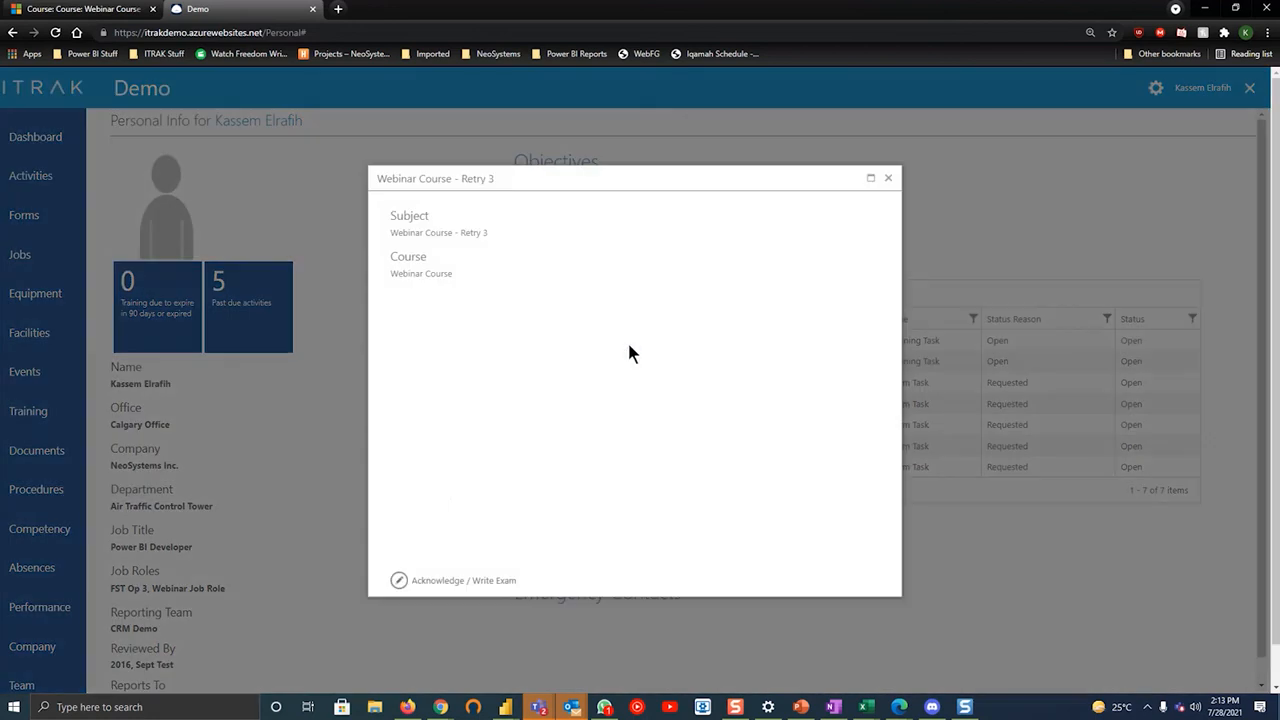
left_click(398, 580)
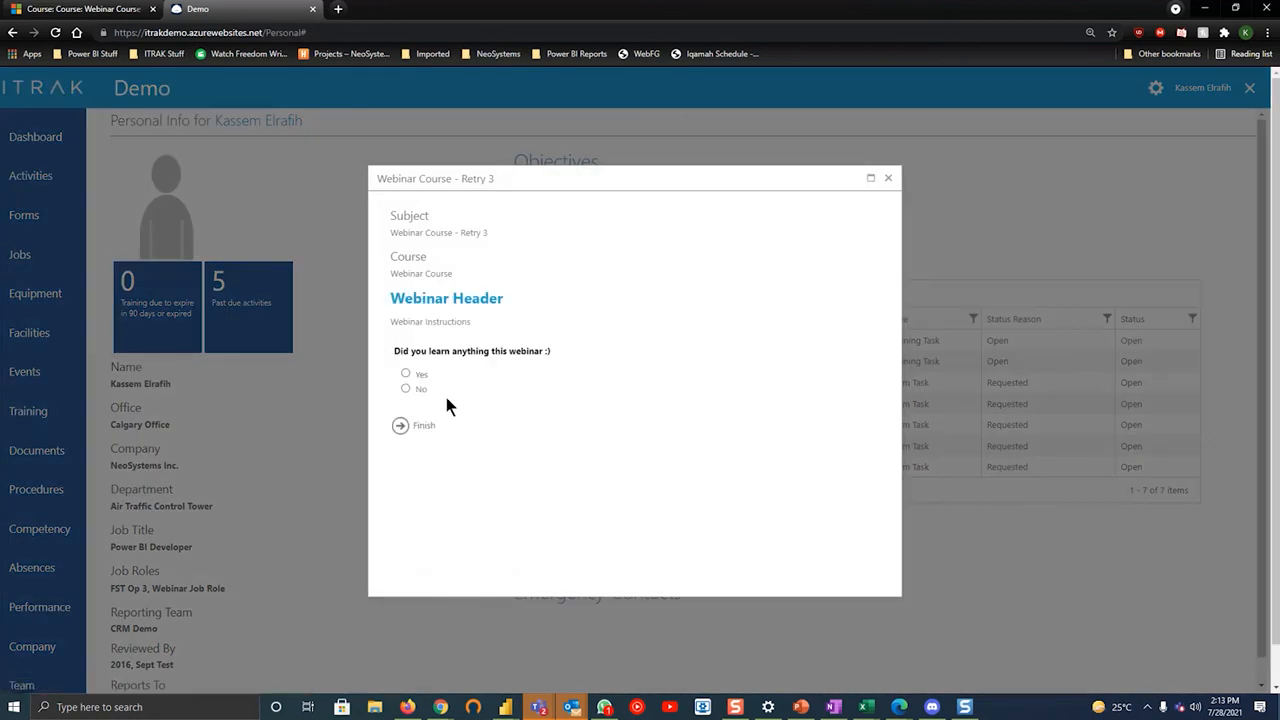
left_click(404, 388)
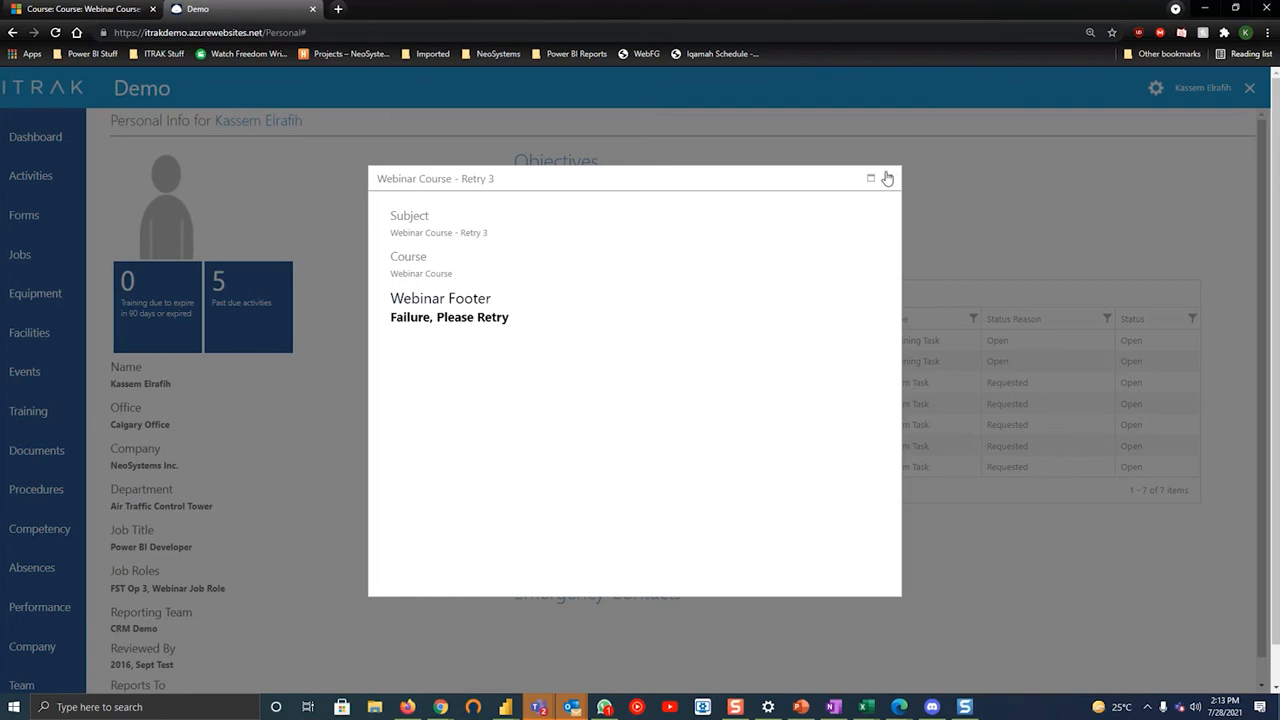
left_click(886, 176)
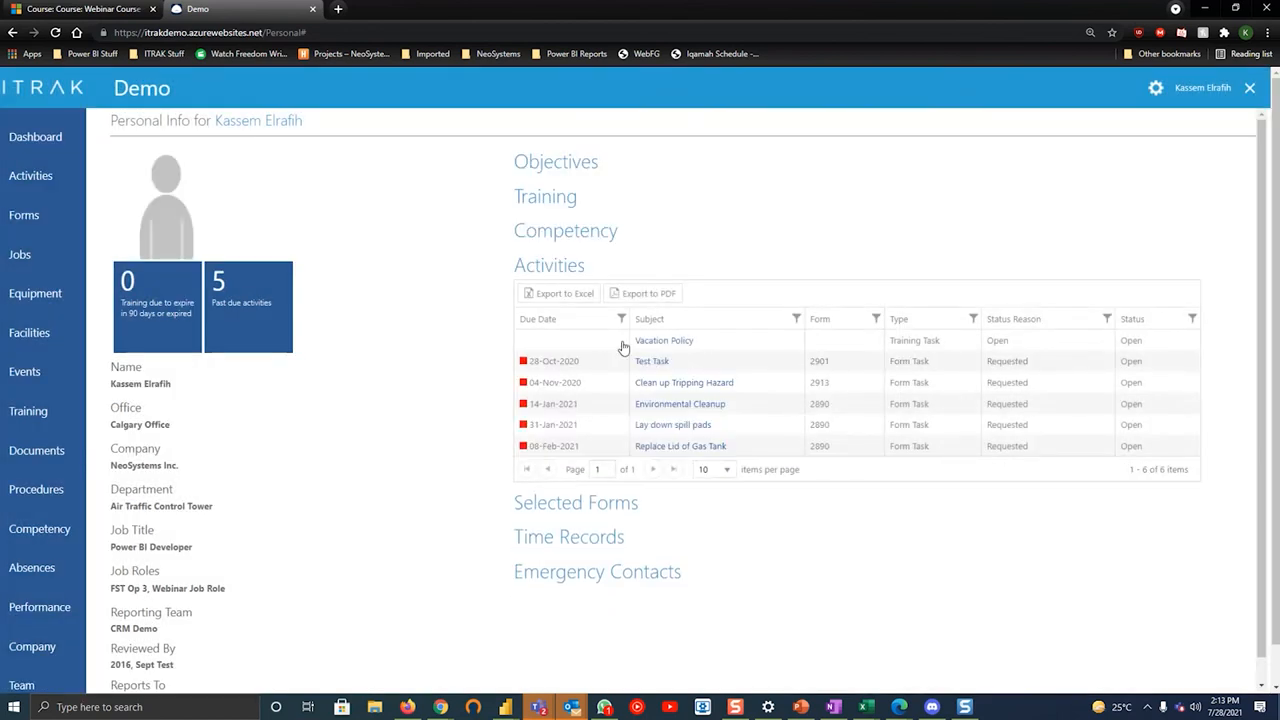
mouse_move(778, 510)
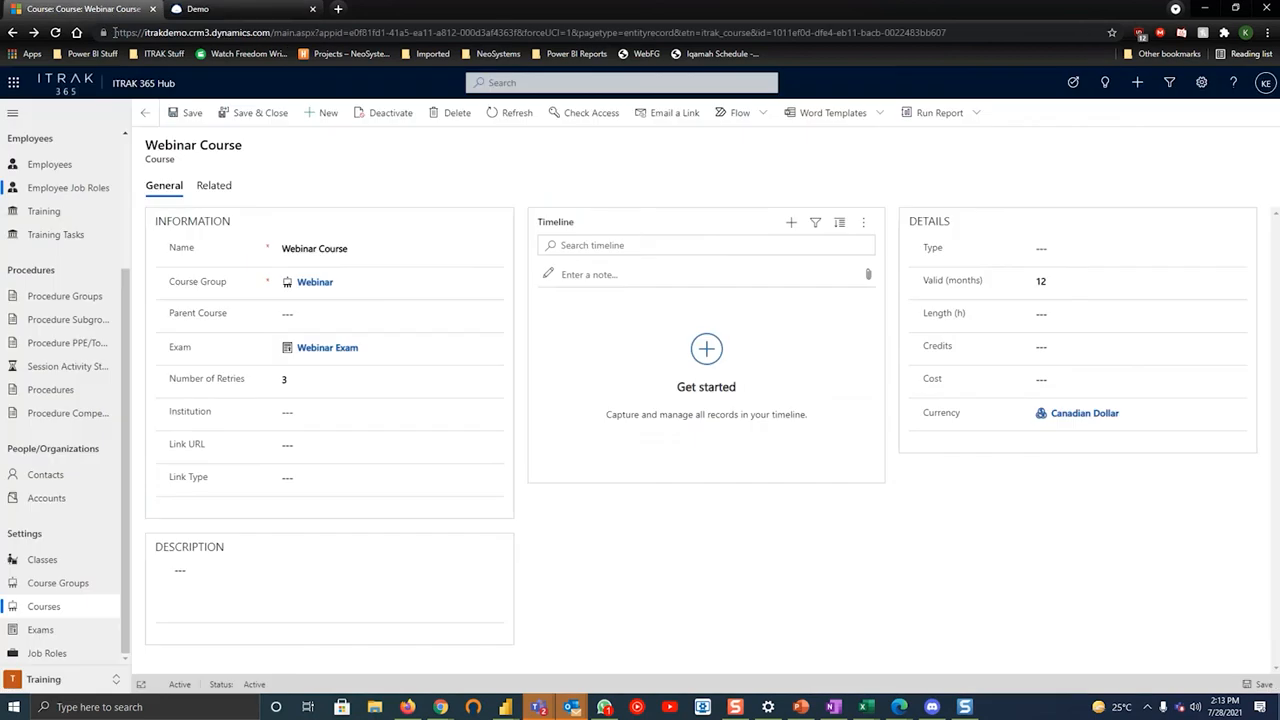
Confirm the Webinar Course record keeps Number of Retries set to 3
left_click(390, 378)
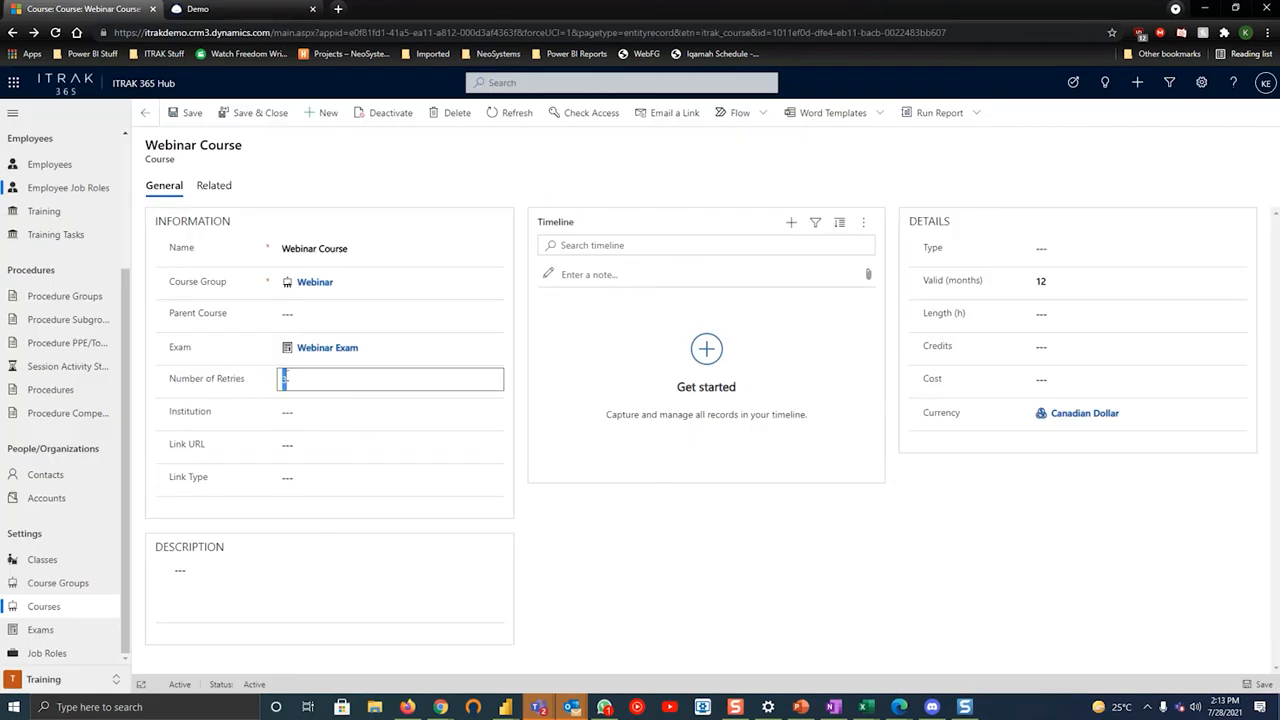
type("3")
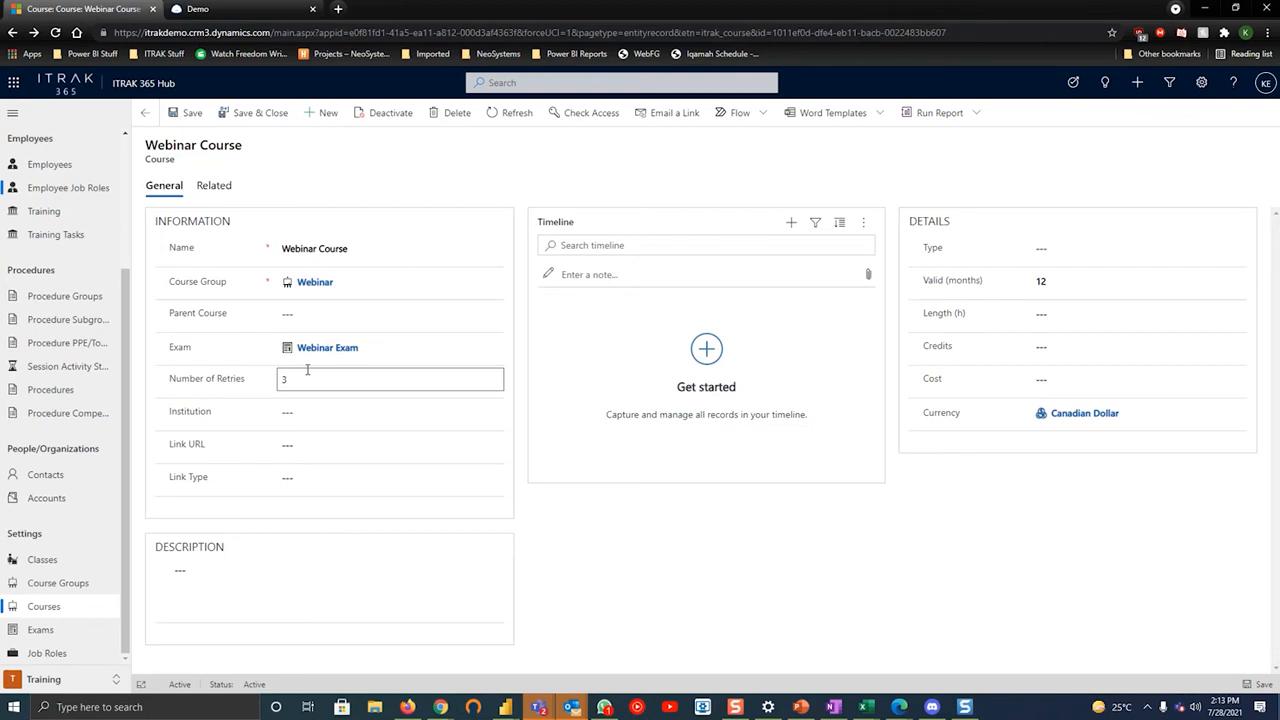
left_click(390, 476)
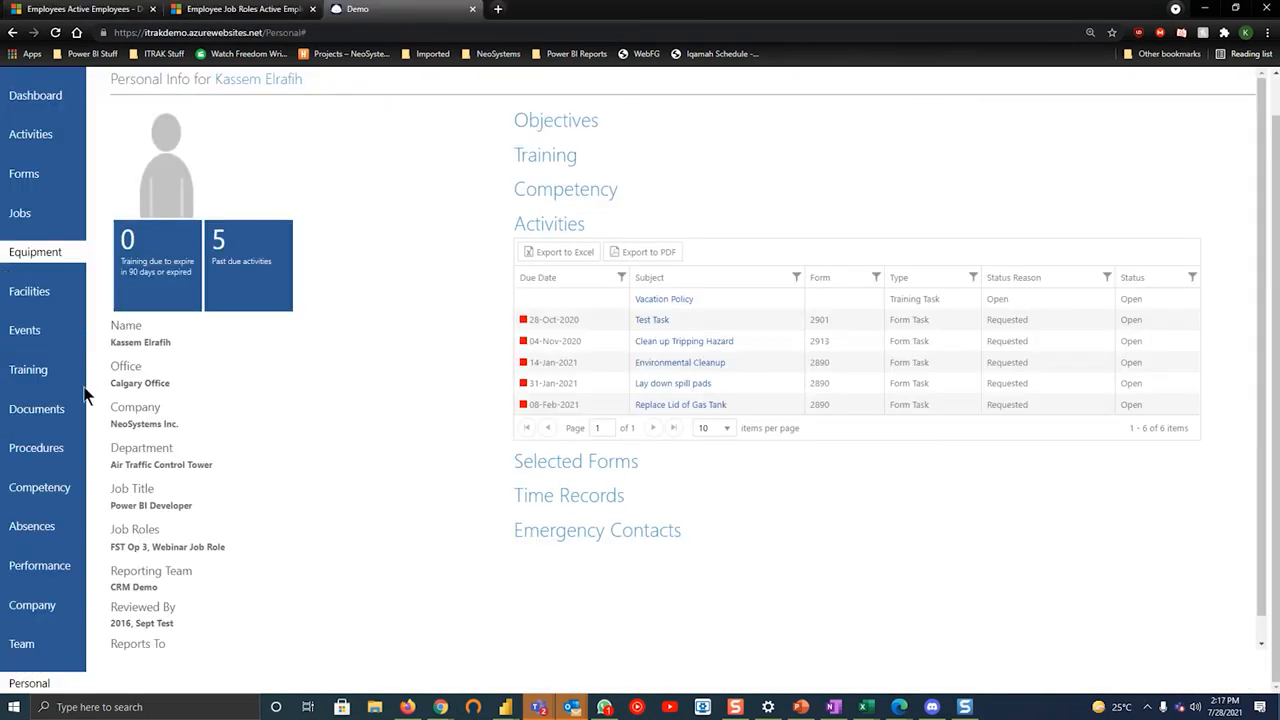
mouse_move(400, 262)
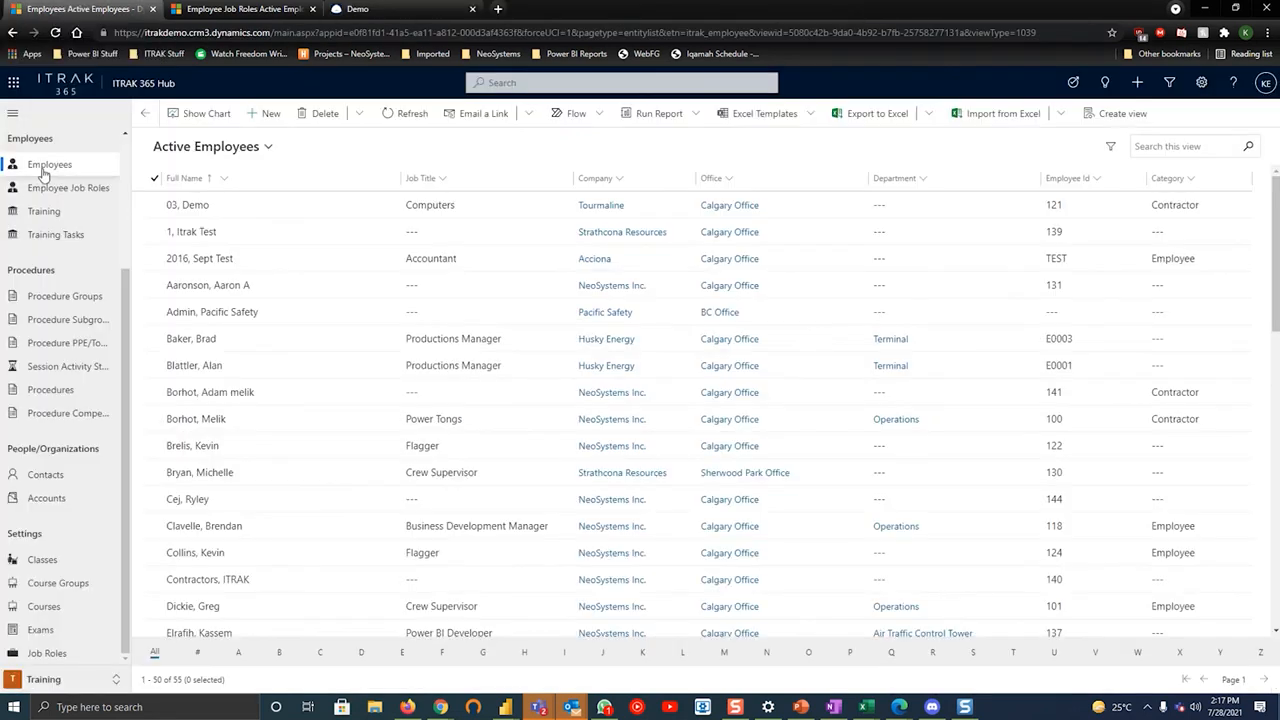
Find employee Kassem and open his Webinar Course training task from All Training Tasks
type("kassem")
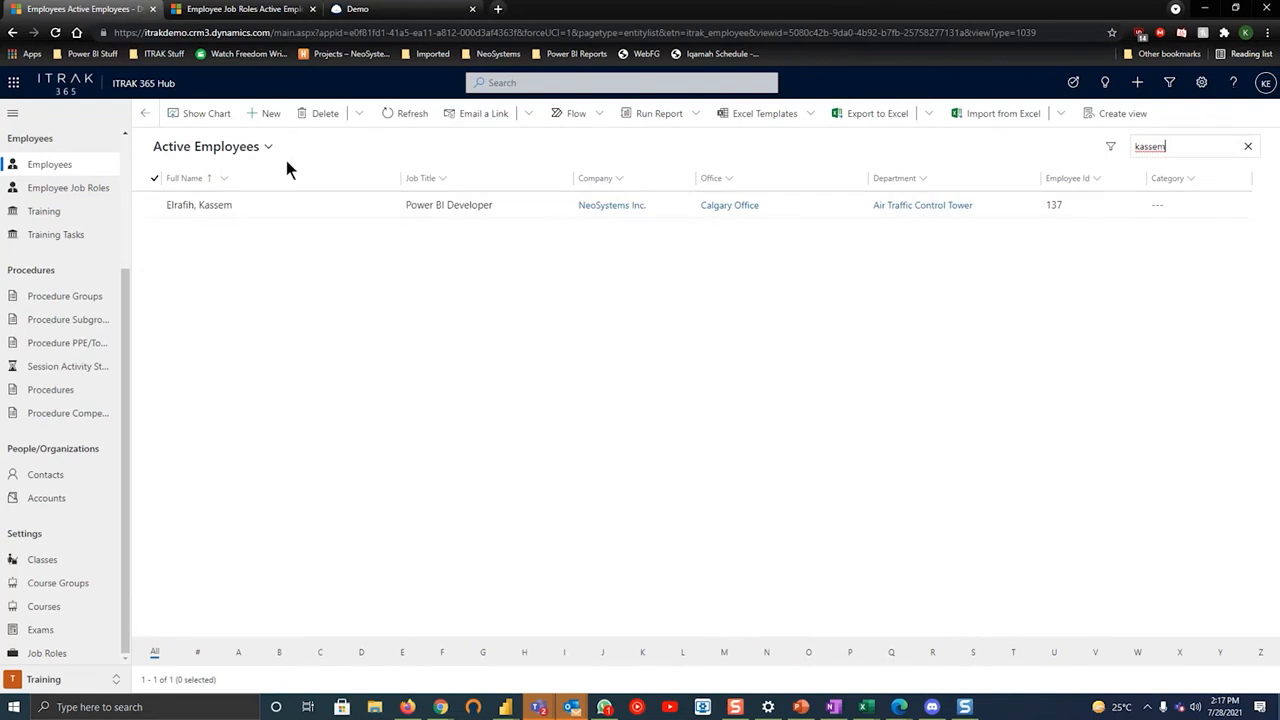
left_click(200, 204)
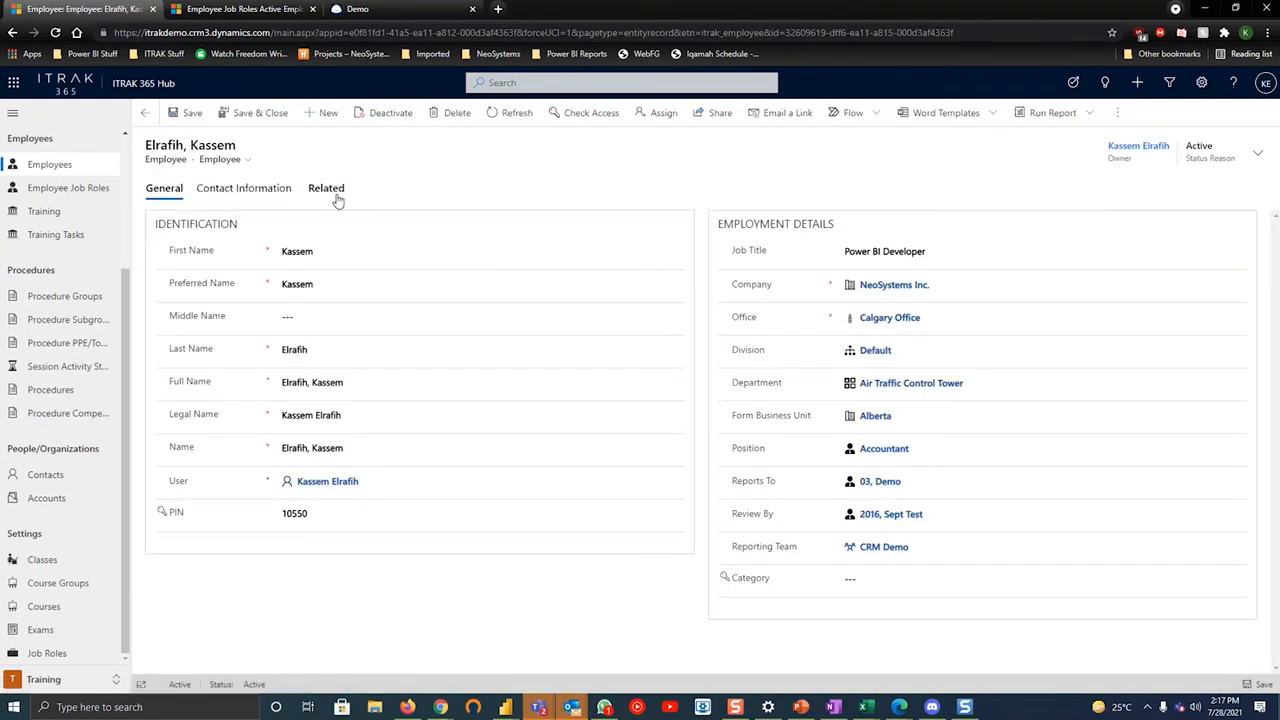
left_click(326, 188)
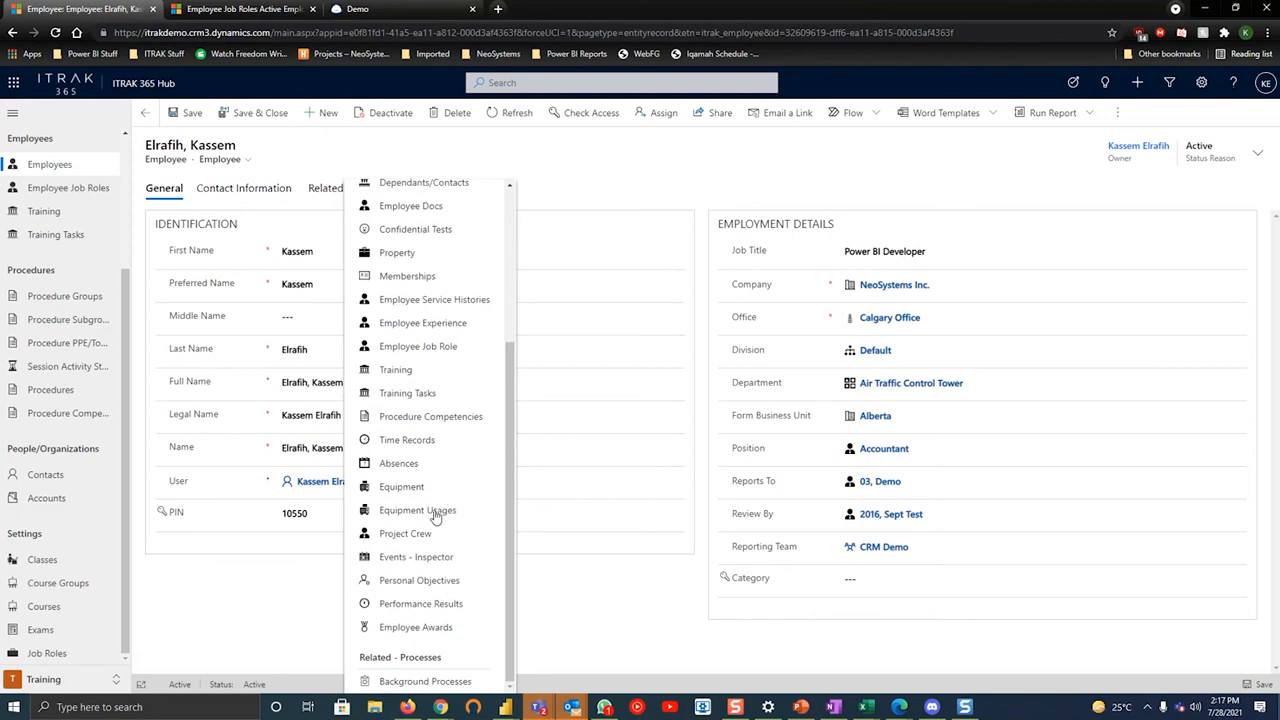
mouse_move(386, 396)
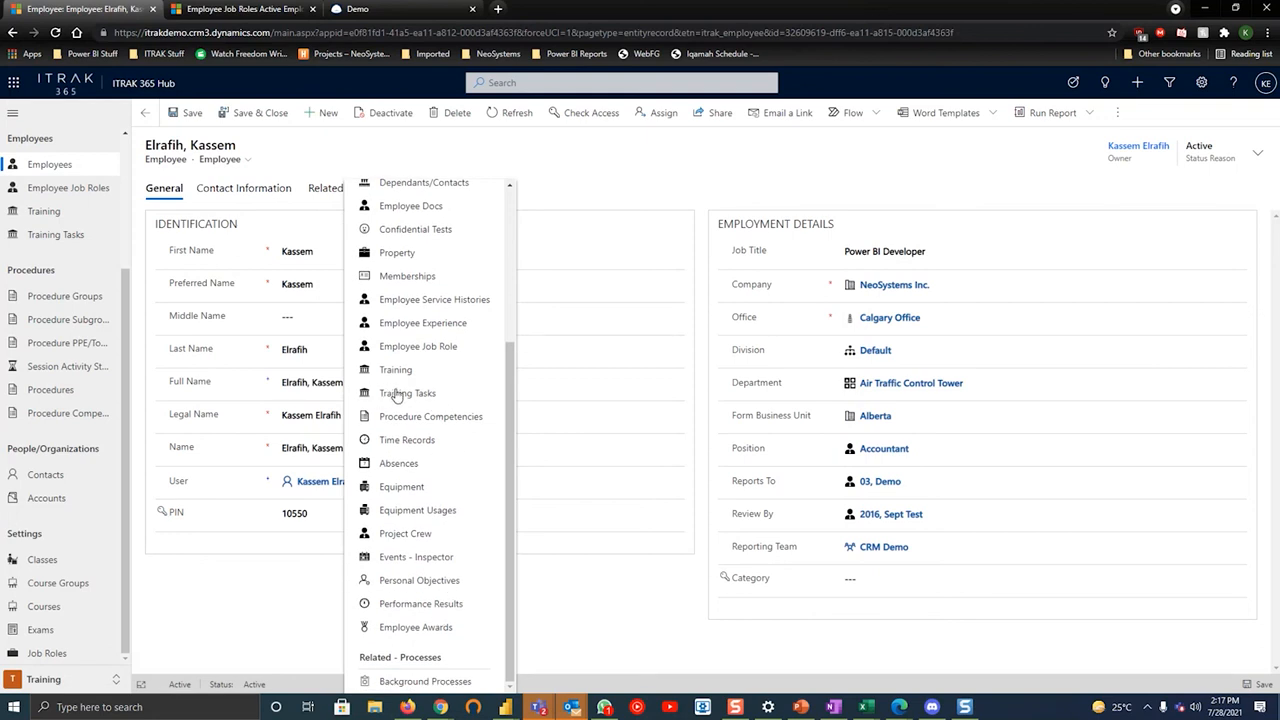
left_click(408, 392)
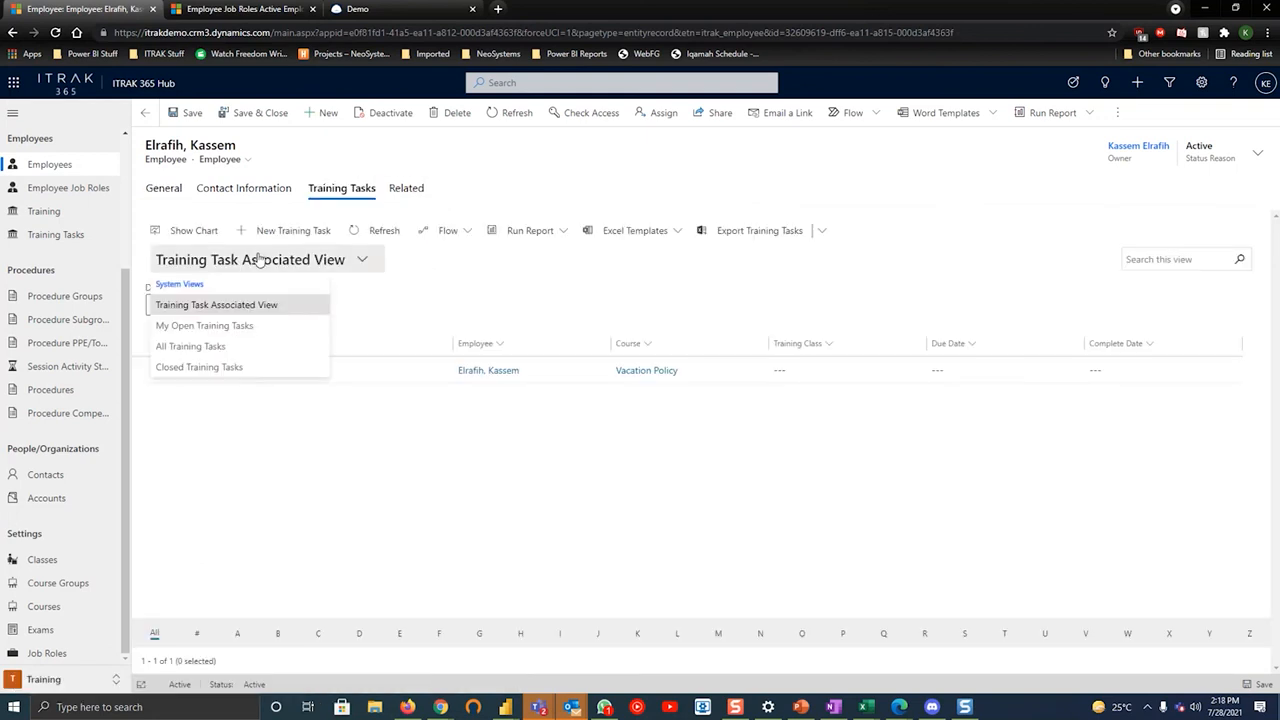
left_click(192, 346)
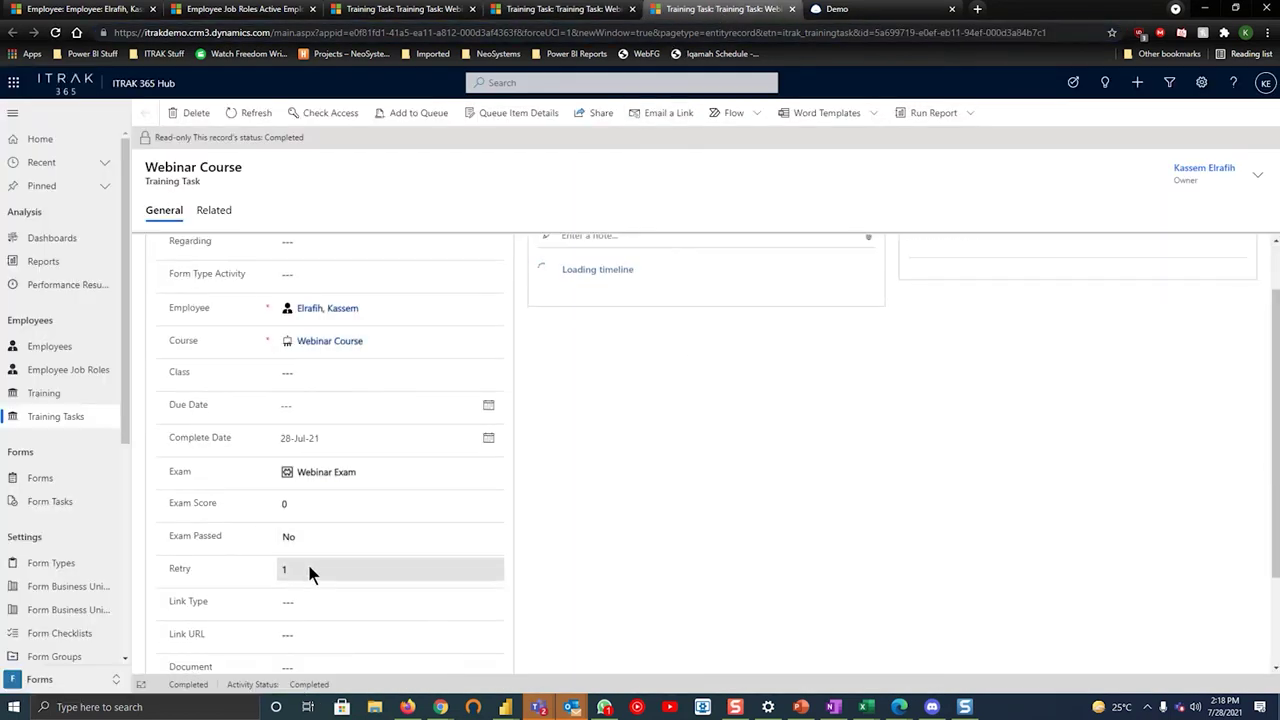
left_click(238, 16)
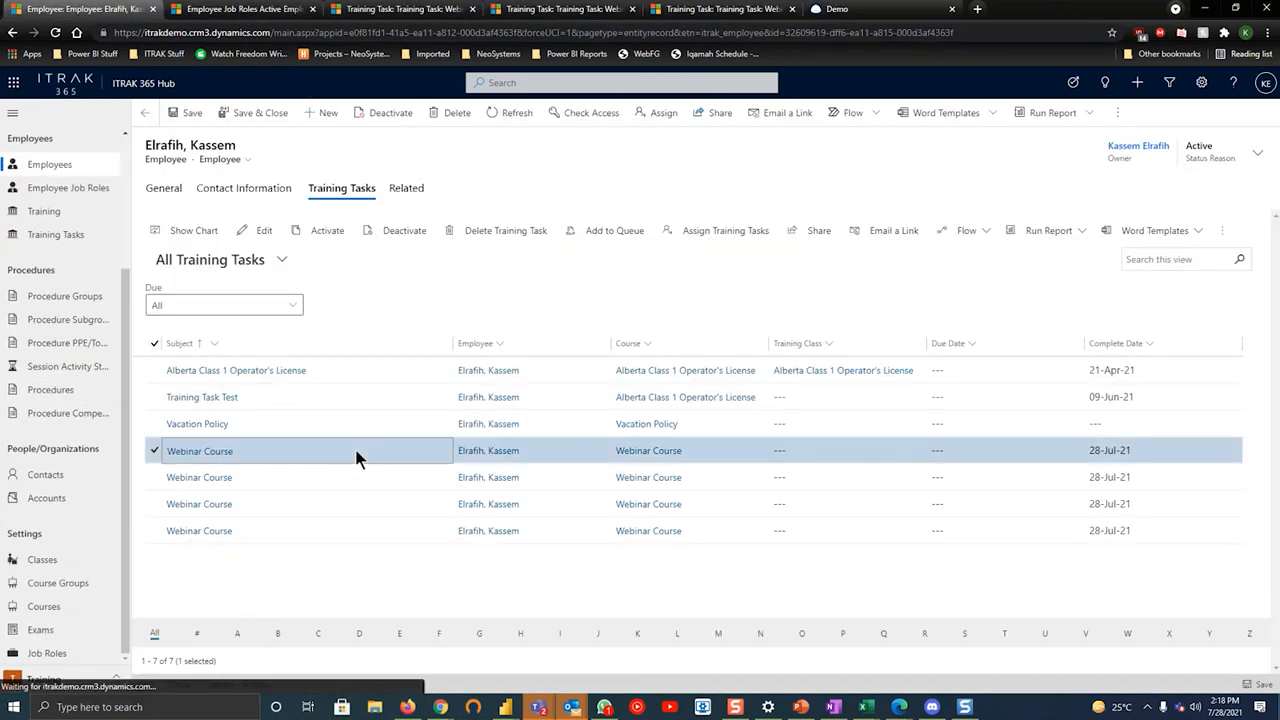
double_click(200, 452)
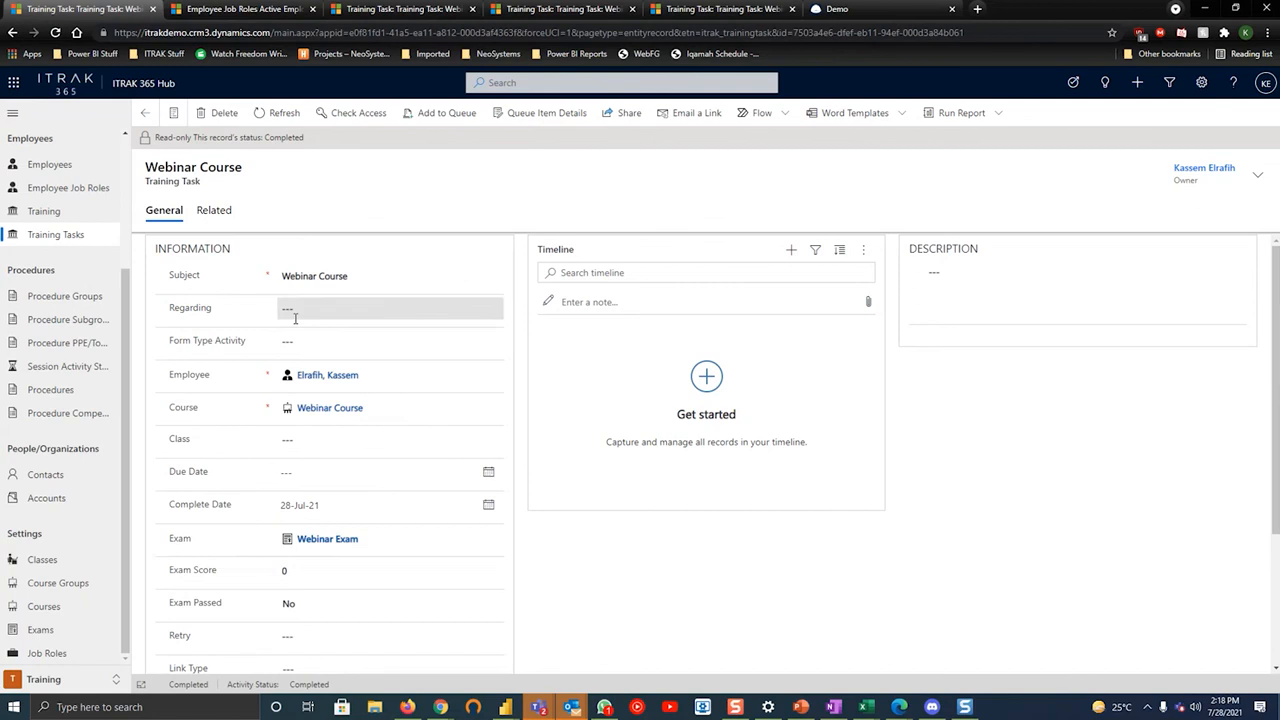
In the web portal, review the employee's Webinar Course training showing Unapproved status
left_click(244, 8)
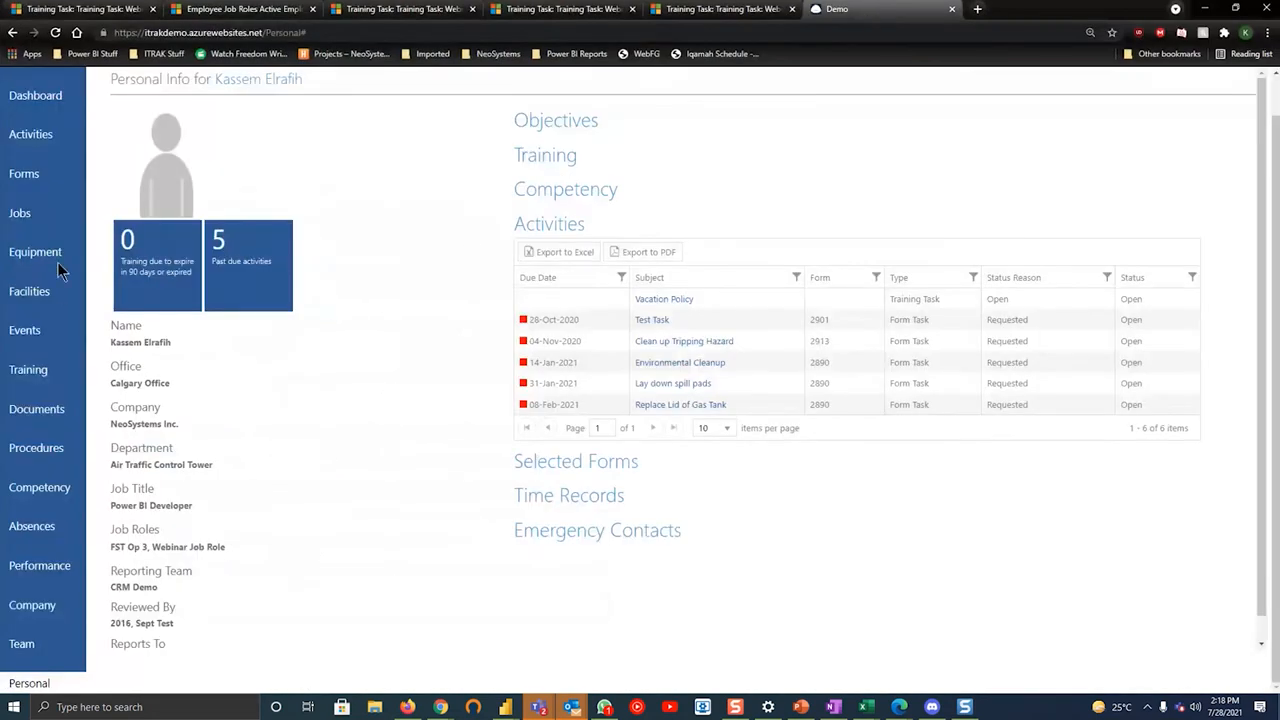
left_click(20, 644)
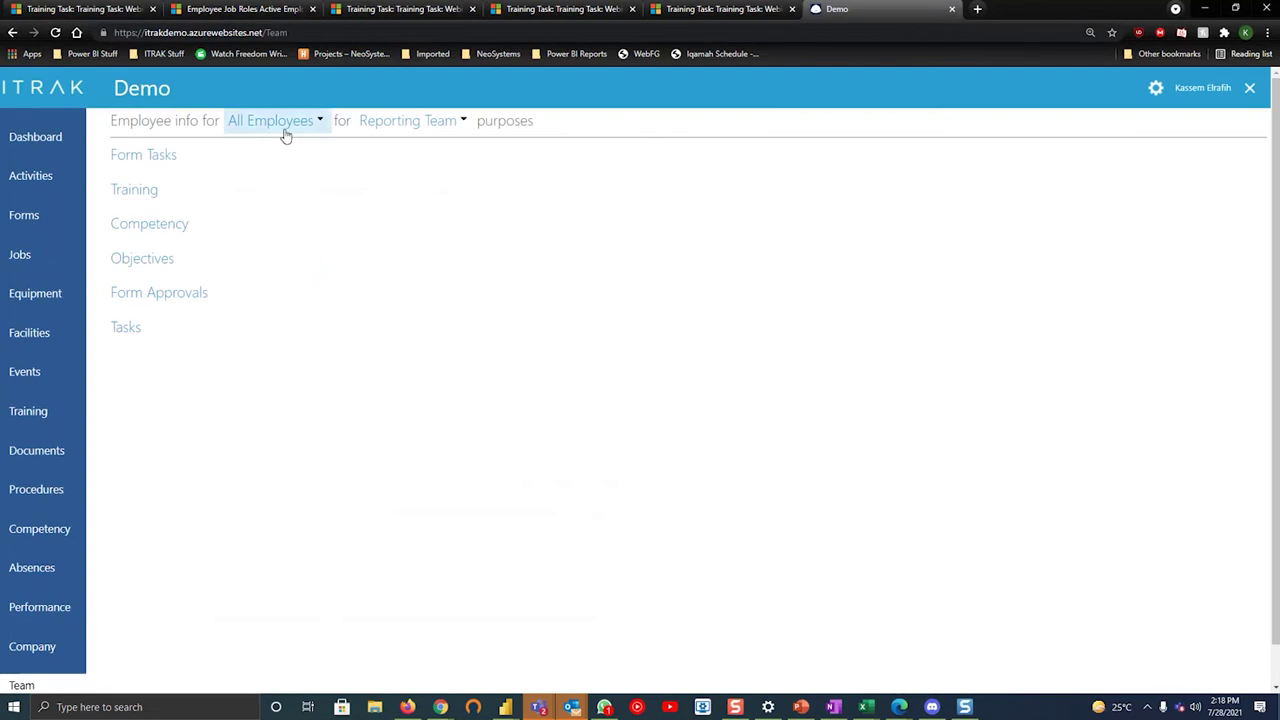
mouse_move(140, 120)
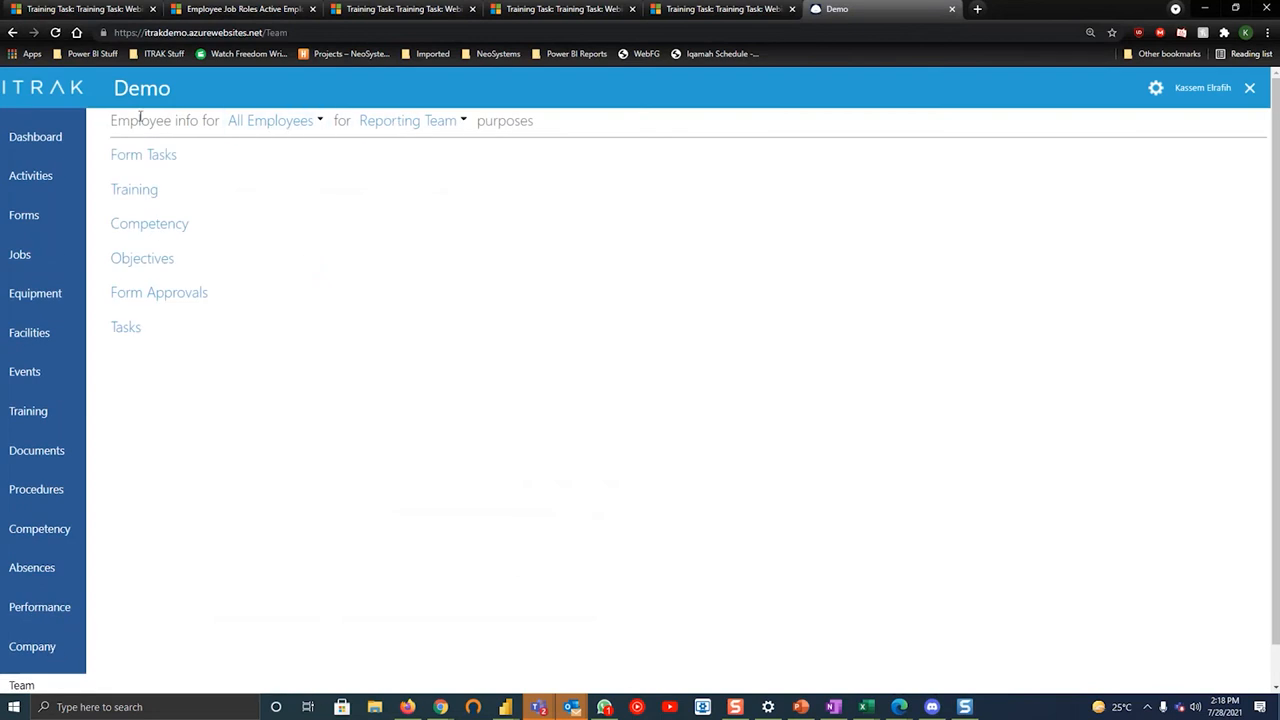
left_click(270, 120)
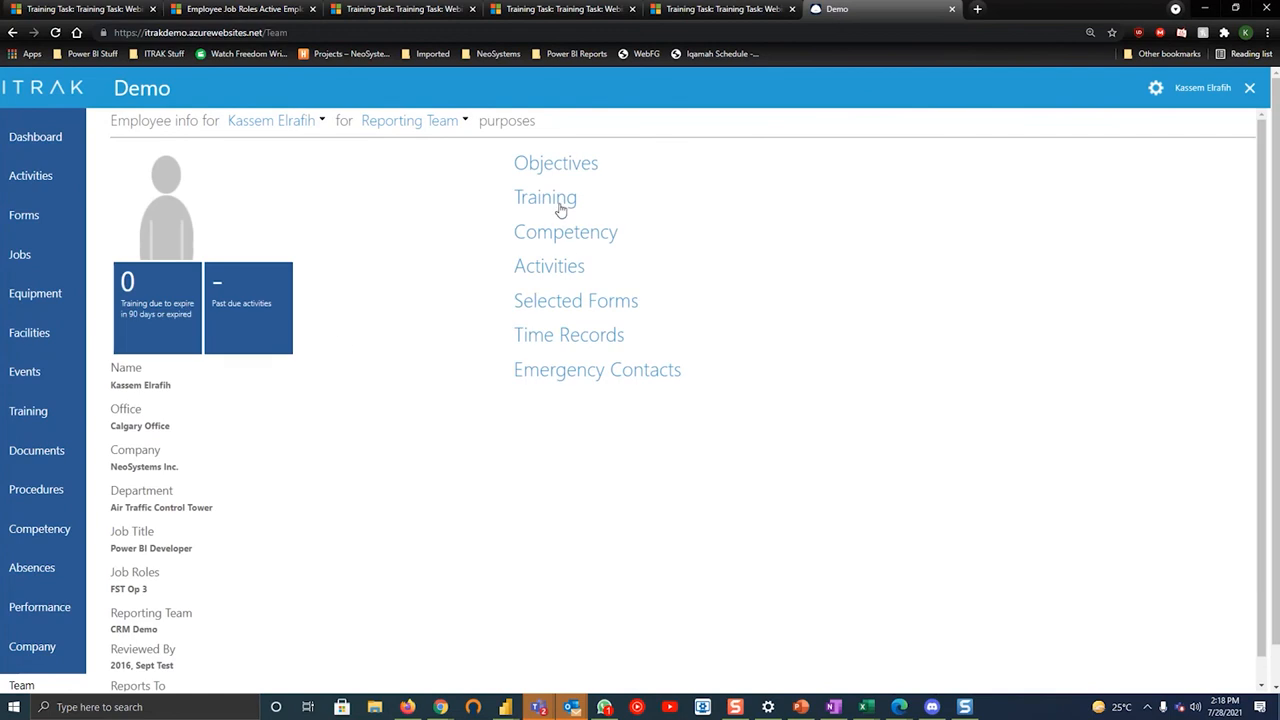
left_click(544, 198)
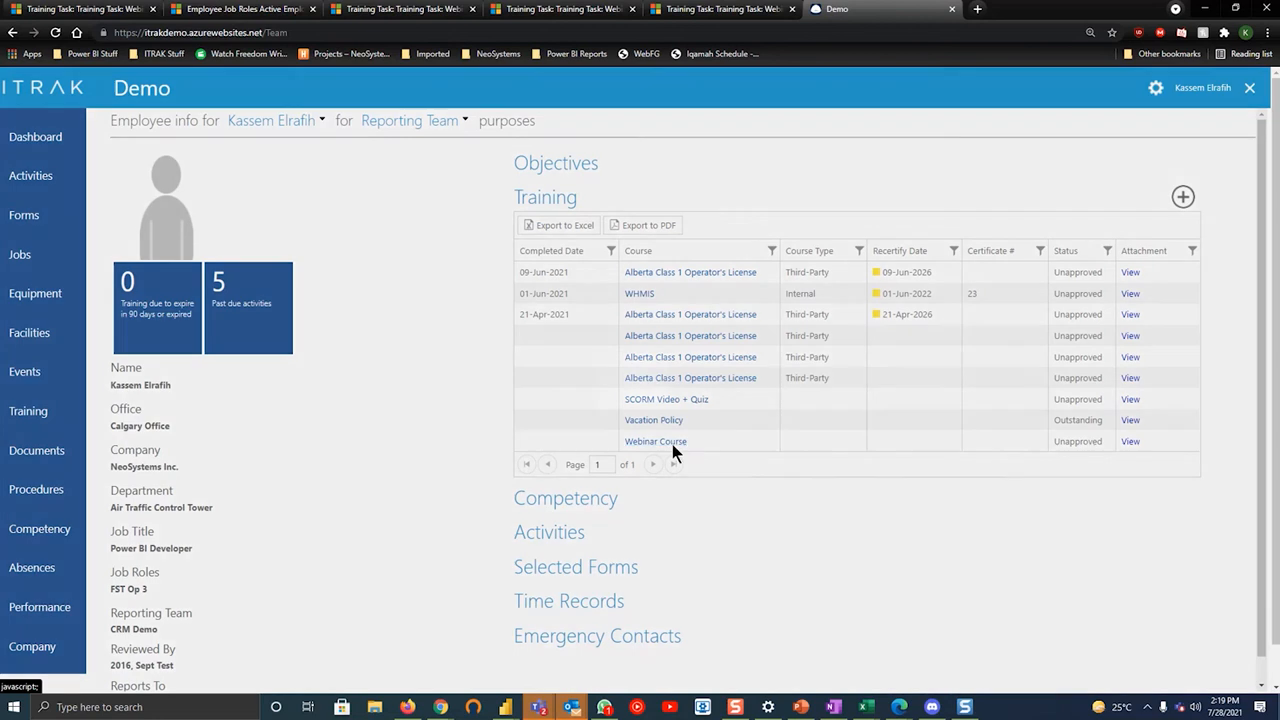
left_click(656, 442)
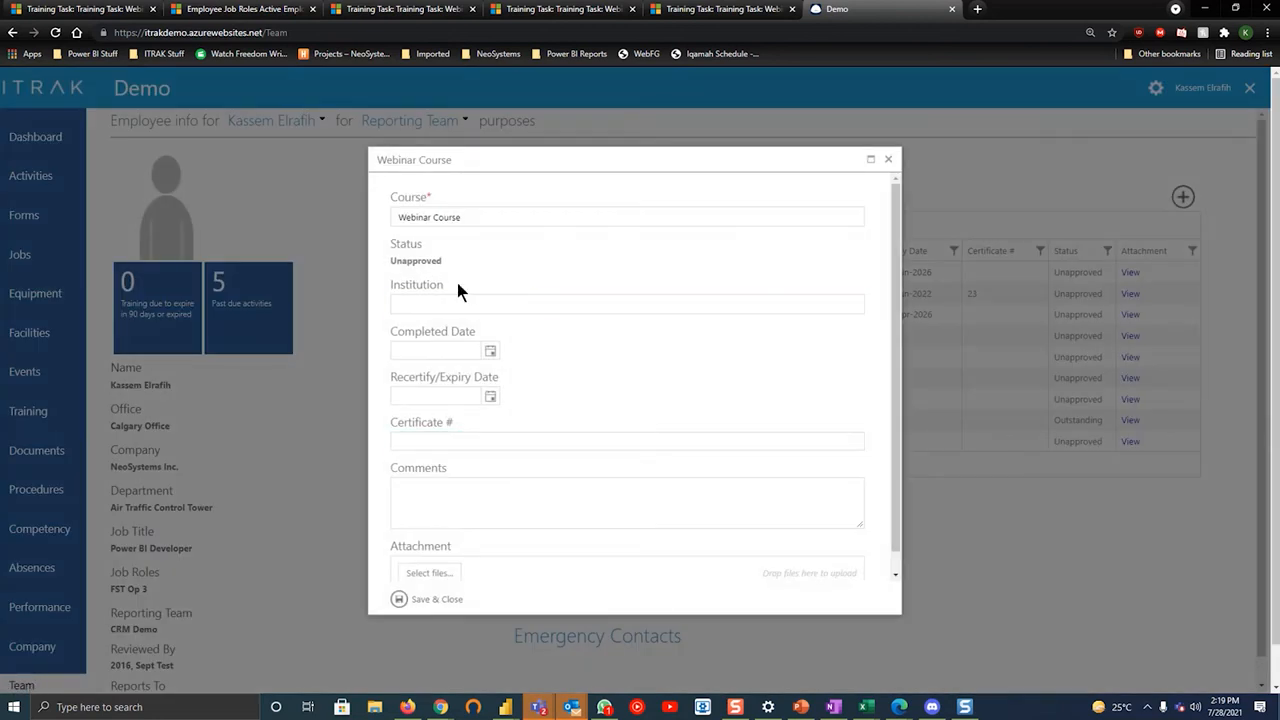
scroll("down", 3)
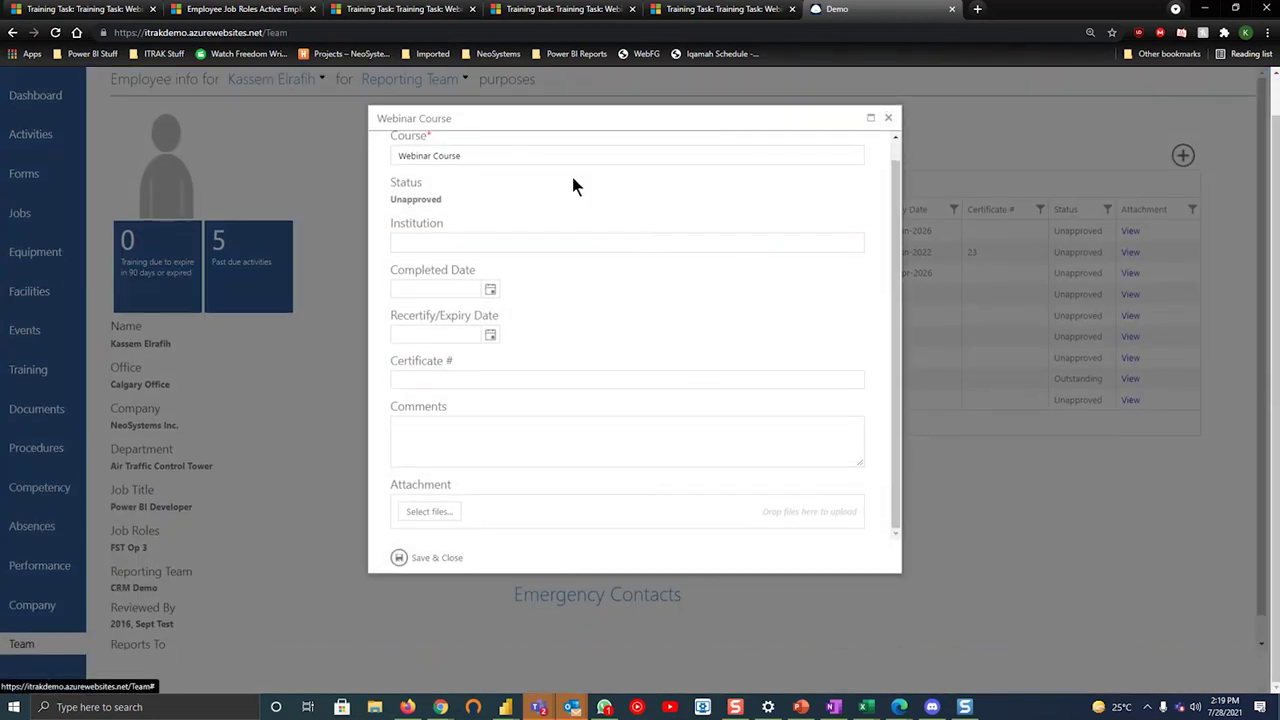
double_click(416, 200)
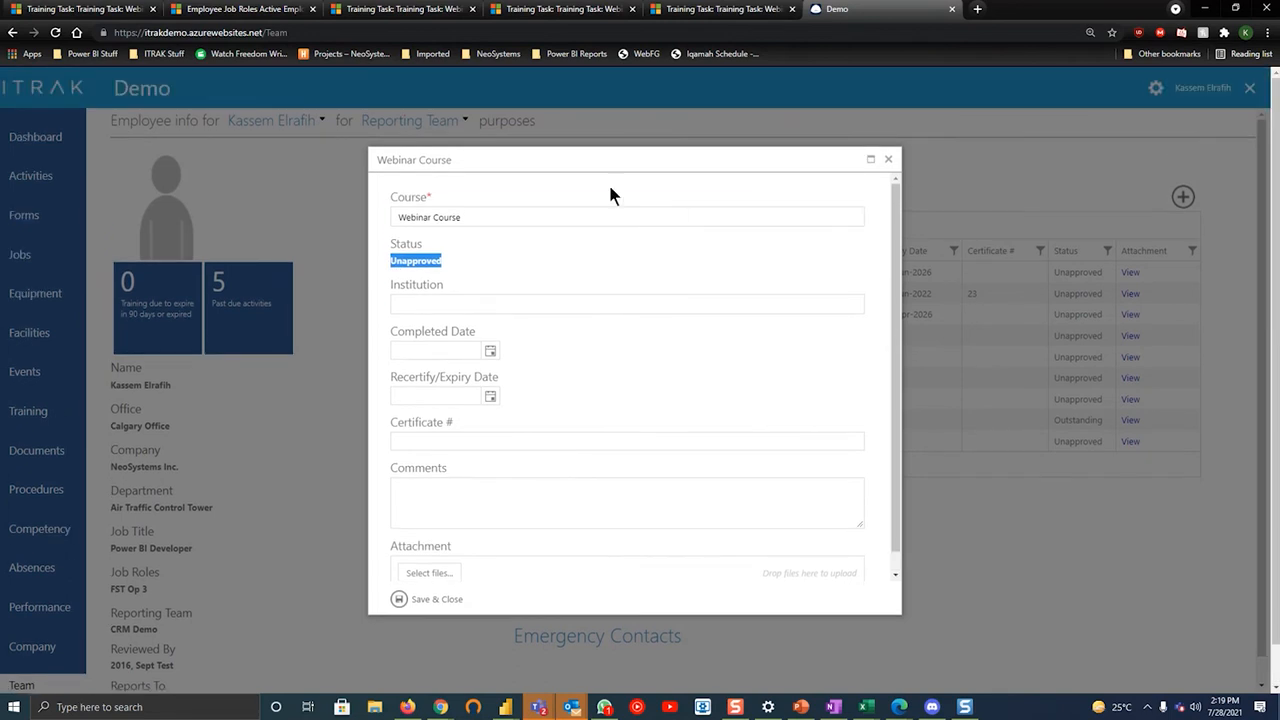
mouse_move(540, 288)
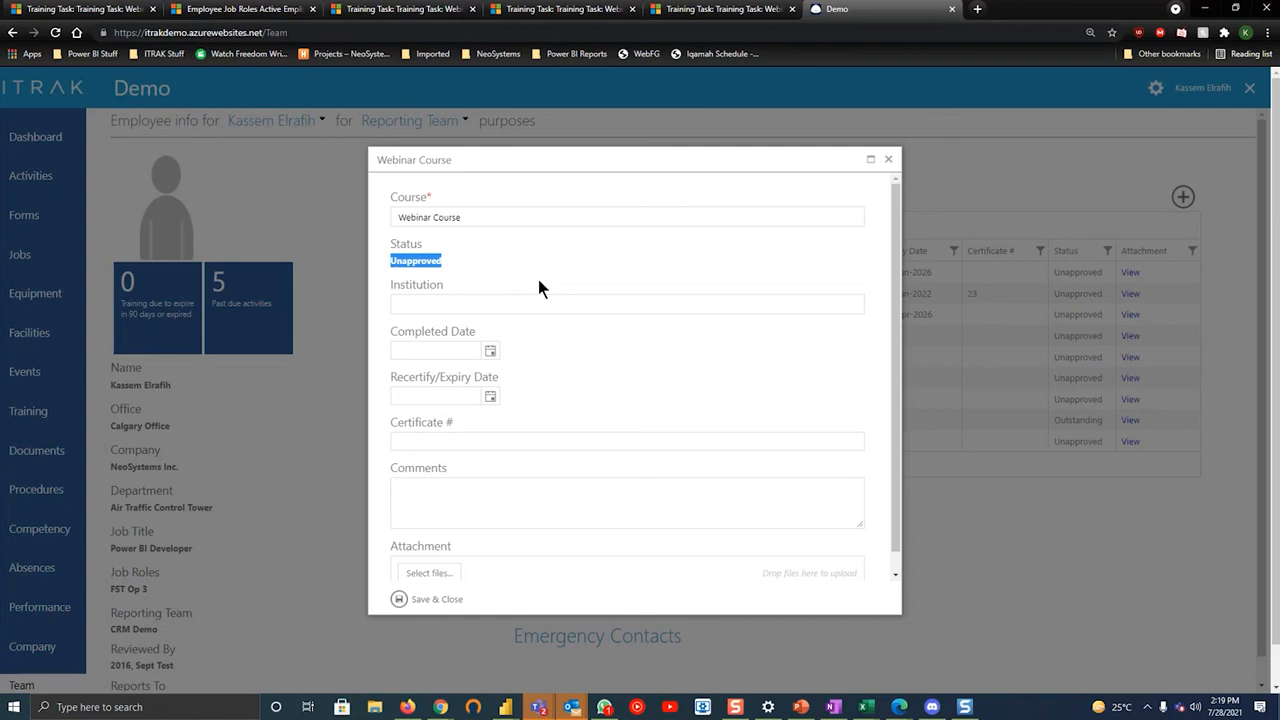
mouse_move(536, 288)
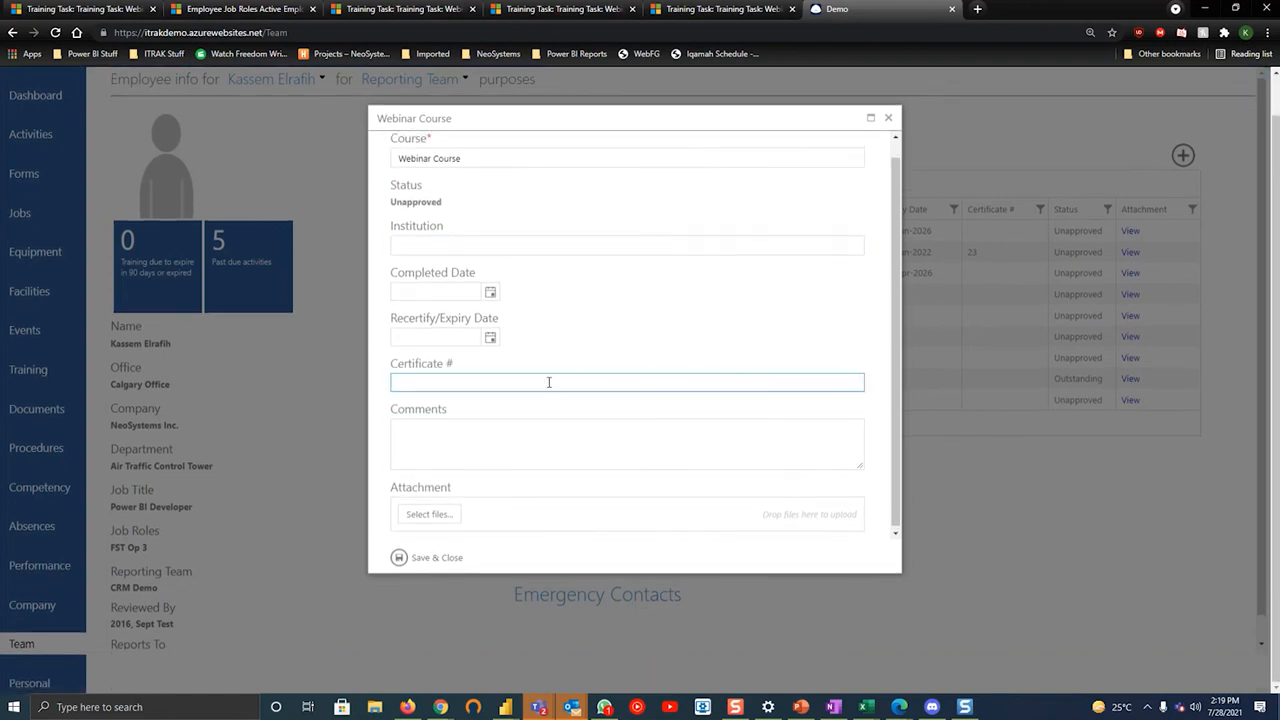
left_click(888, 116)
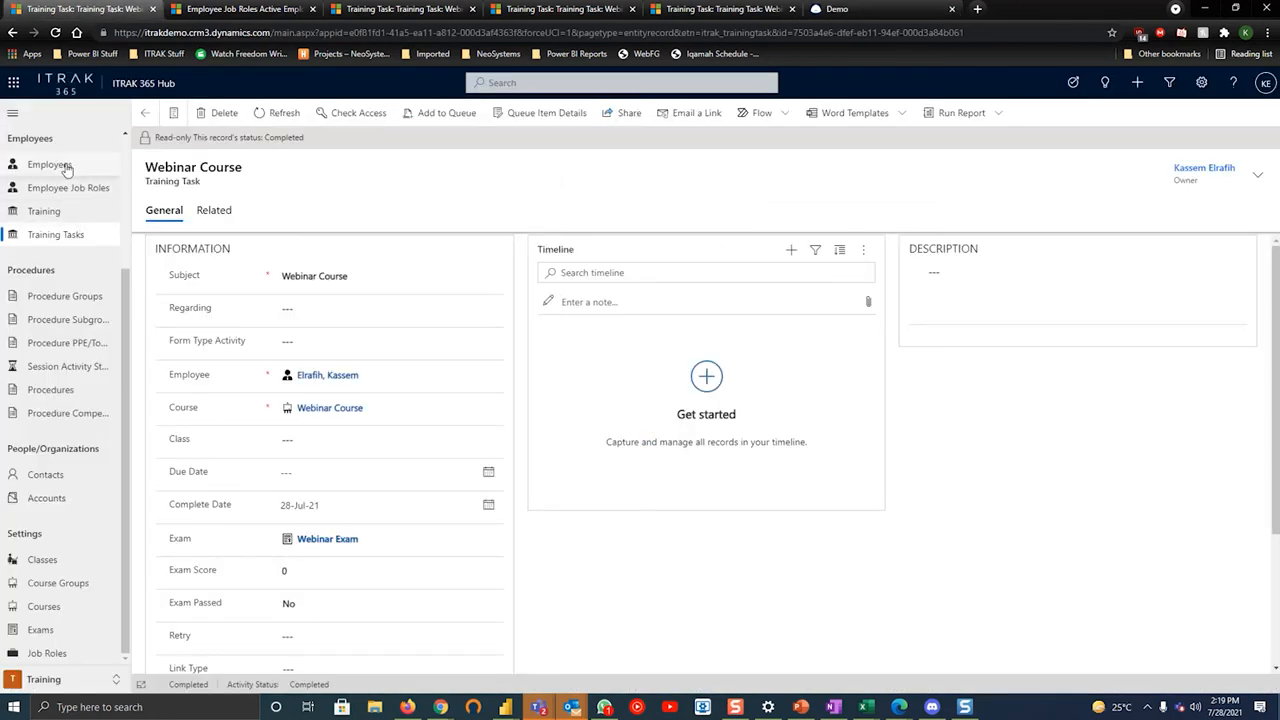
Add a new training with parent course Webinar Course to employee Aaron and save it
left_click(48, 164)
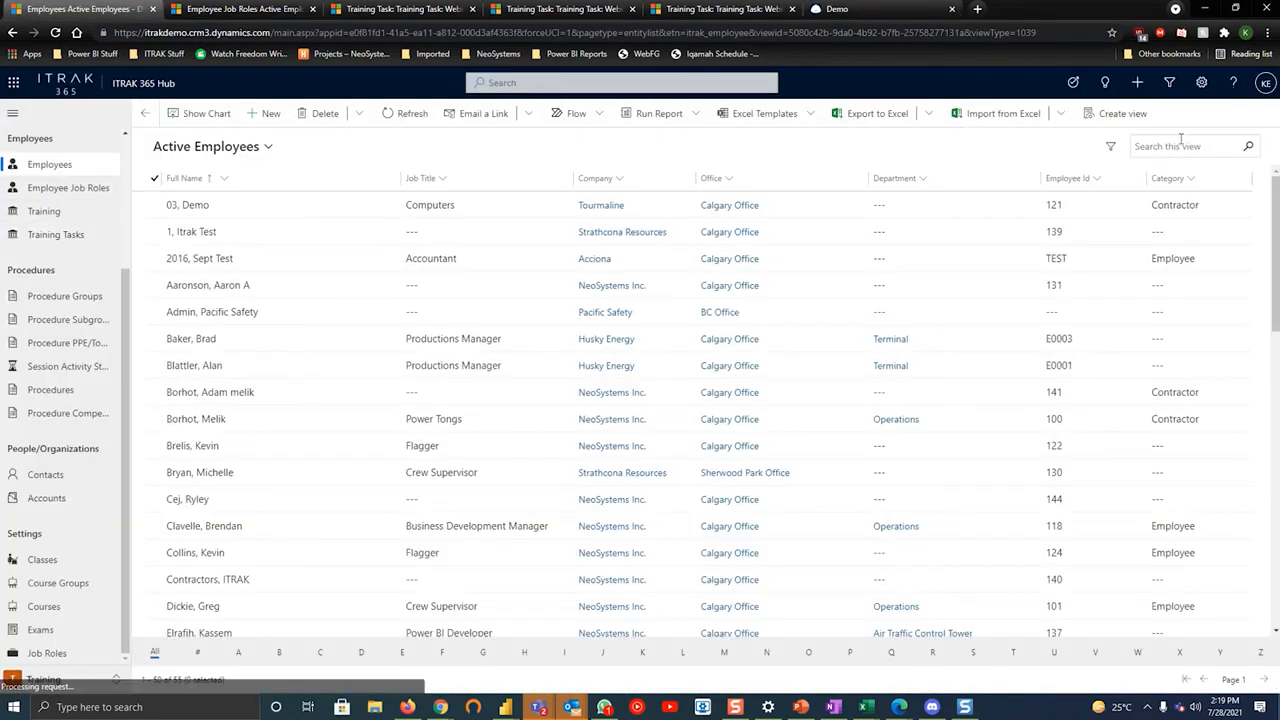
type("aaron")
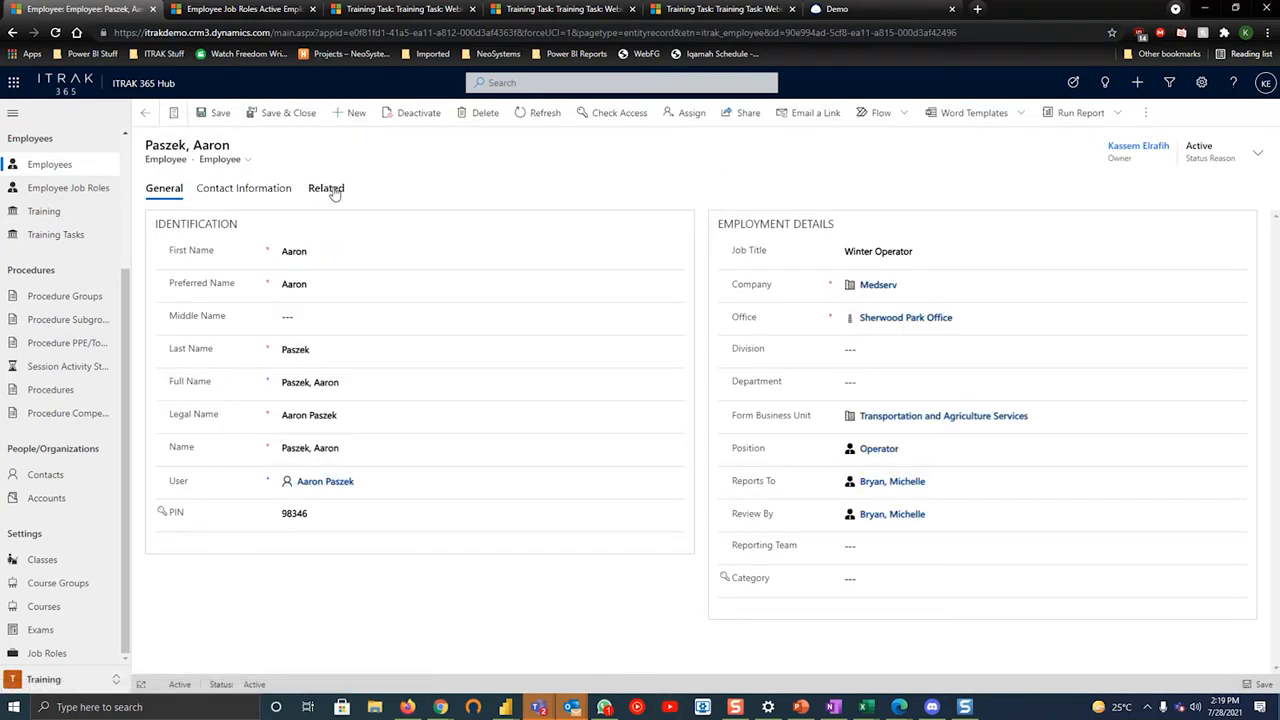
left_click(328, 188)
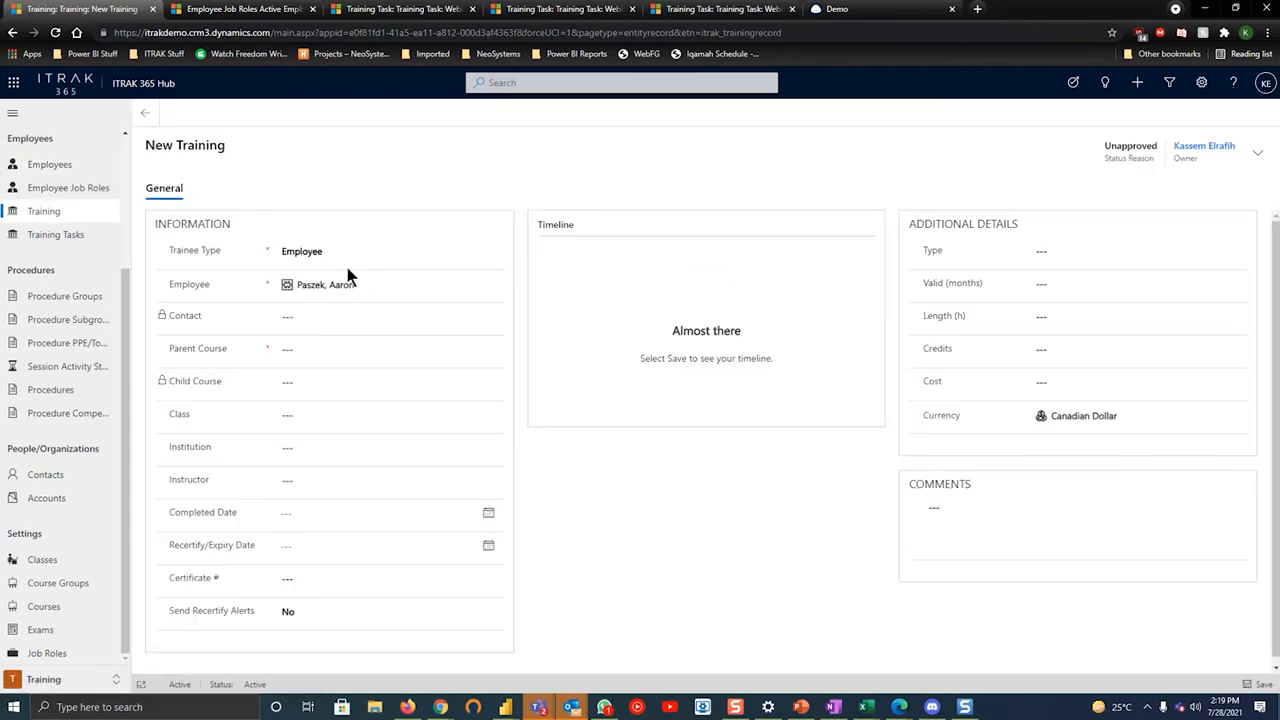
left_click(380, 348)
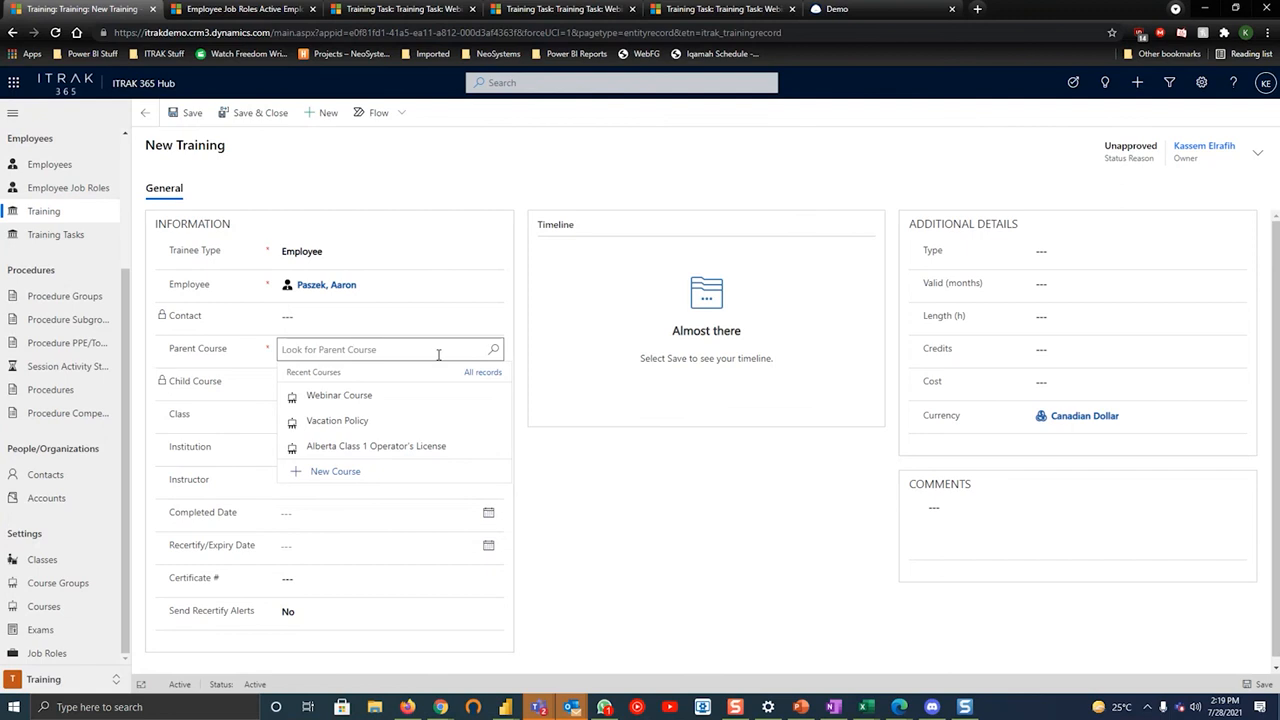
left_click(336, 396)
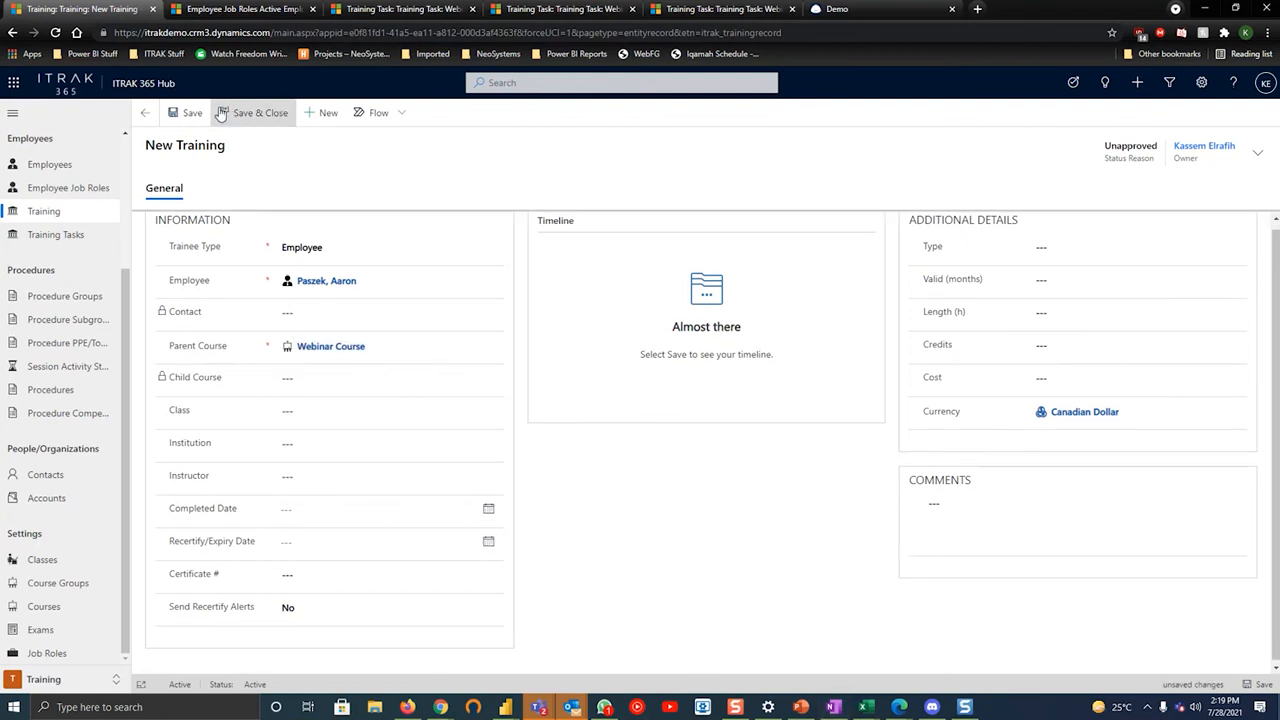
left_click(260, 112)
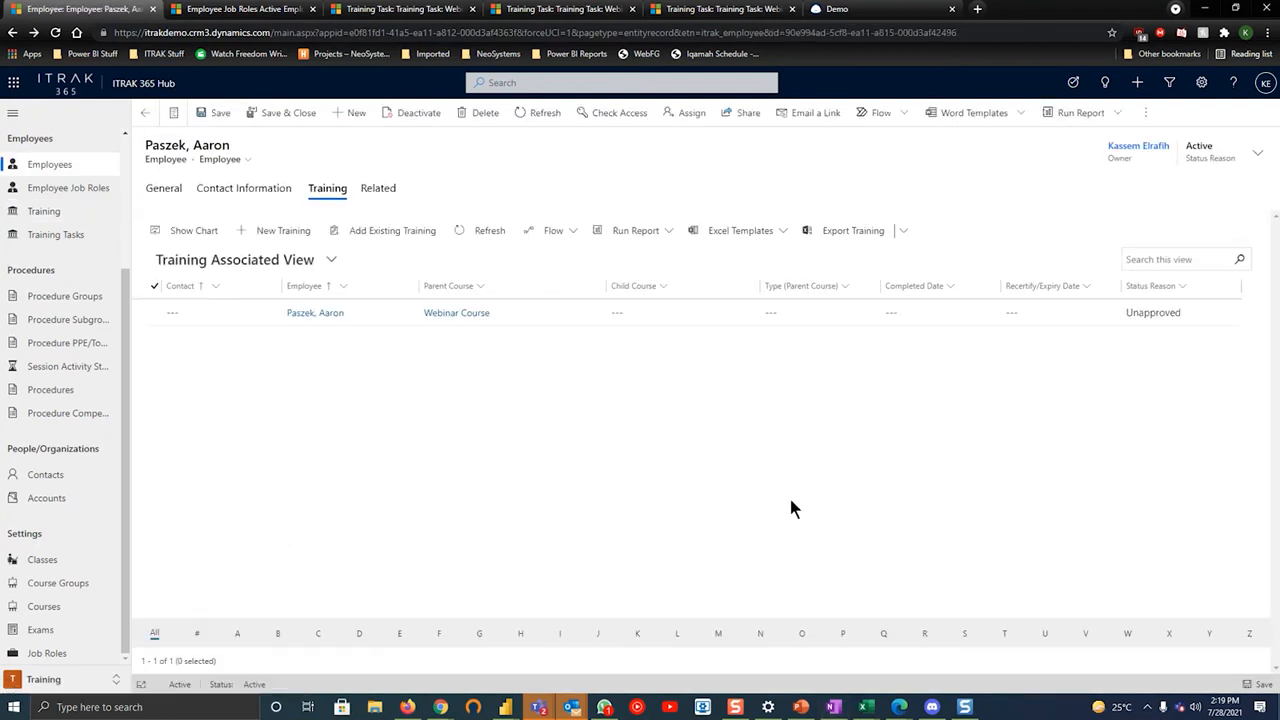
mouse_move(696, 380)
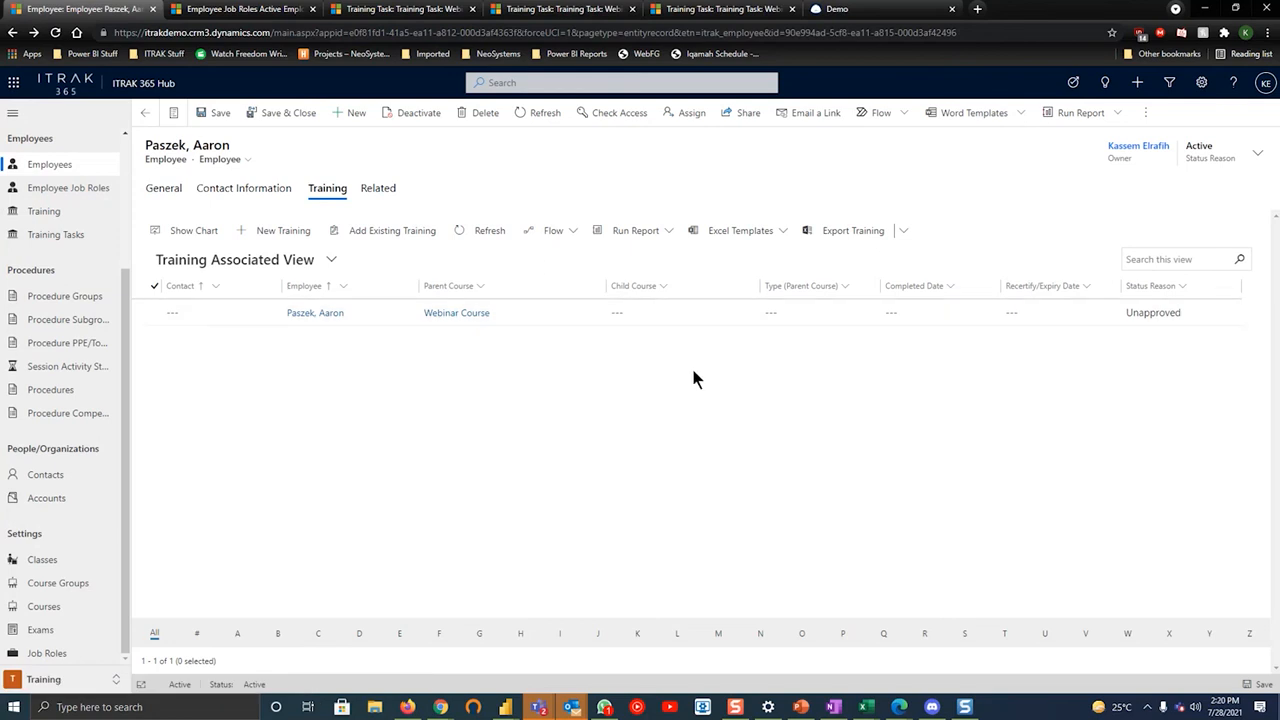
mouse_move(532, 332)
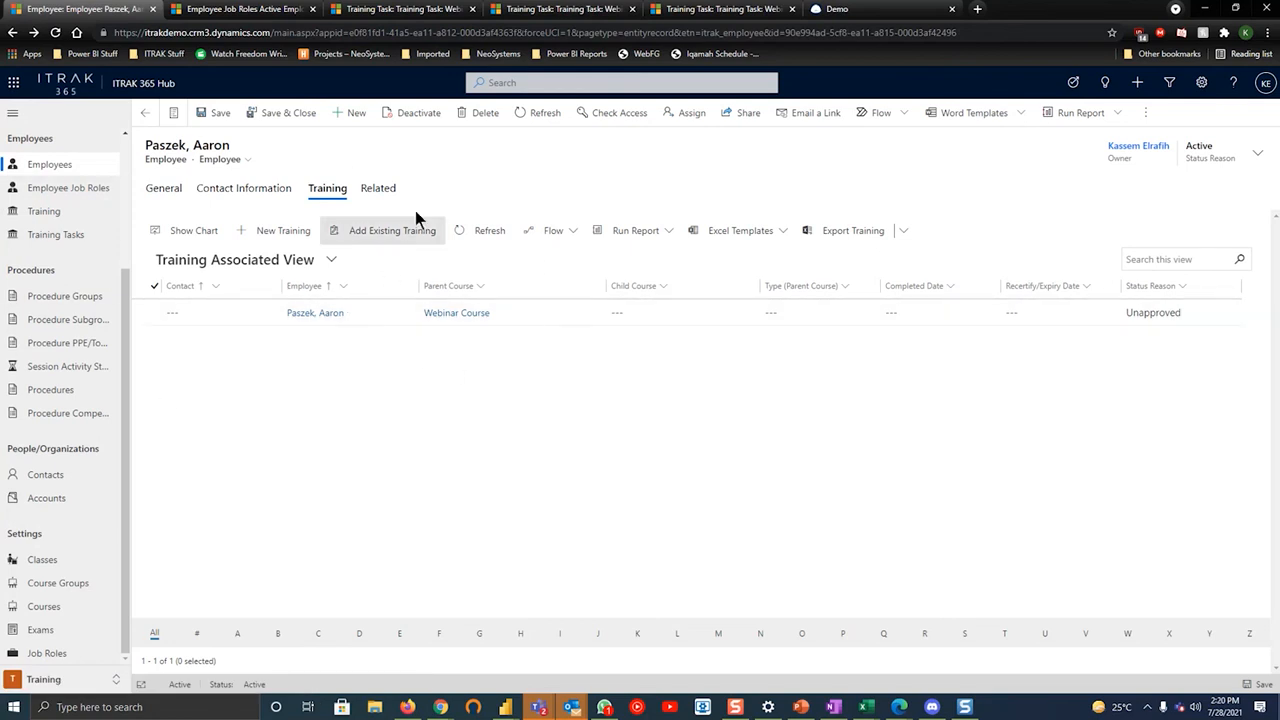
mouse_move(48, 650)
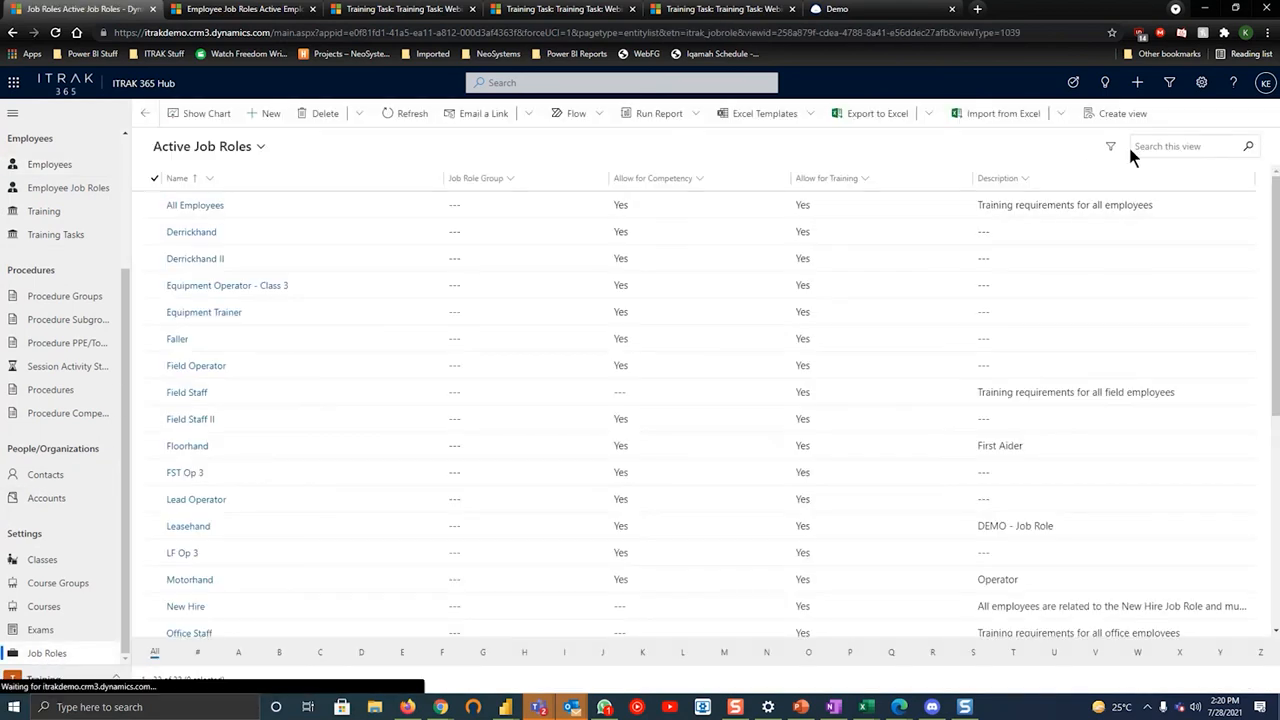
On Webinar Job Role, add a new Employee Job Role assigning Aaron to the role
type("webinar")
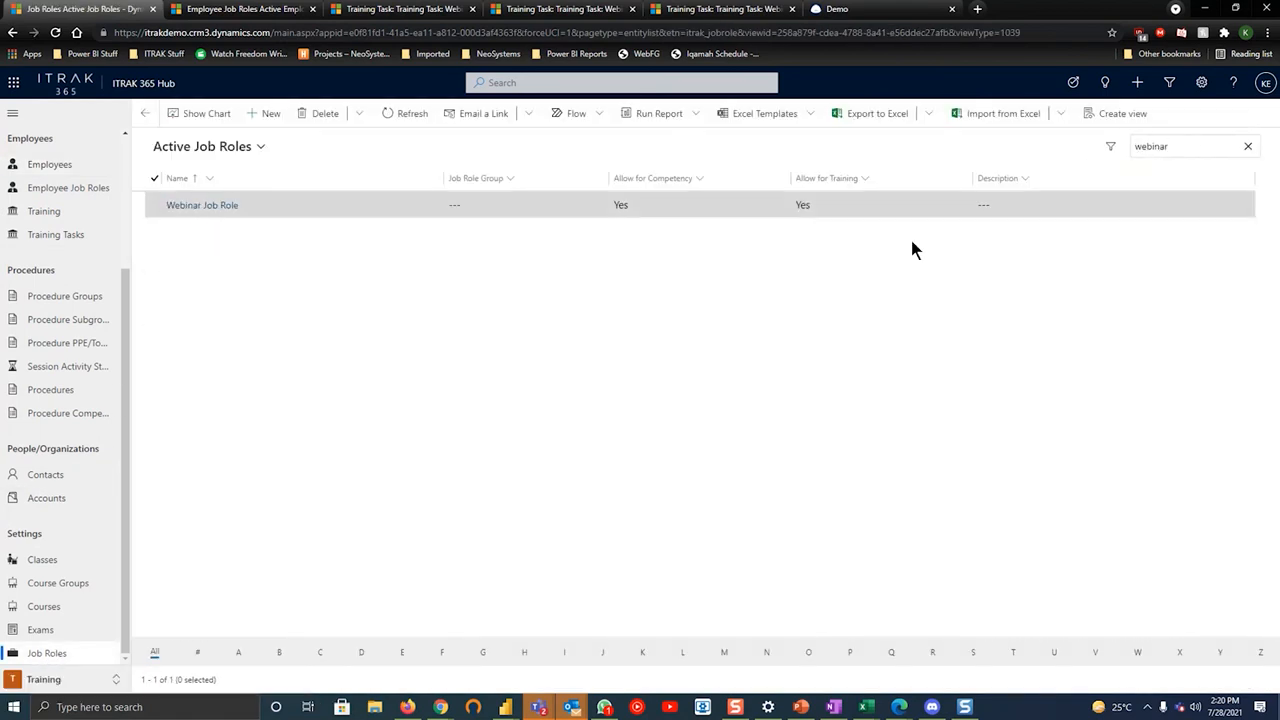
left_click(202, 204)
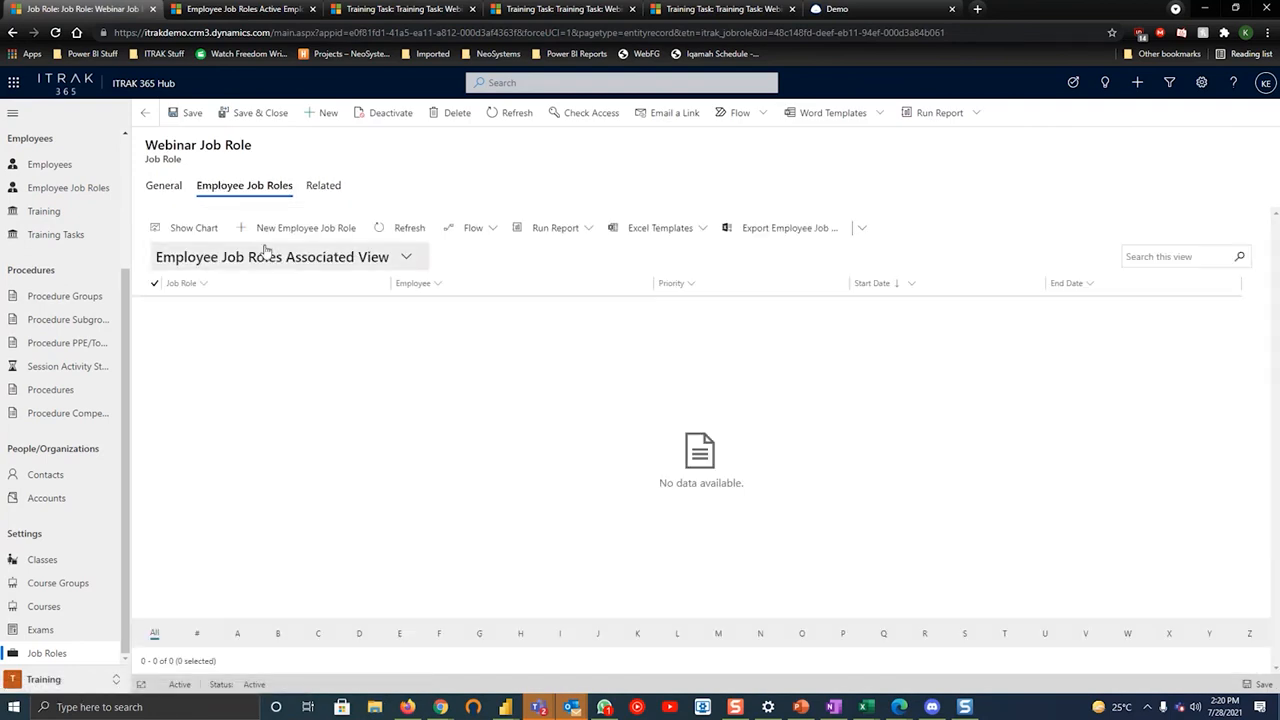
type("a")
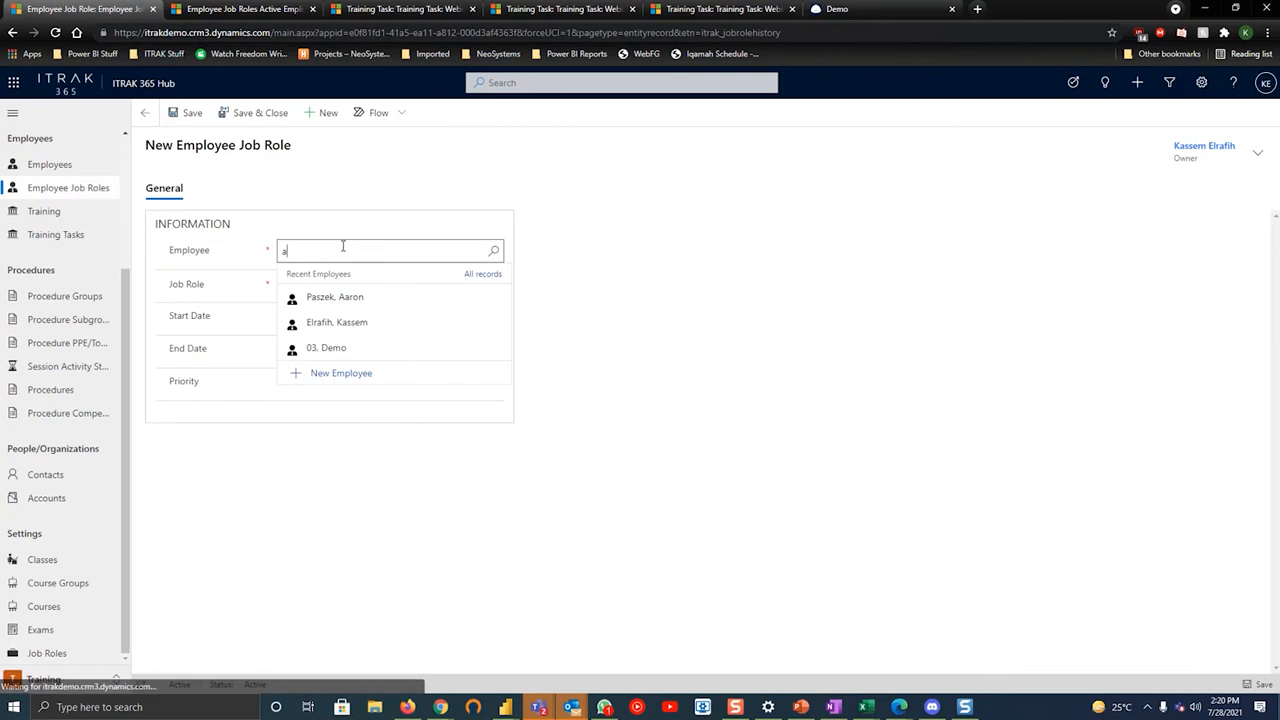
type("ar")
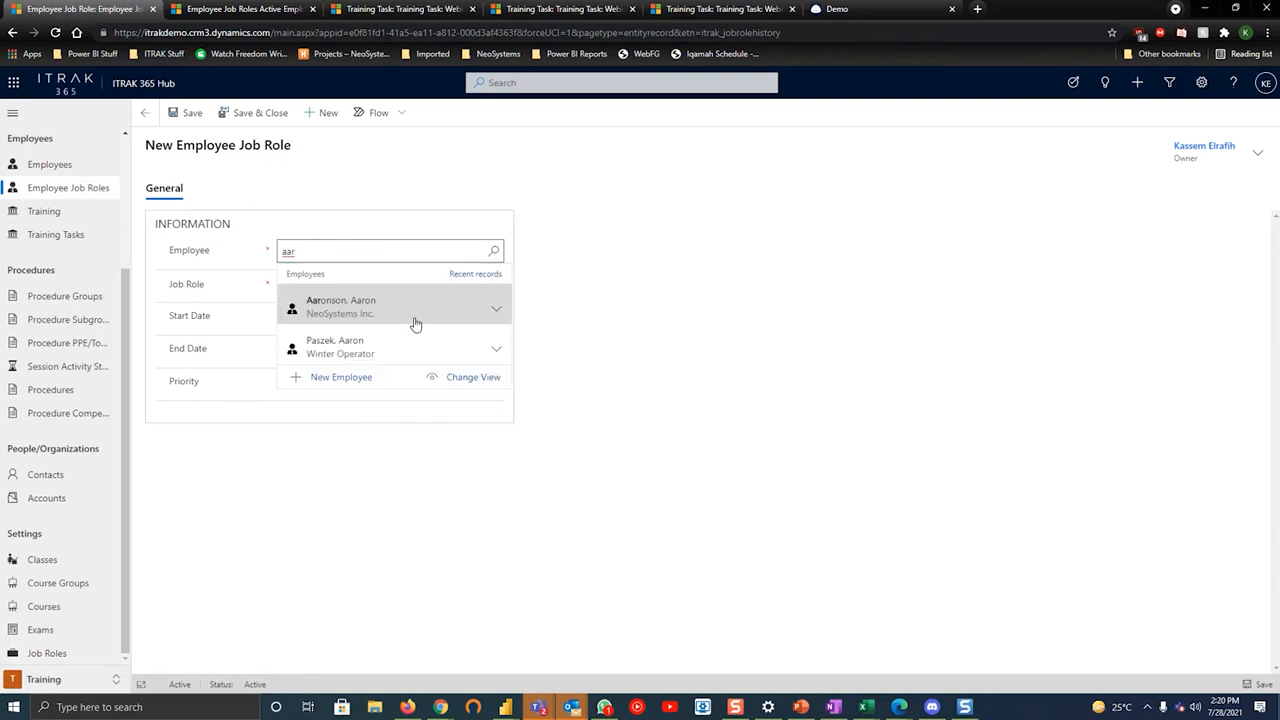
left_click(336, 348)
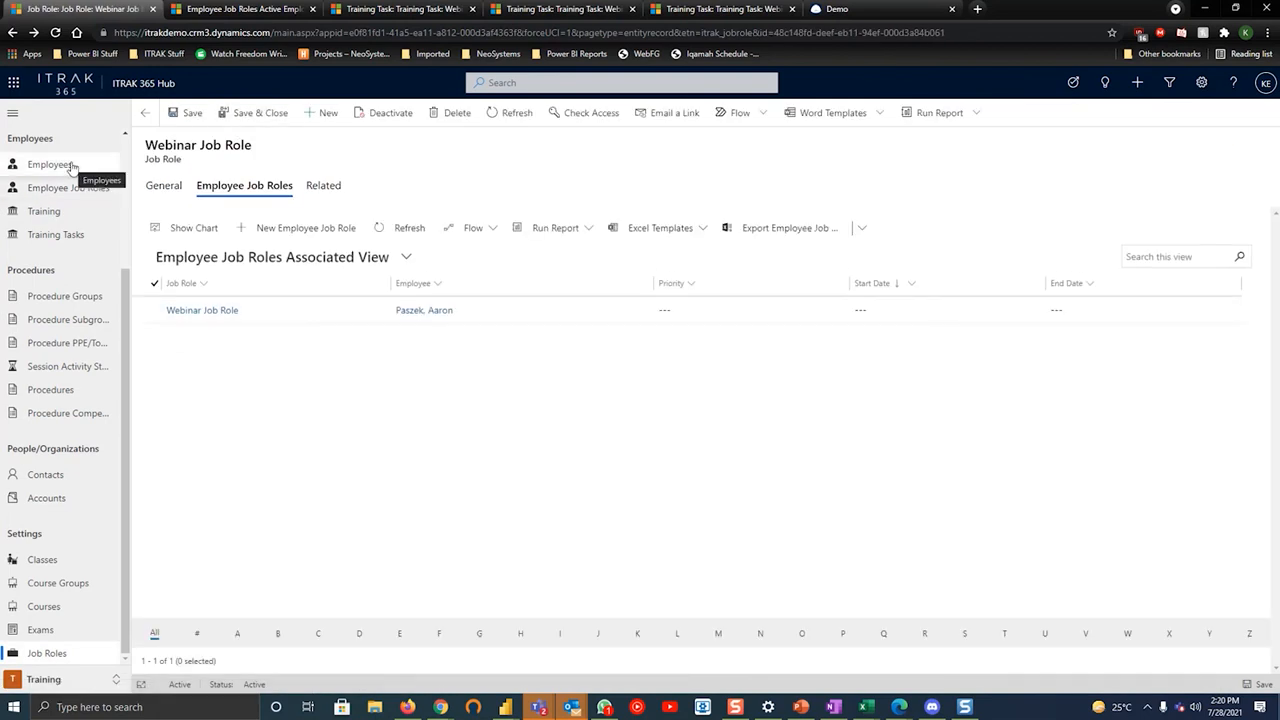
Find employee Aaron and view his Training Tasks list, currently empty
left_click(48, 164)
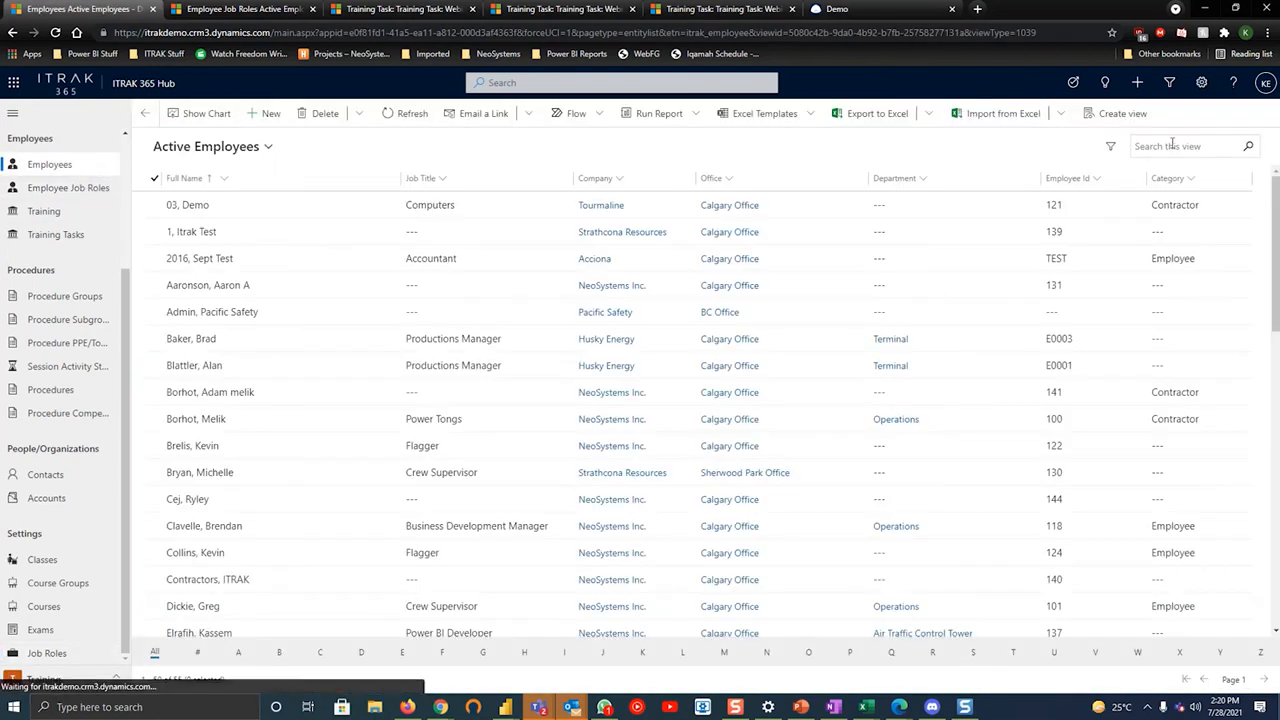
type("aar")
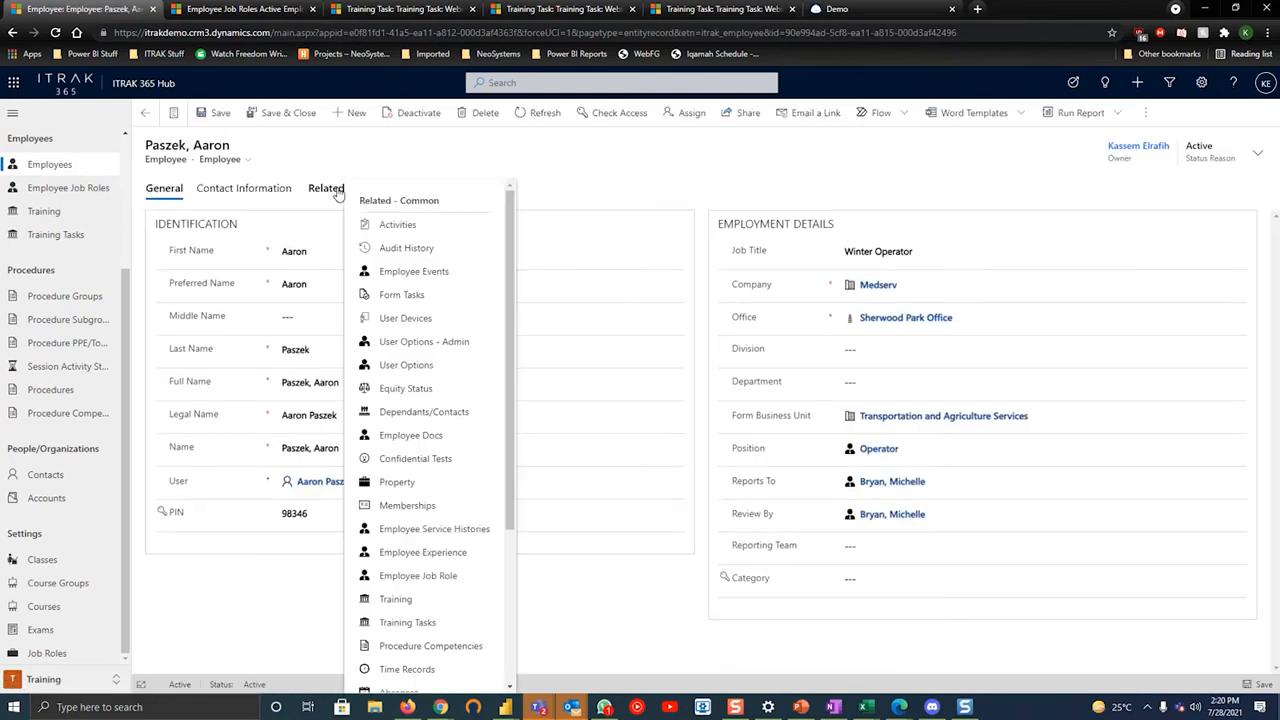
left_click(408, 622)
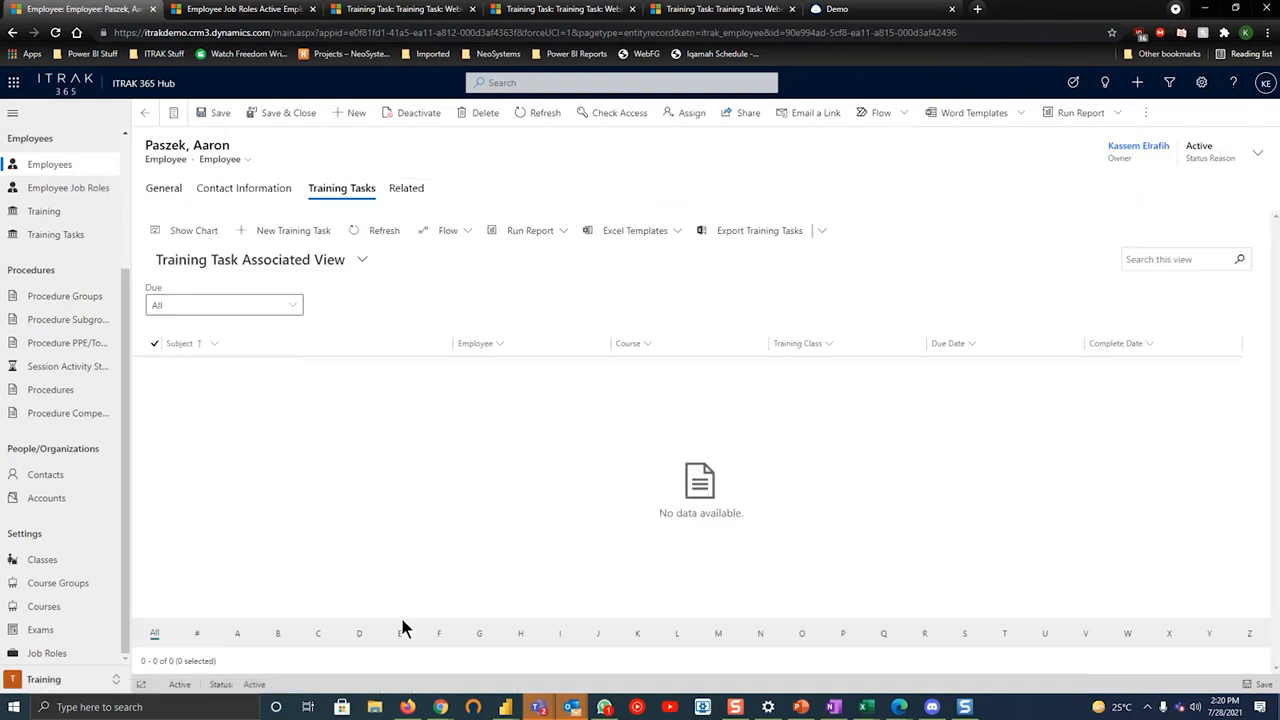
mouse_move(346, 532)
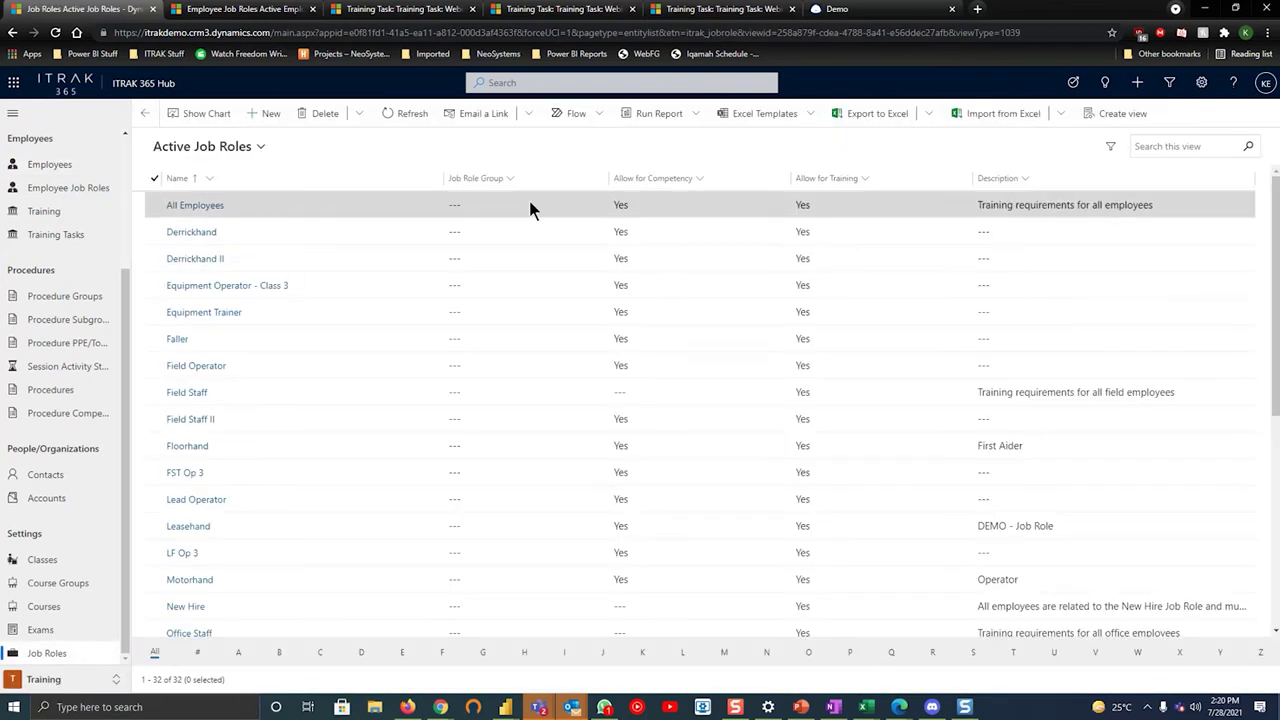
Save a Webinar Course requirement on Webinar Job Role with Extend to Existing = Yes, then view its employee roles
type("webinar")
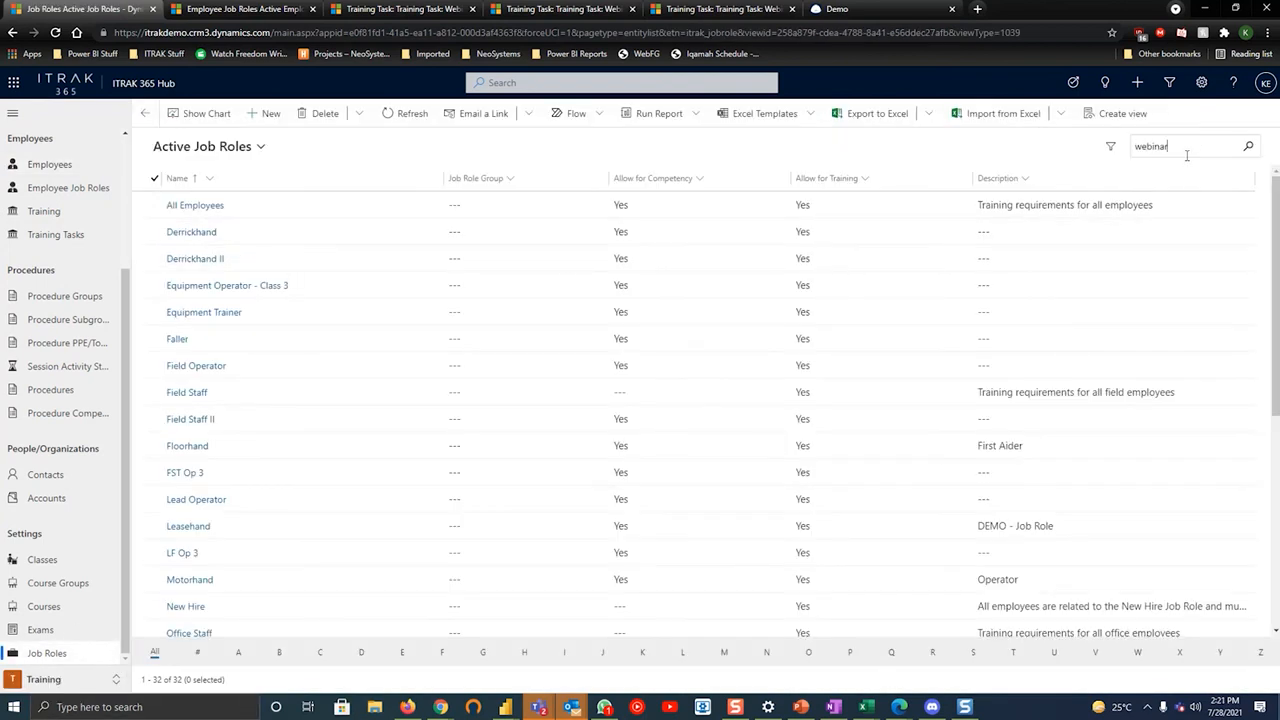
left_click(196, 204)
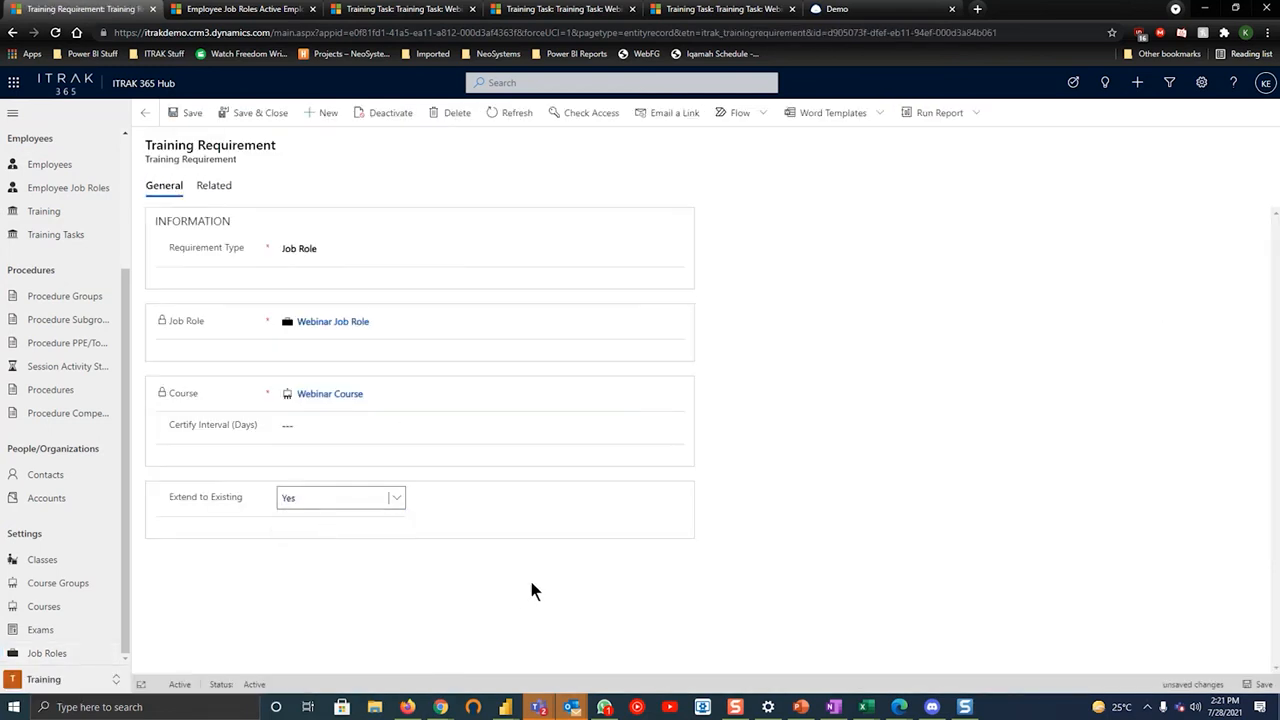
left_click(186, 112)
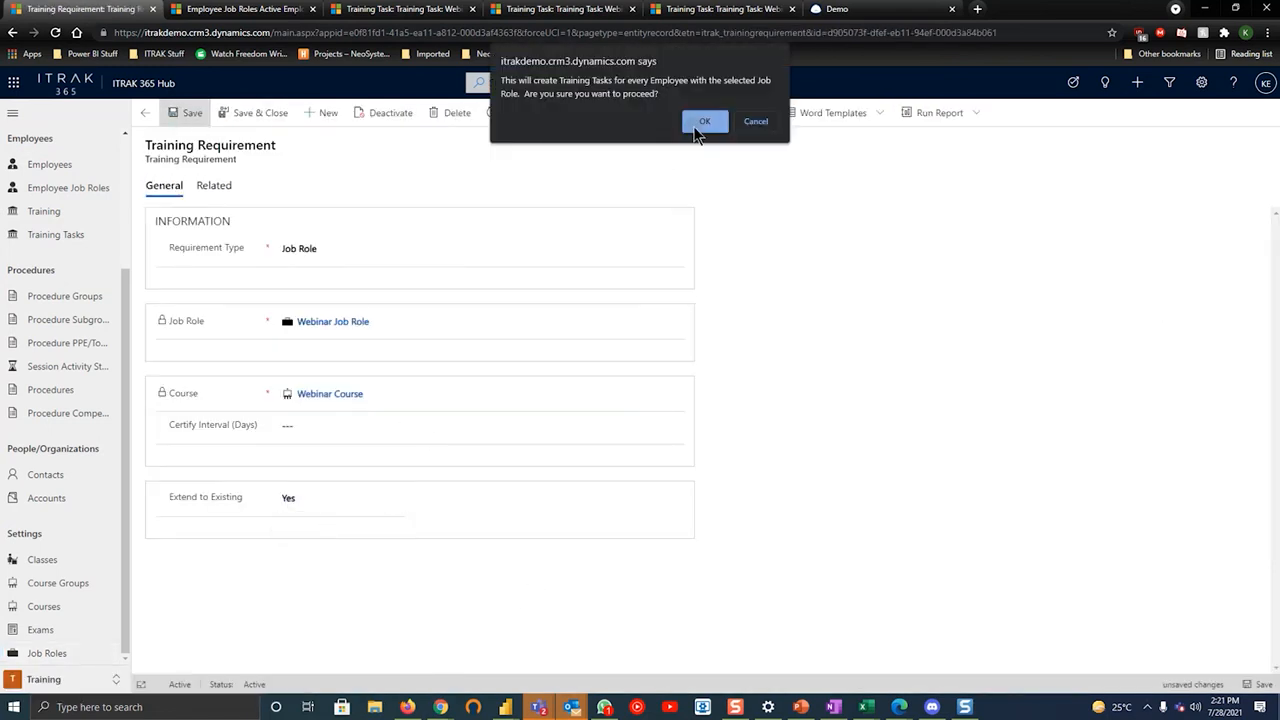
left_click(704, 122)
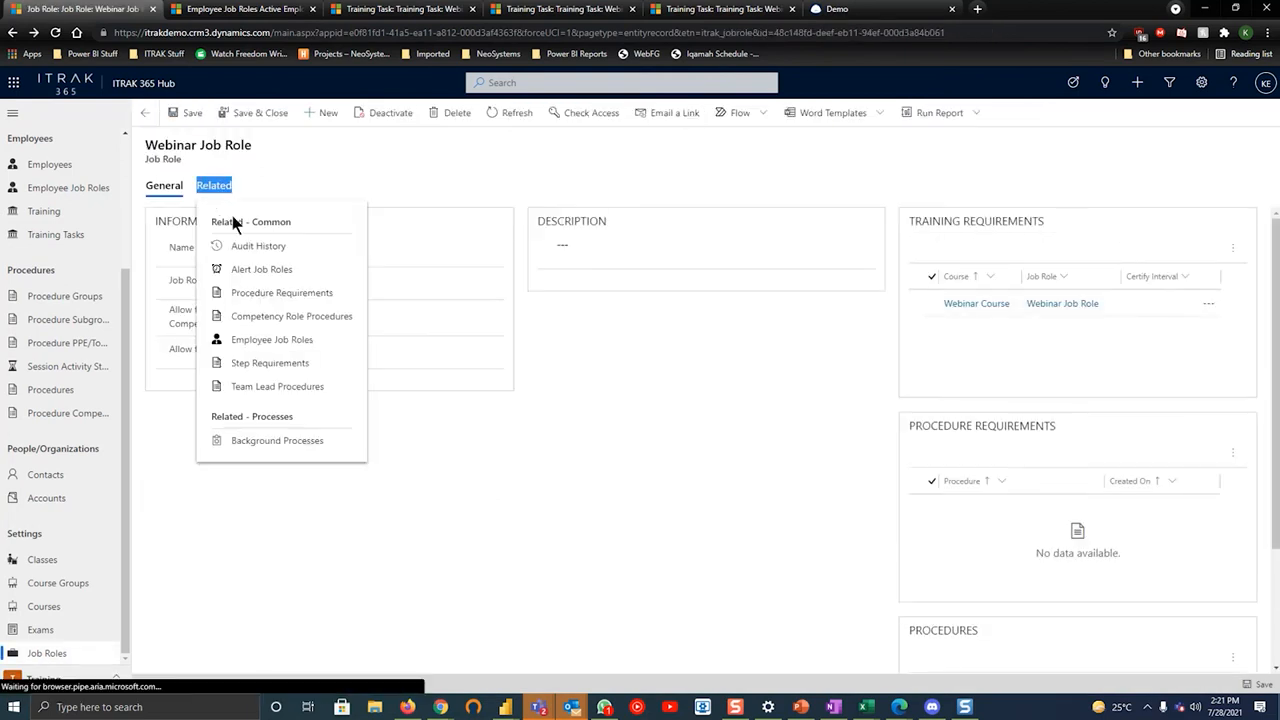
left_click(272, 340)
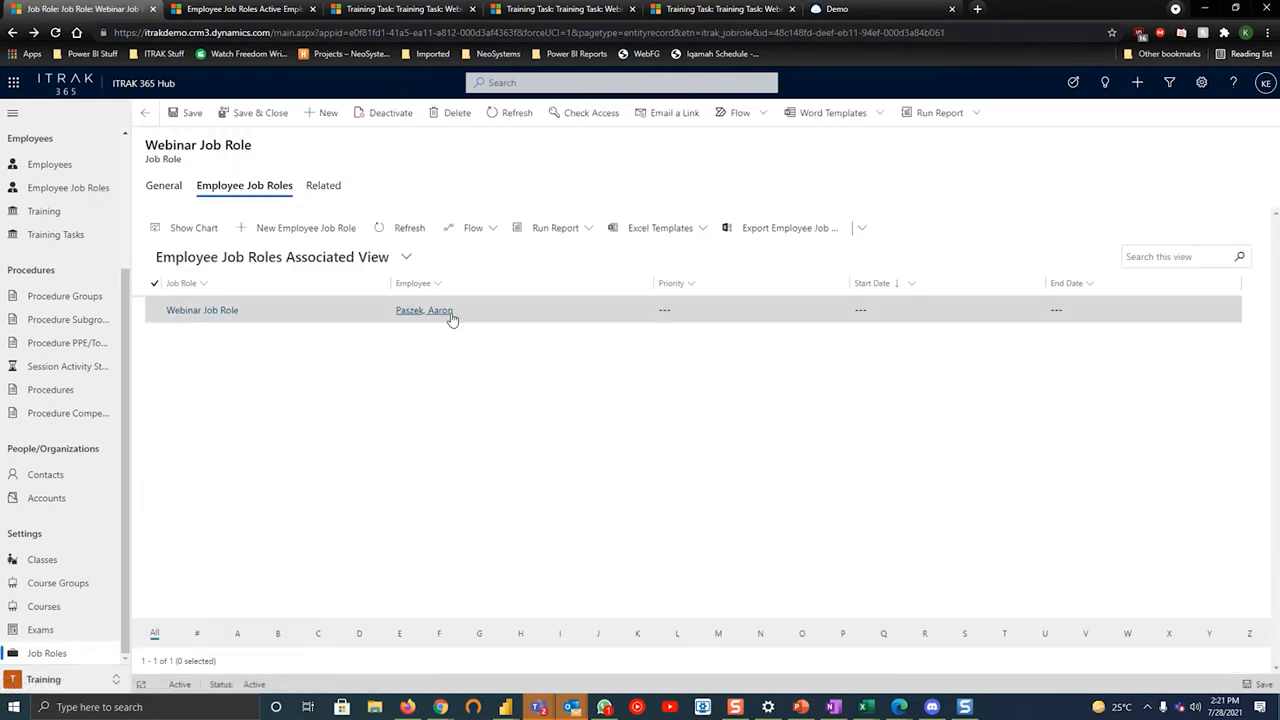
Open Aaron's record from Employee Job Roles to verify no duplicate training task exists
left_click(424, 310)
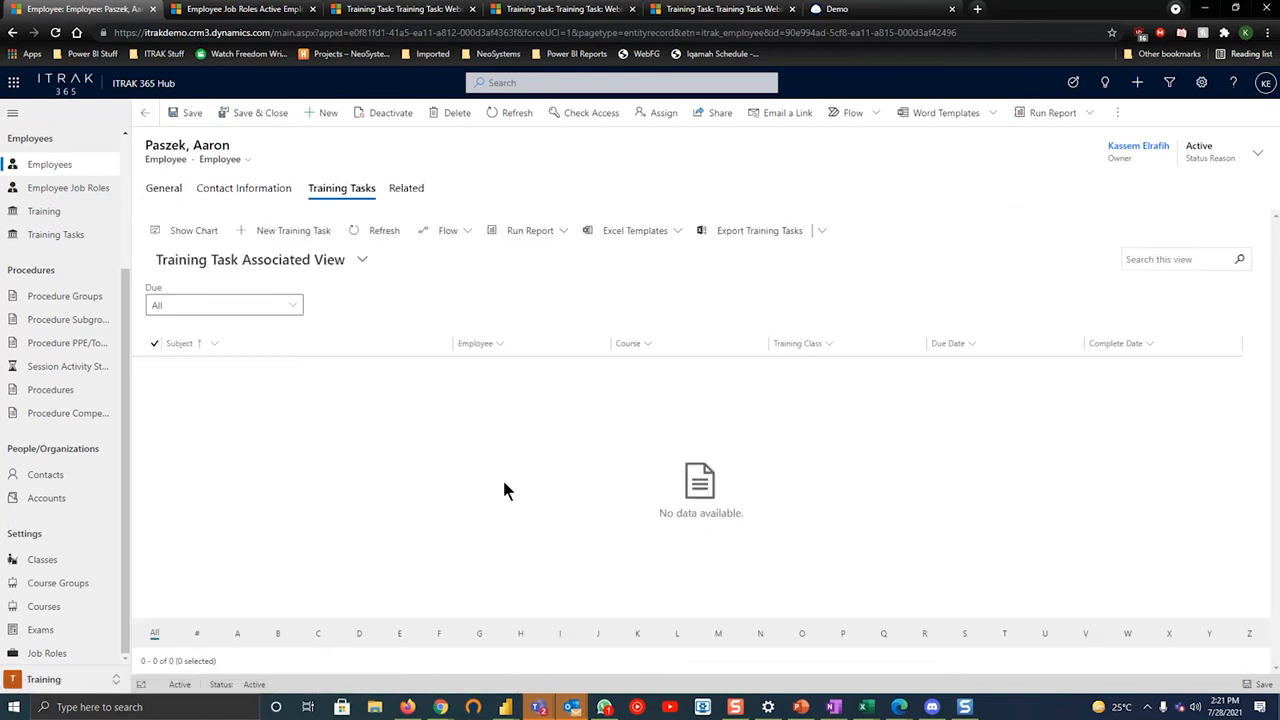
mouse_move(232, 334)
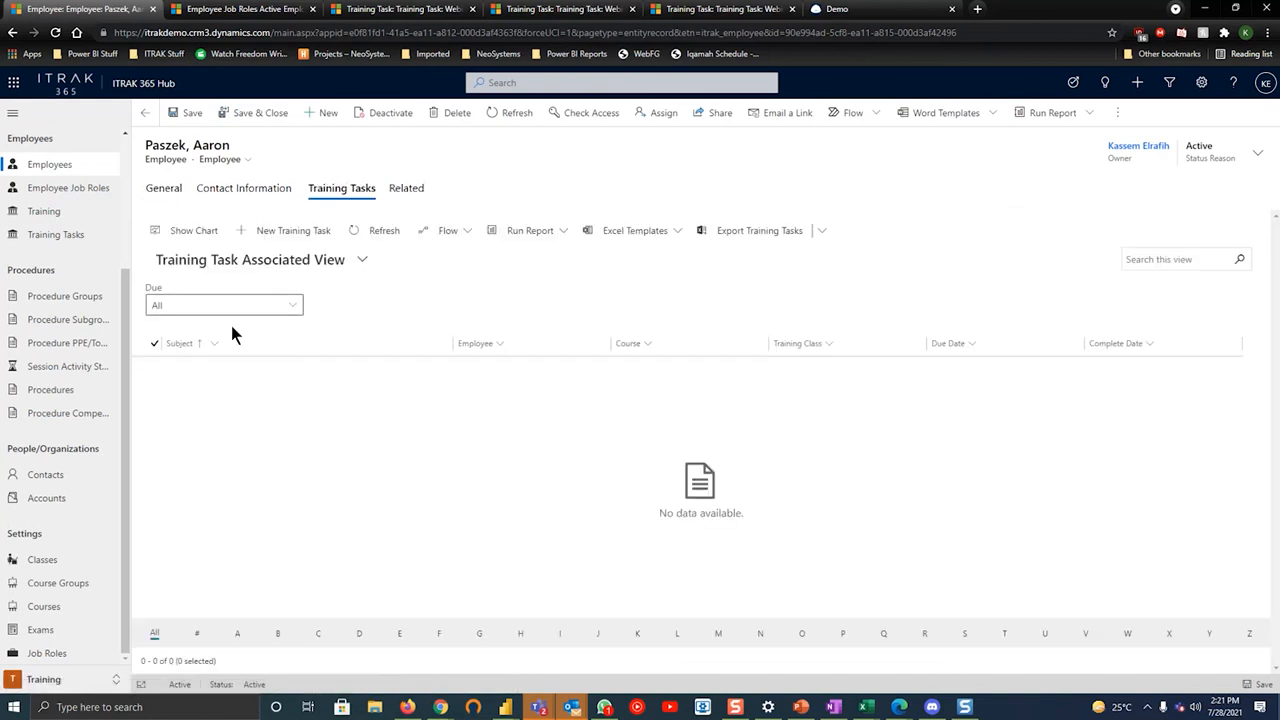
mouse_move(420, 576)
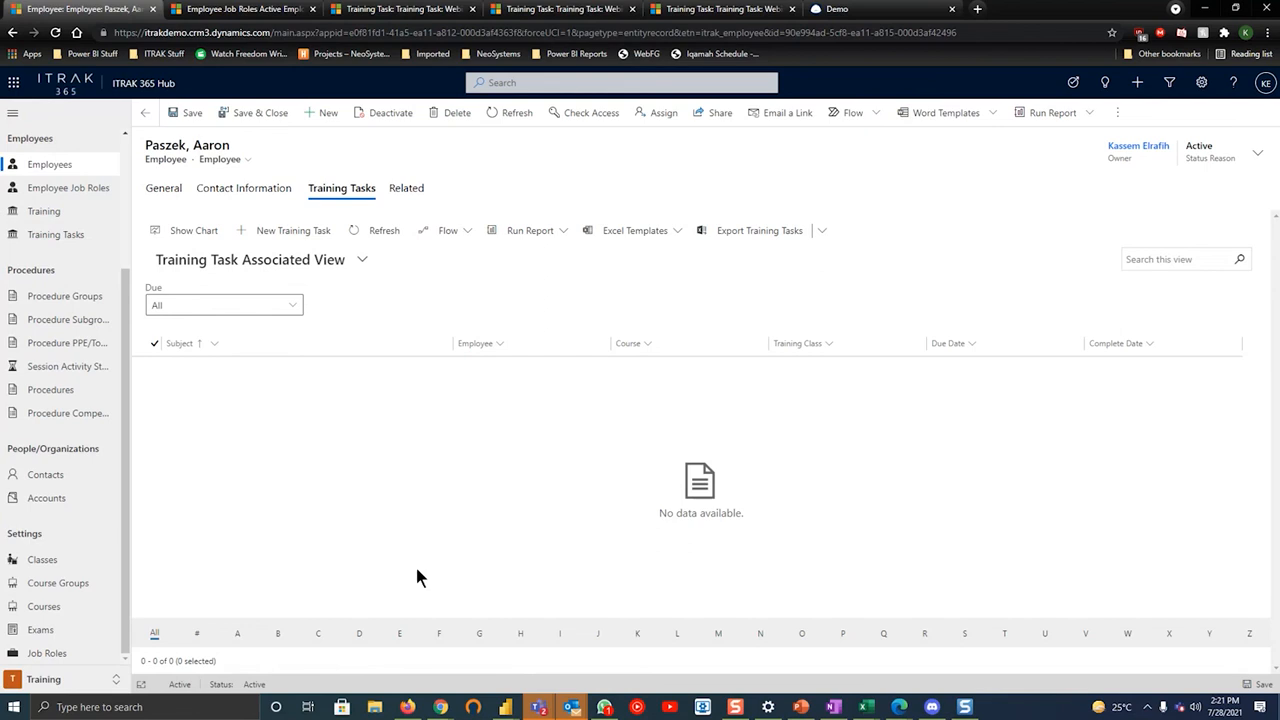
mouse_move(310, 350)
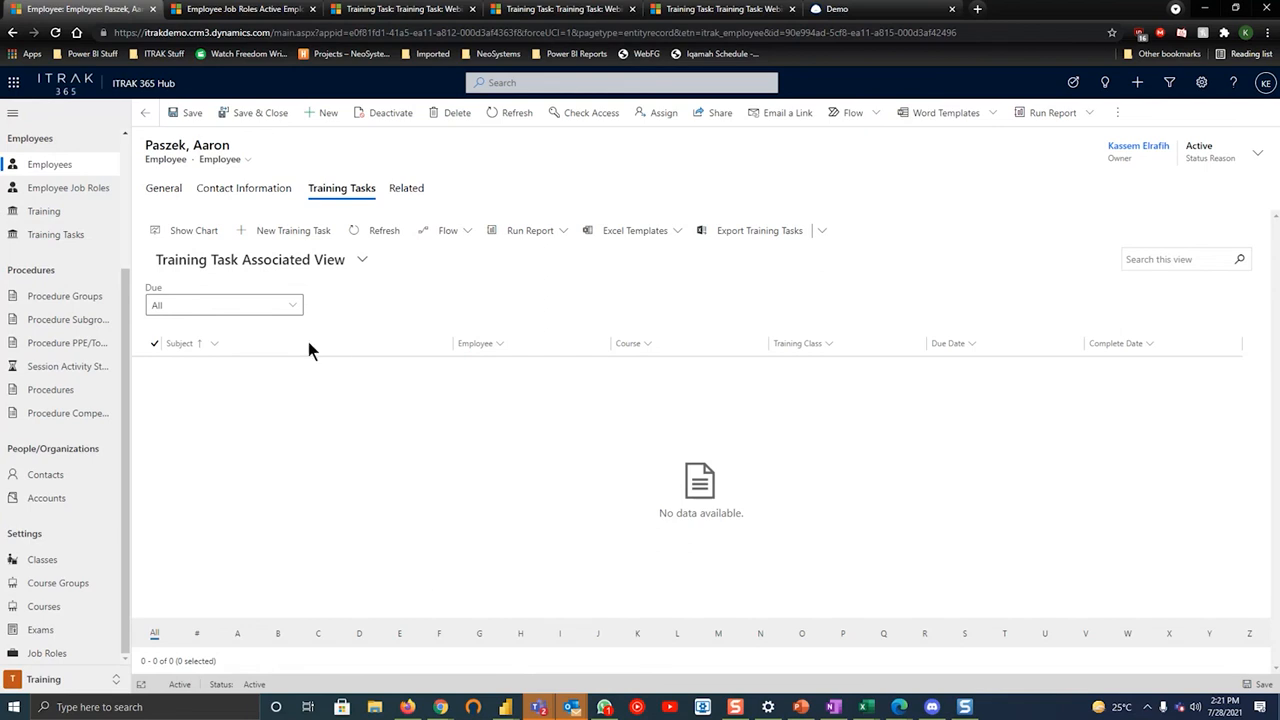
mouse_move(296, 436)
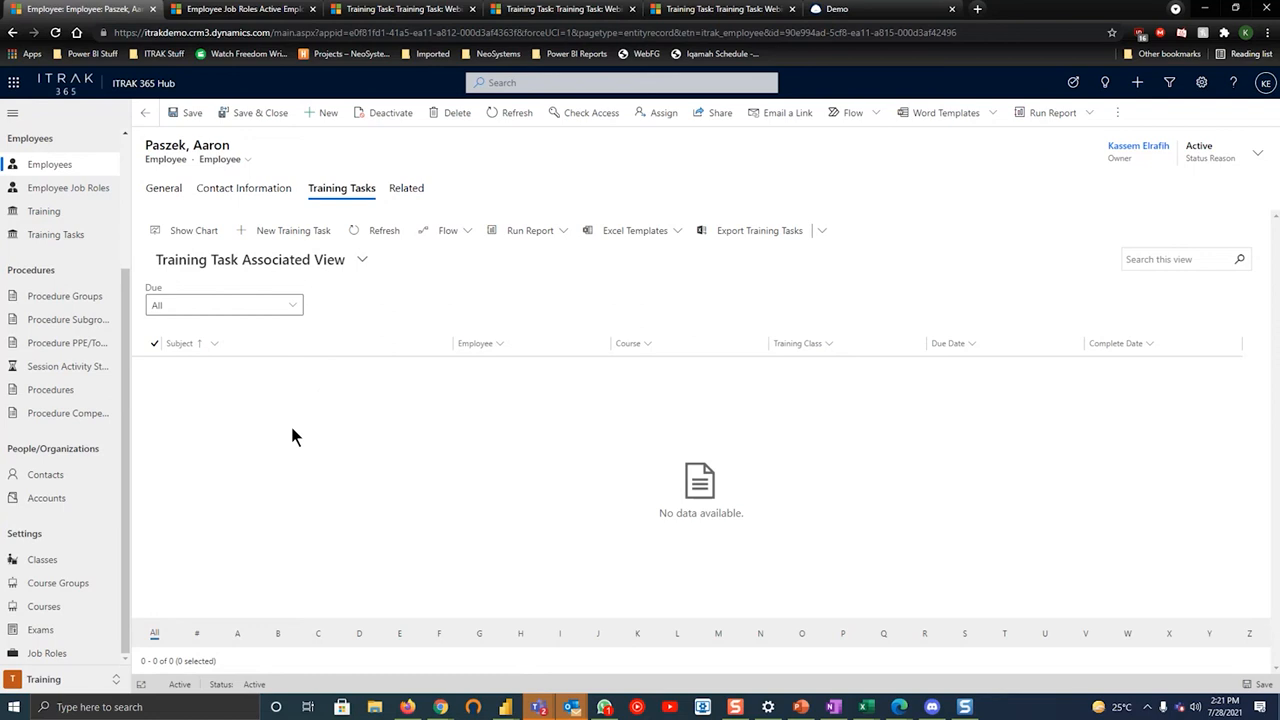
mouse_move(372, 432)
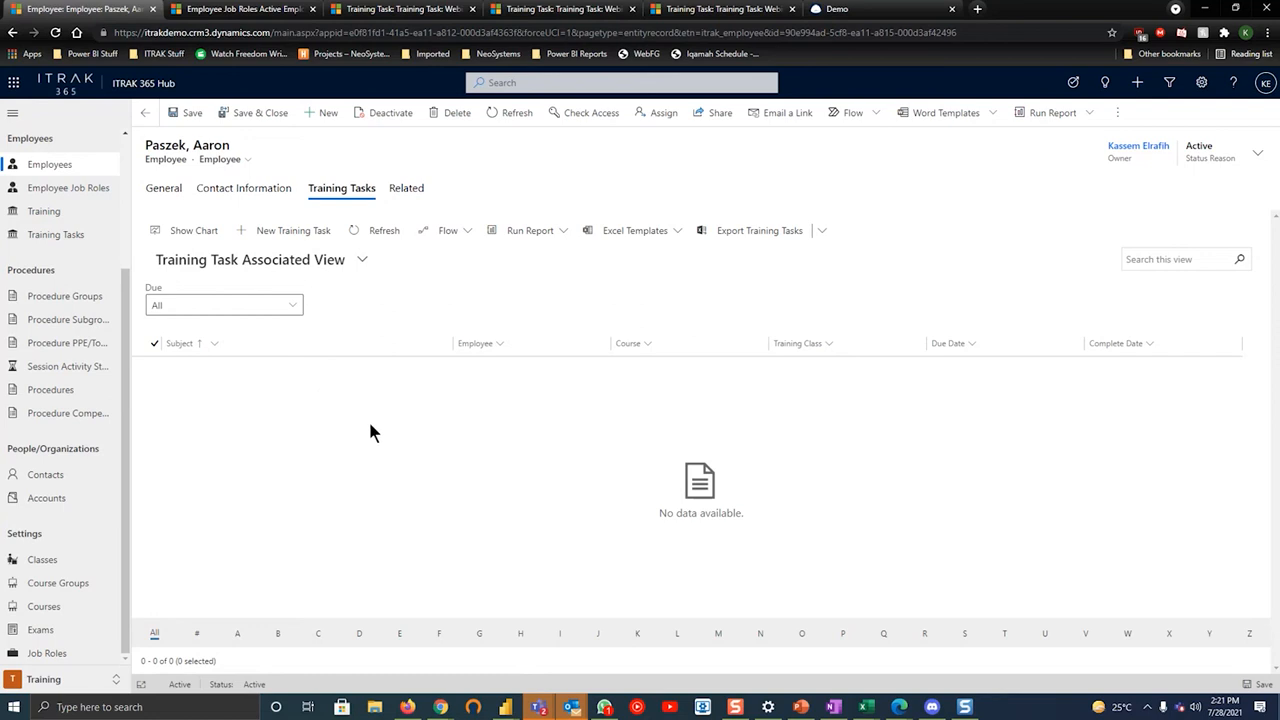
mouse_move(436, 500)
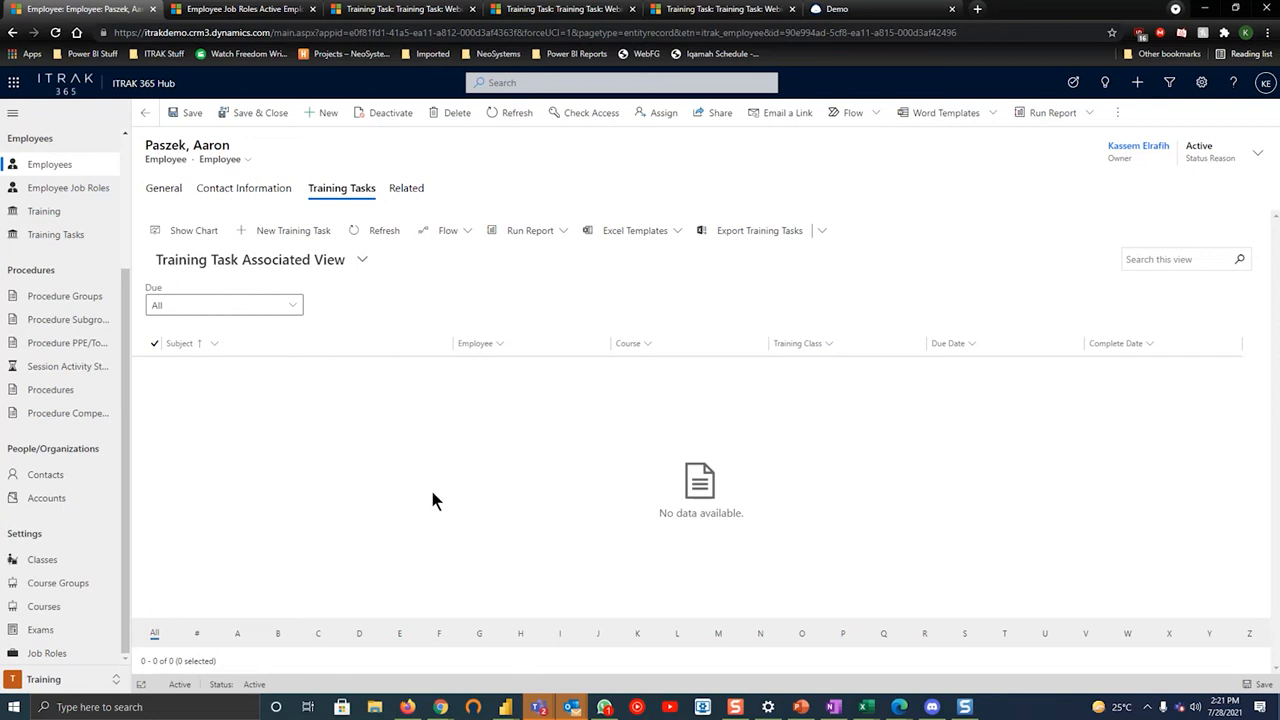
mouse_move(76, 388)
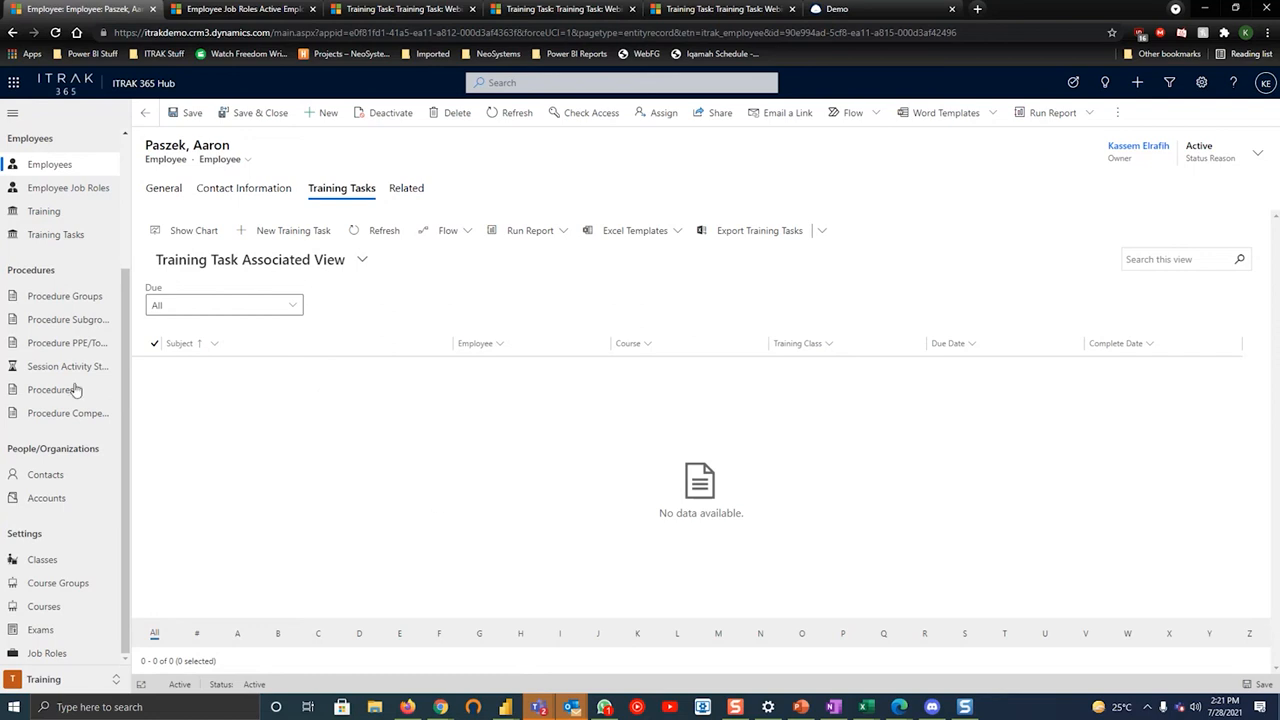
mouse_move(180, 230)
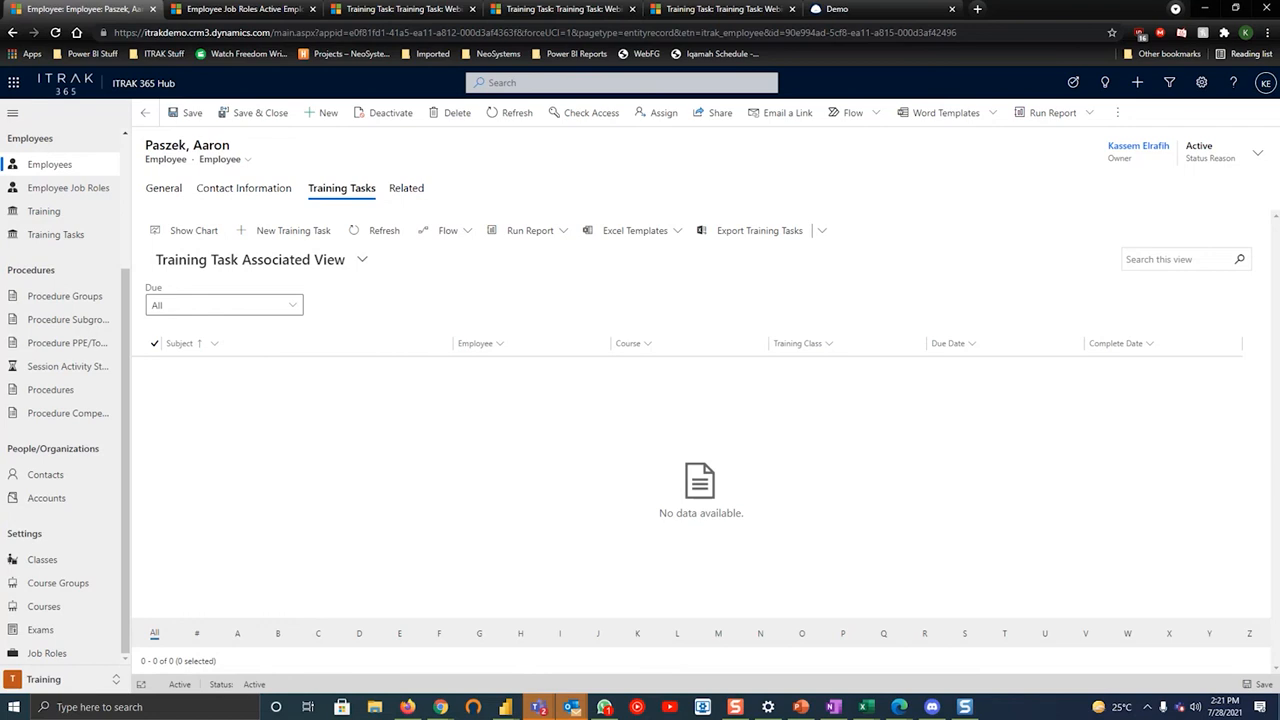
mouse_move(132, 468)
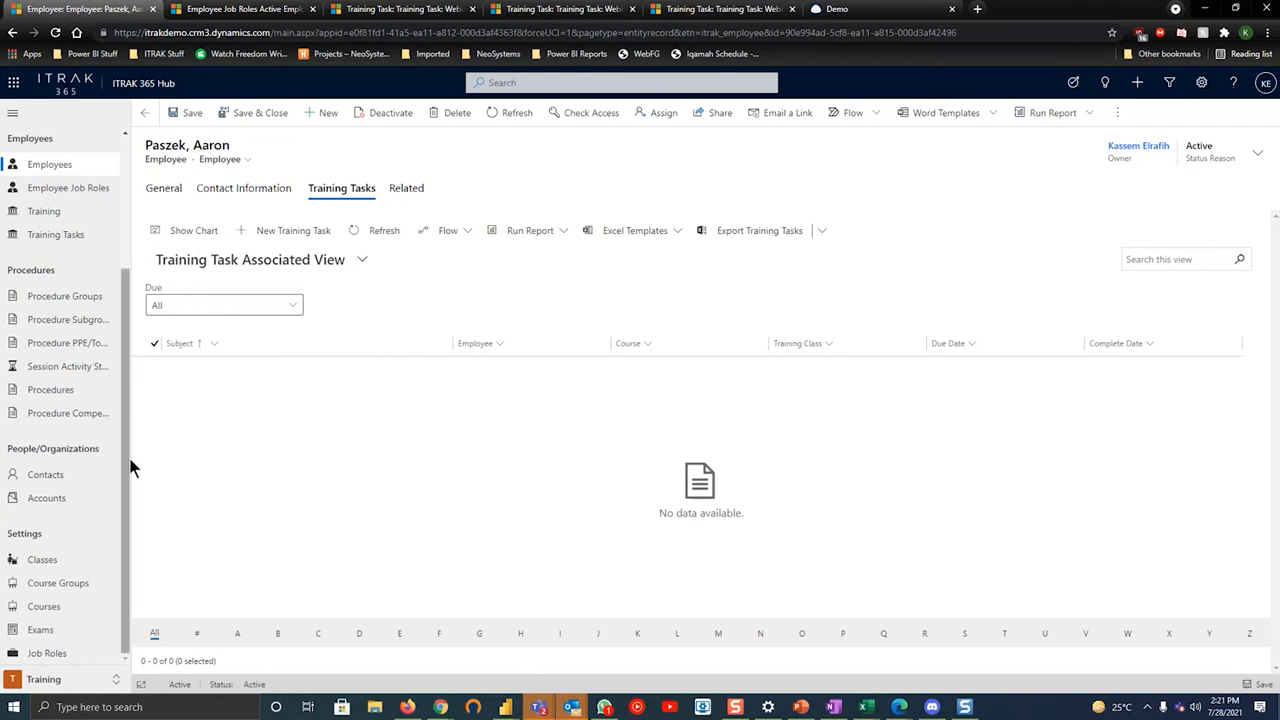
mouse_move(132, 466)
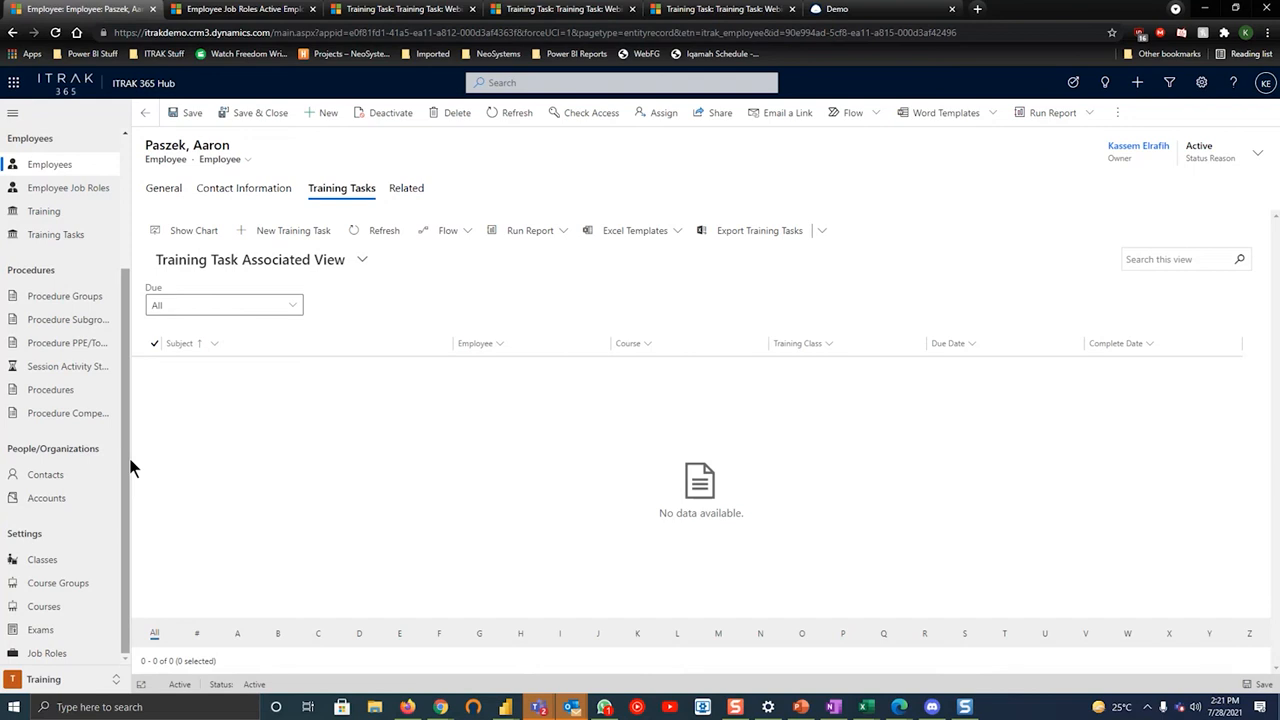